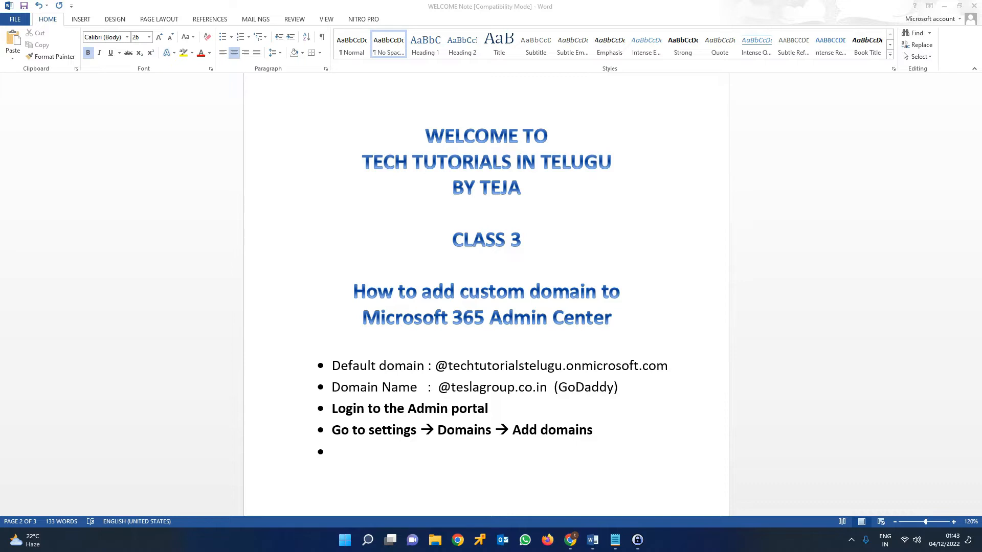
Step: Bring up the Run box from Word and enter mspaint to launch Paint
type("wi")
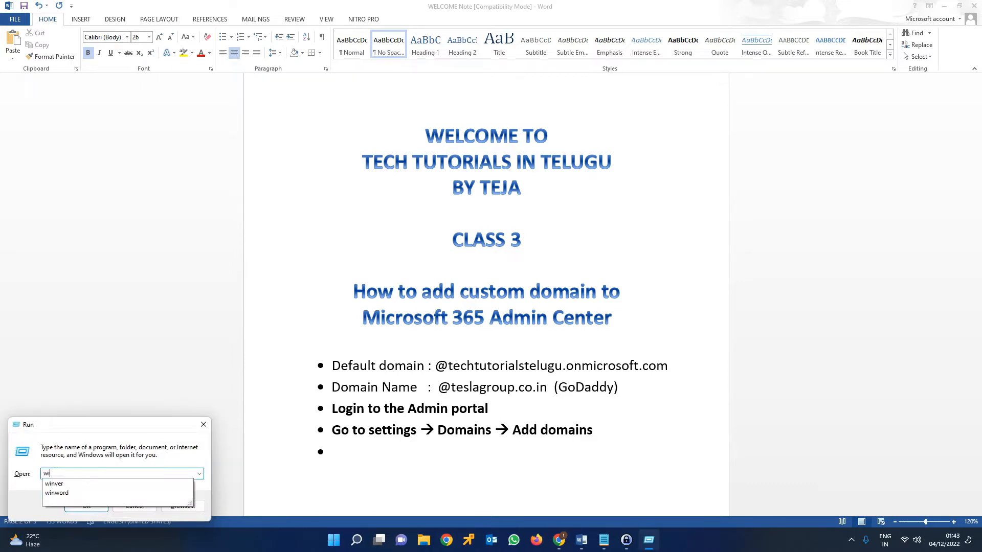
type("mspa")
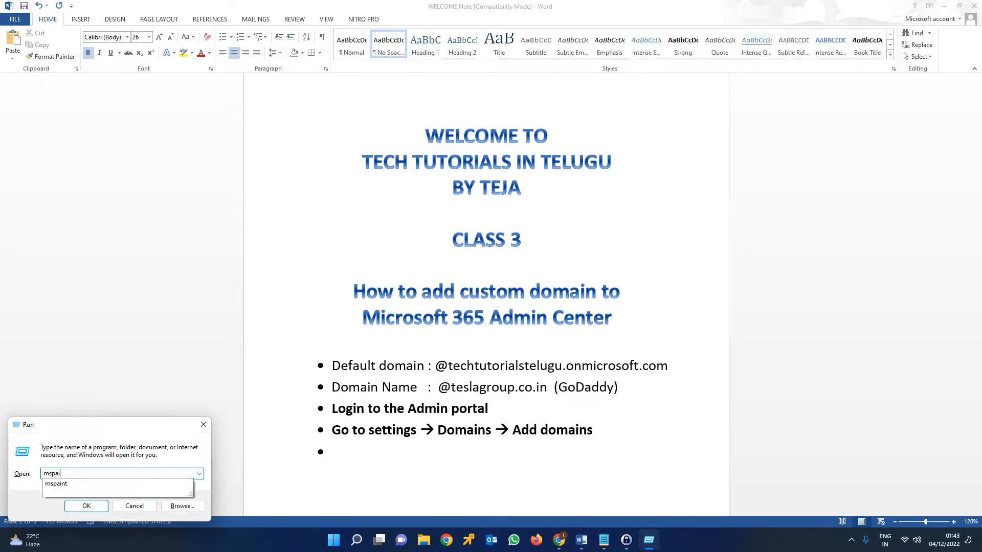
Step: Launch Paint, widen the canvas, draw a box near the top and write XYZ inside it
left_click(86, 506)
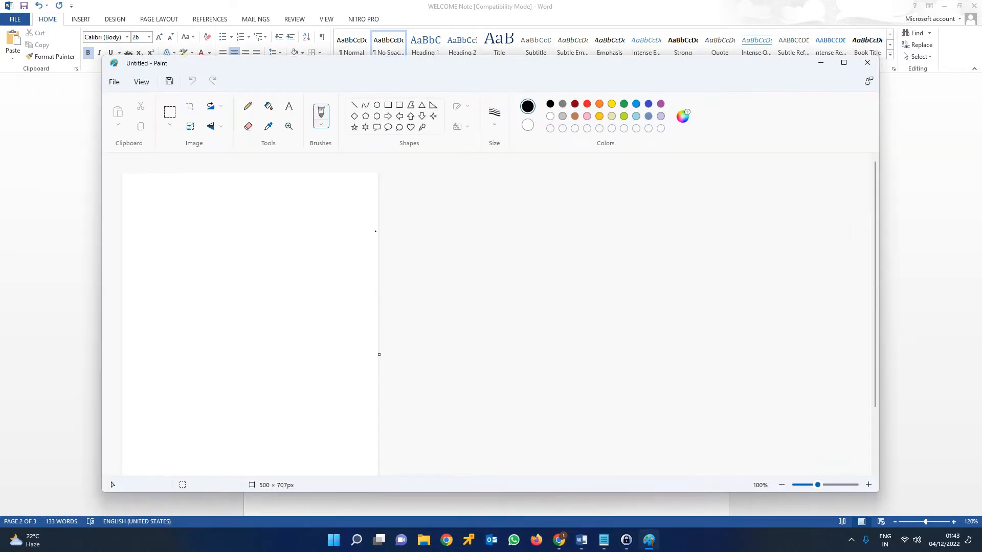
left_click_drag(379, 355, 790, 355)
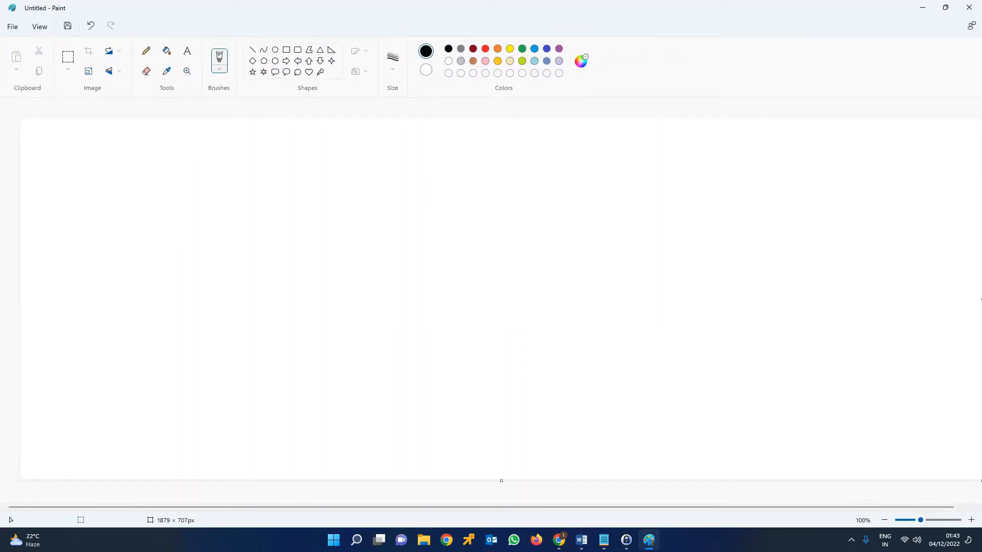
left_click_drag(405, 166, 593, 201)
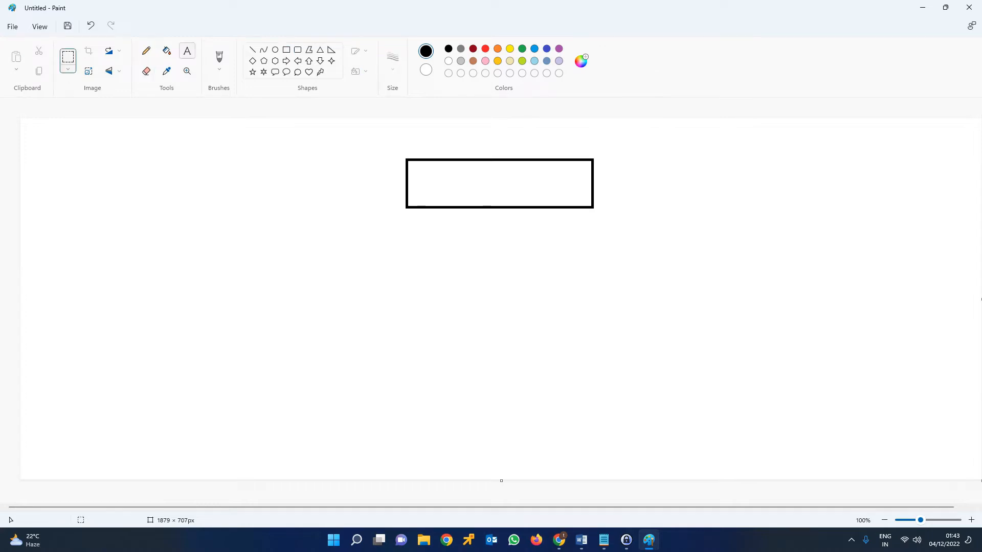
left_click(187, 51)
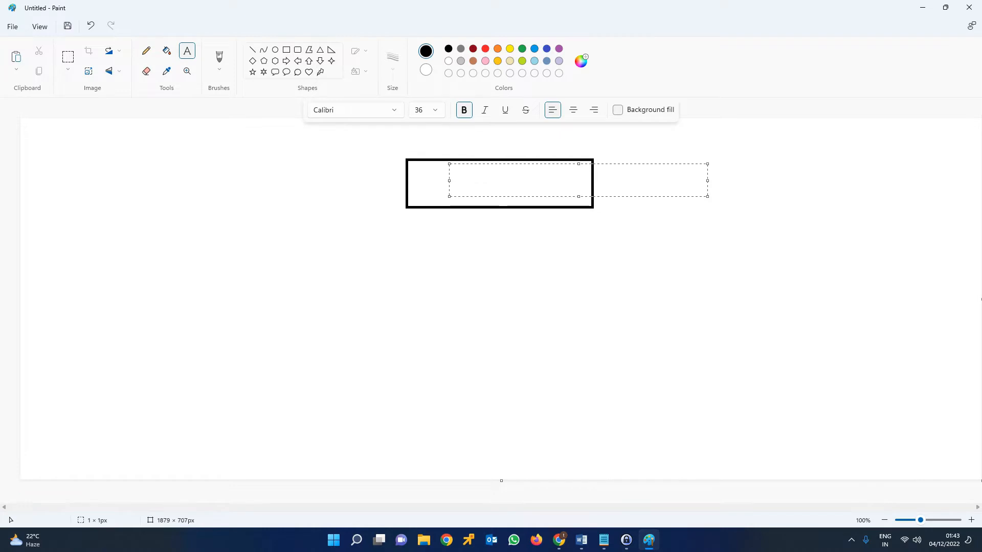
type("XY")
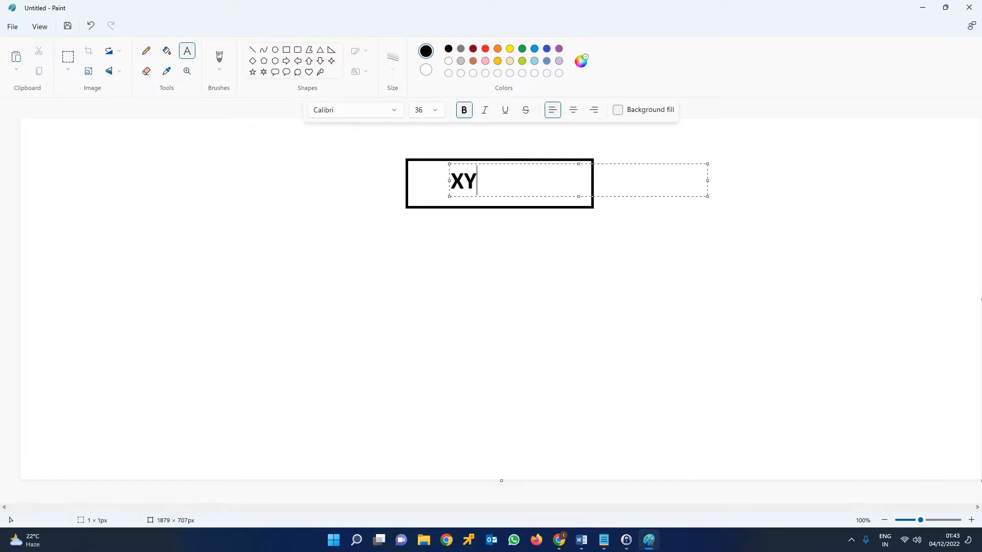
type("Z")
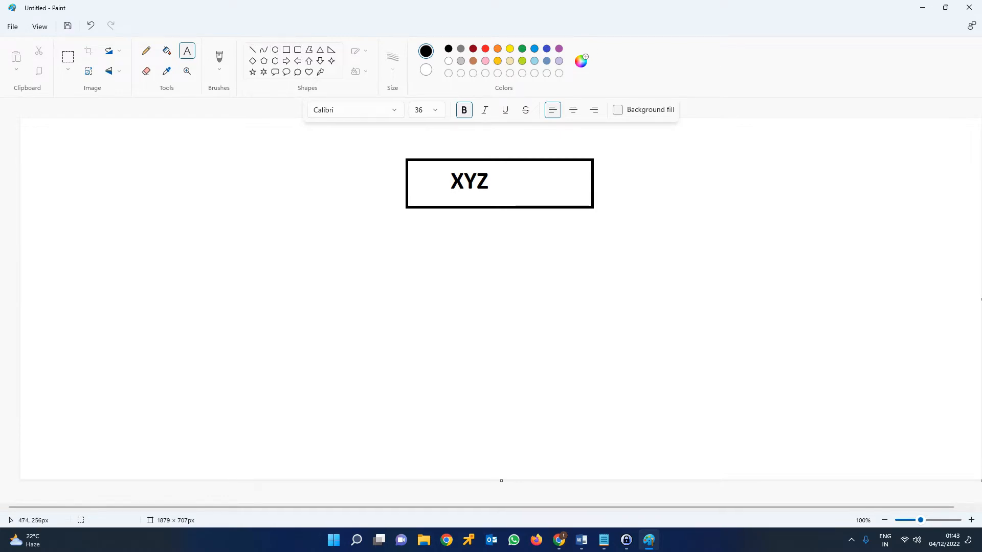
Step: Add a text area below the box reading 0365 emailing solutions and office application
left_click_drag(240, 232, 773, 416)
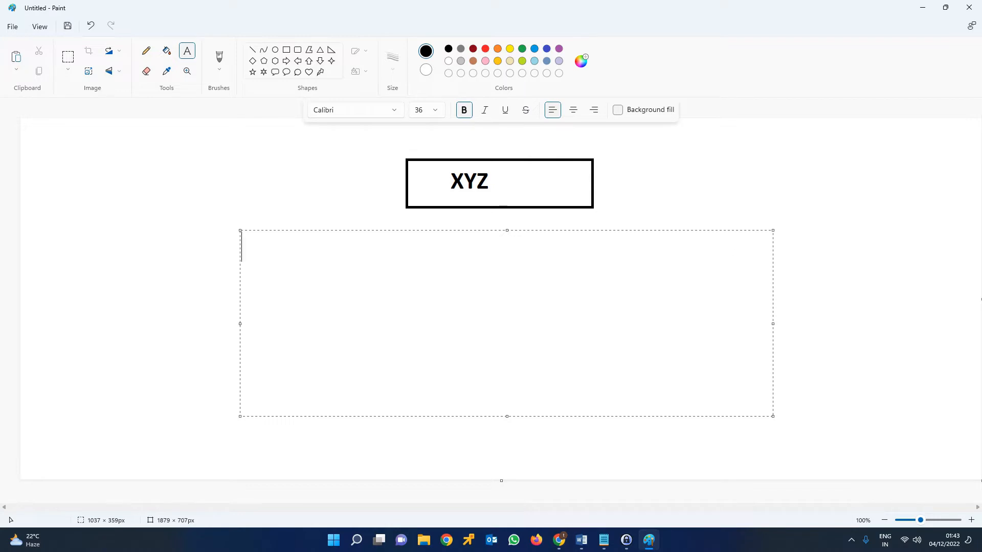
left_click(247, 246)
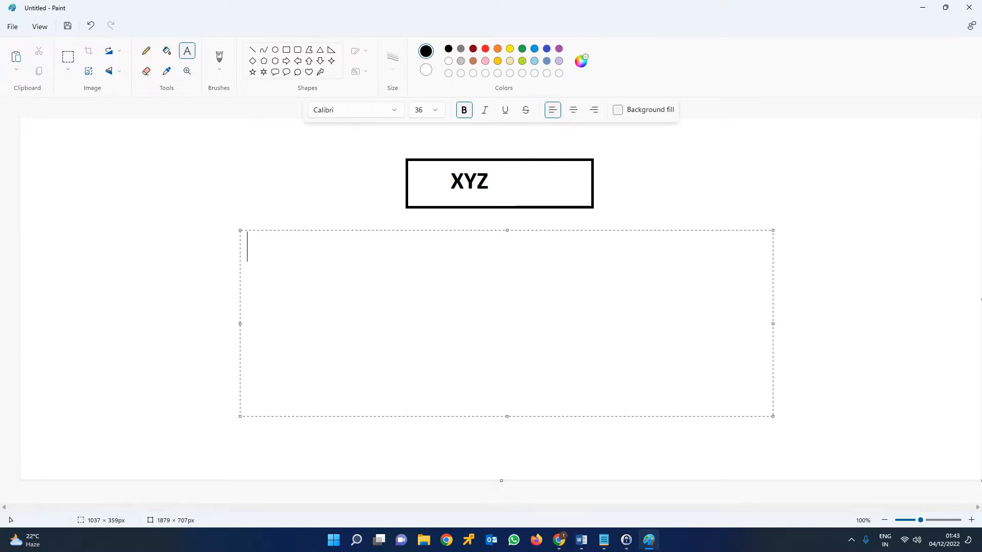
type("03")
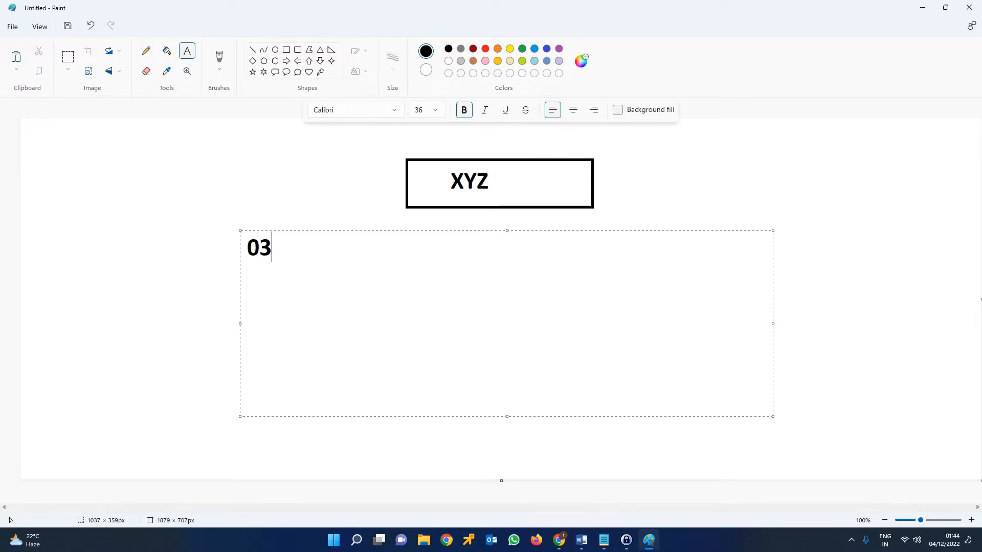
type("65 ema")
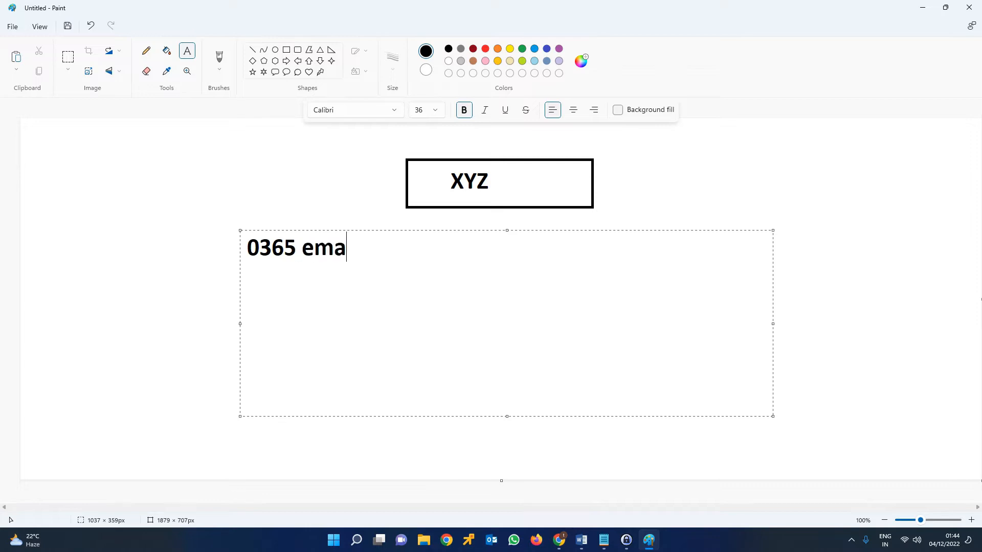
type("iling so")
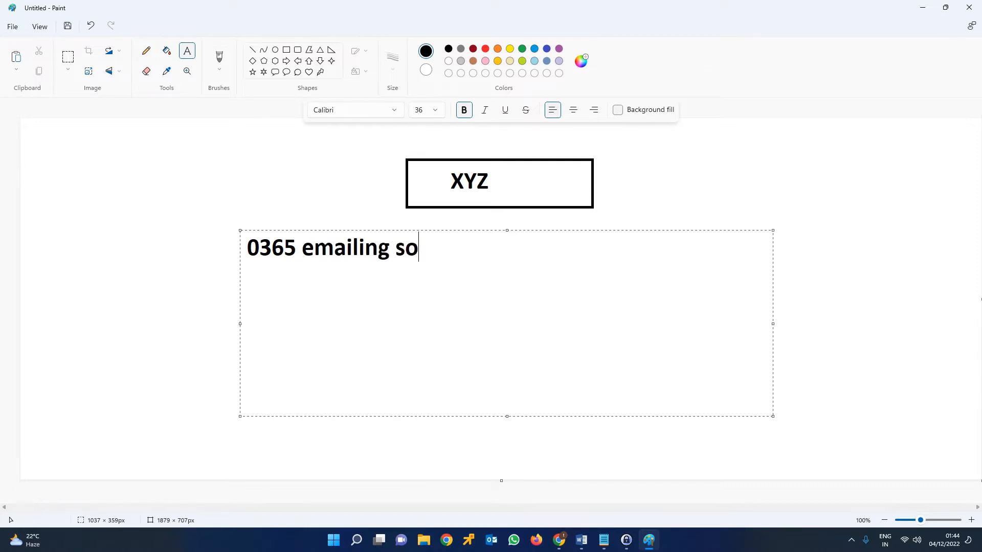
type("lutions")
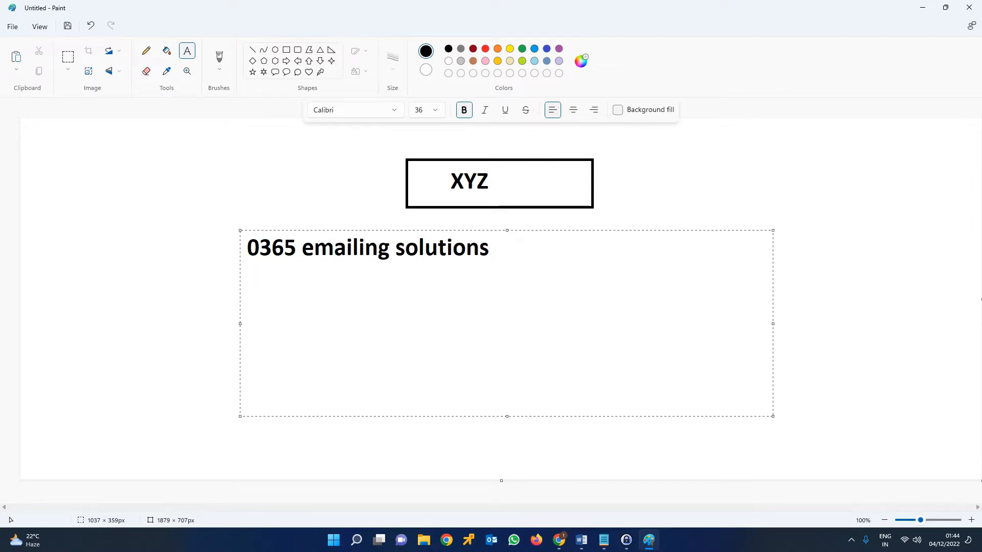
type("offiu")
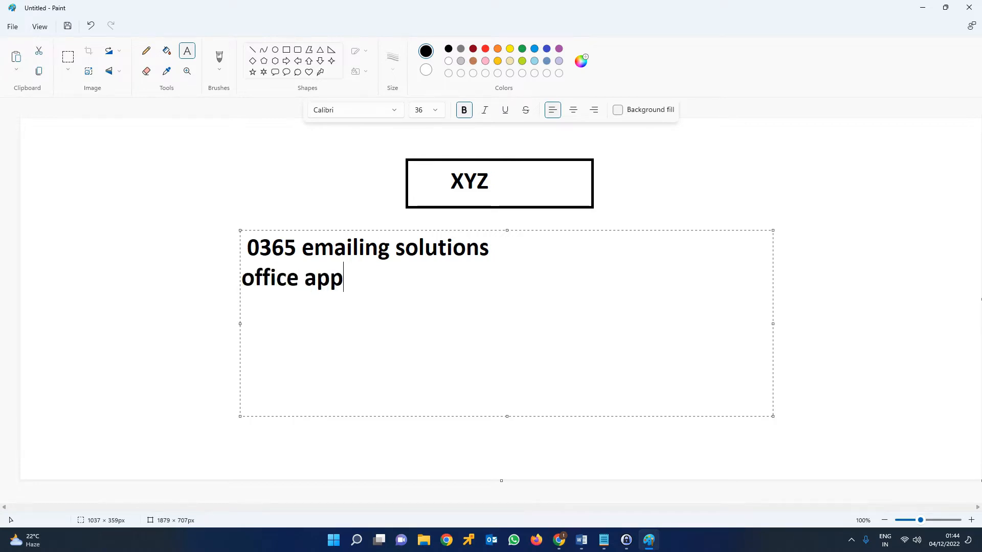
type("lication")
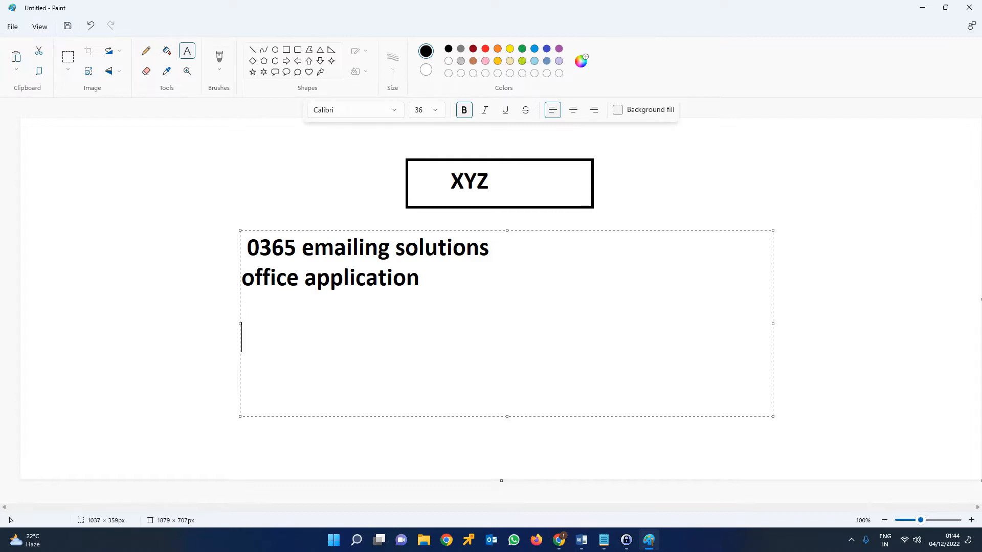
type("hari")
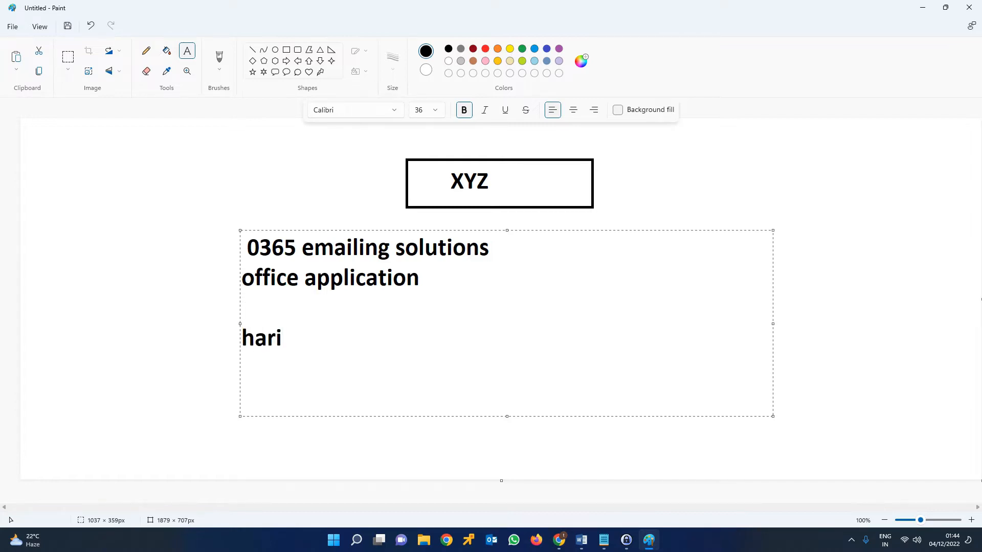
type("@")
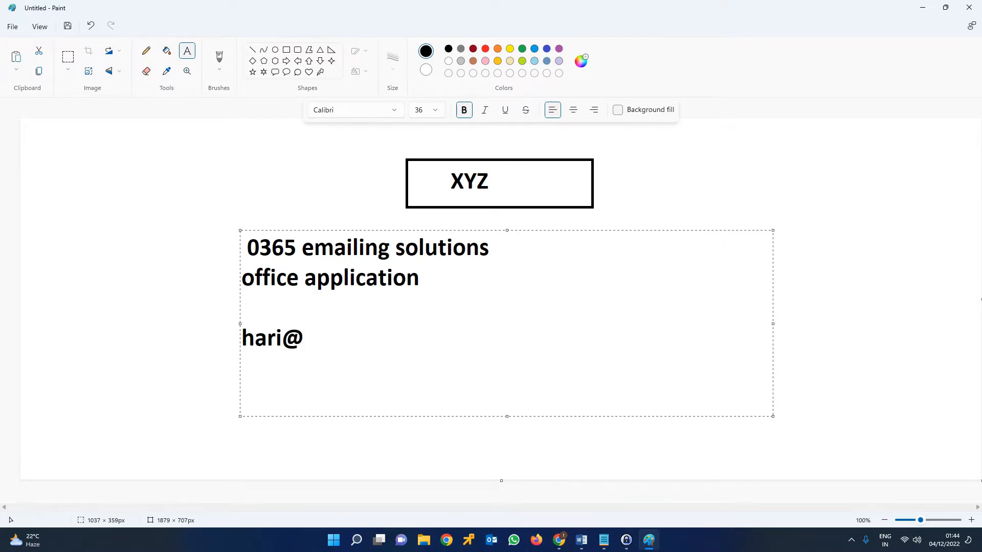
type("xyz")
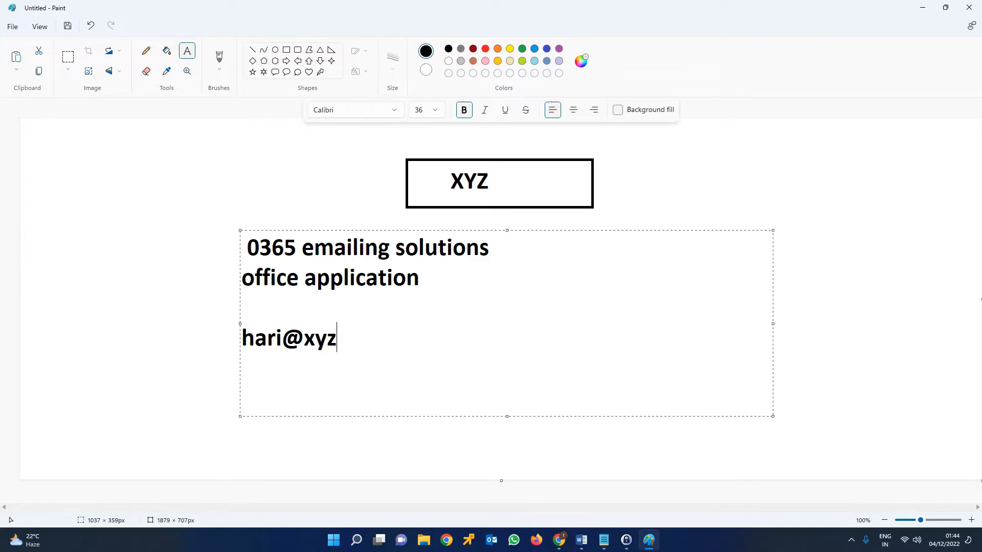
type(".com")
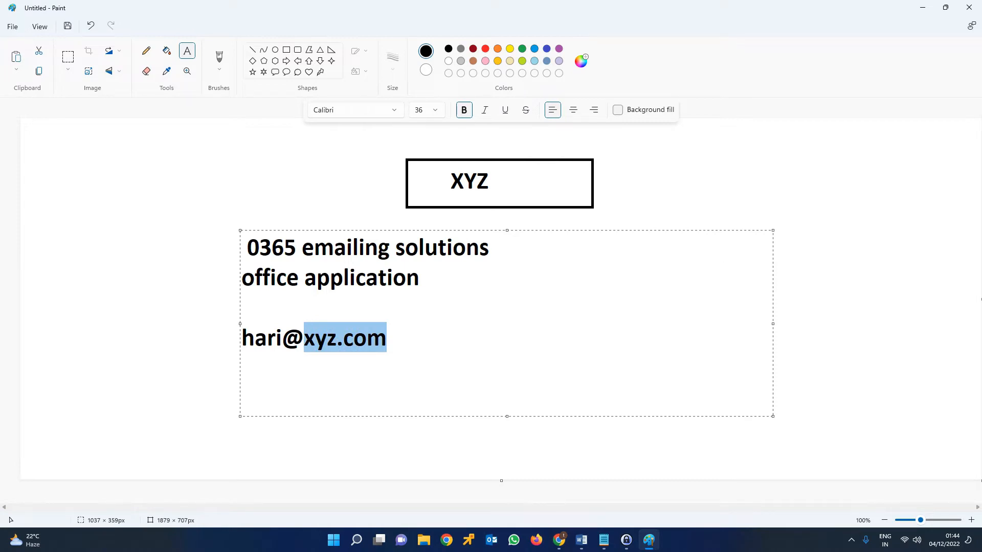
left_click(364, 339)
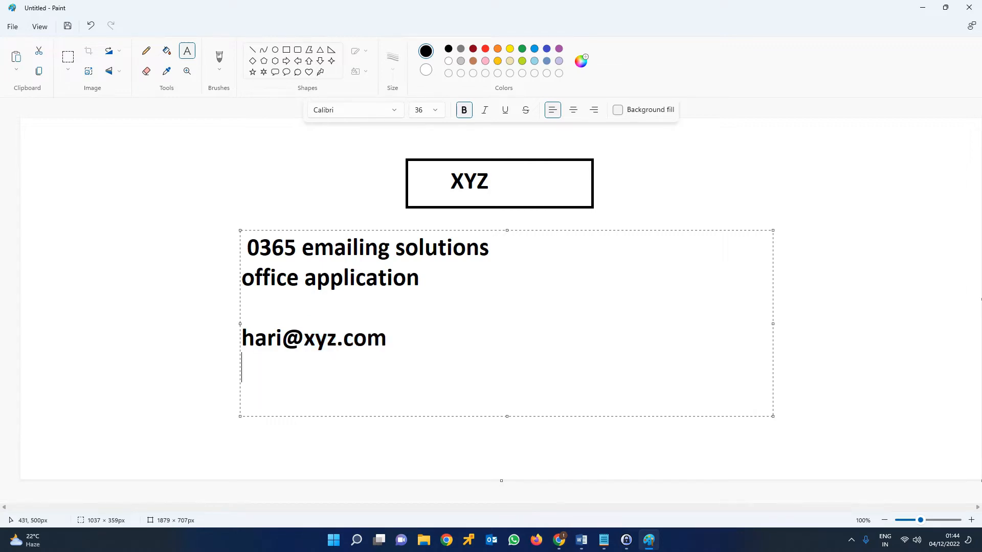
type("Go")
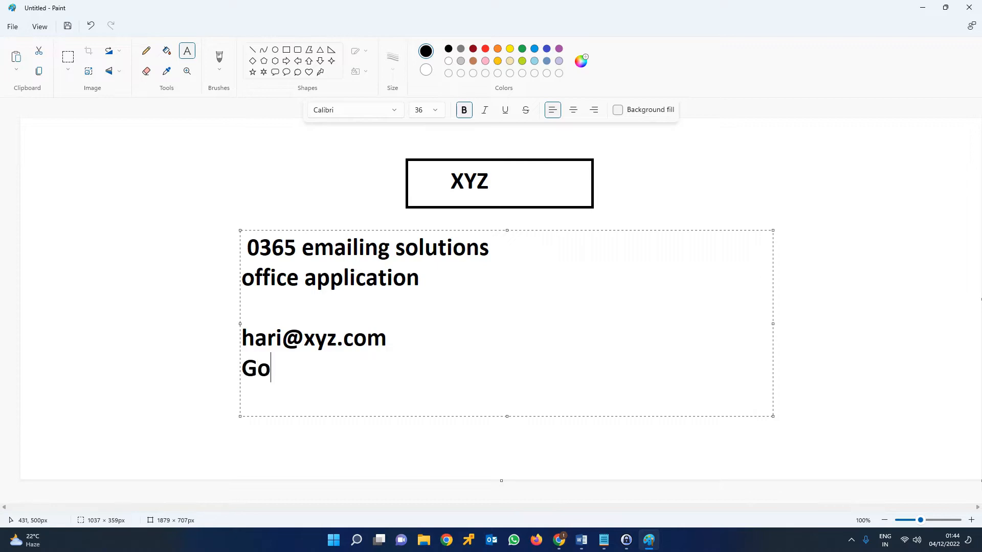
type("Dadd")
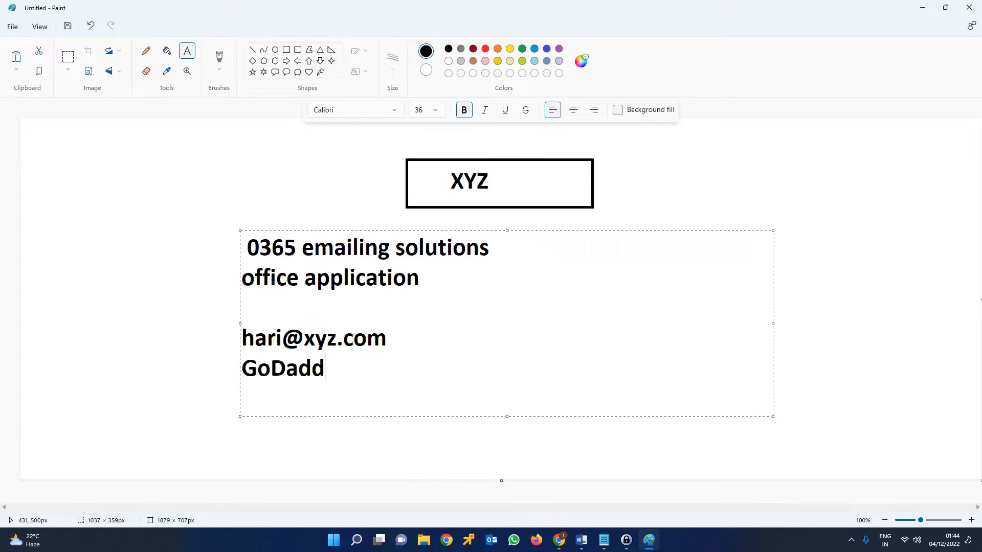
type("y- domain")
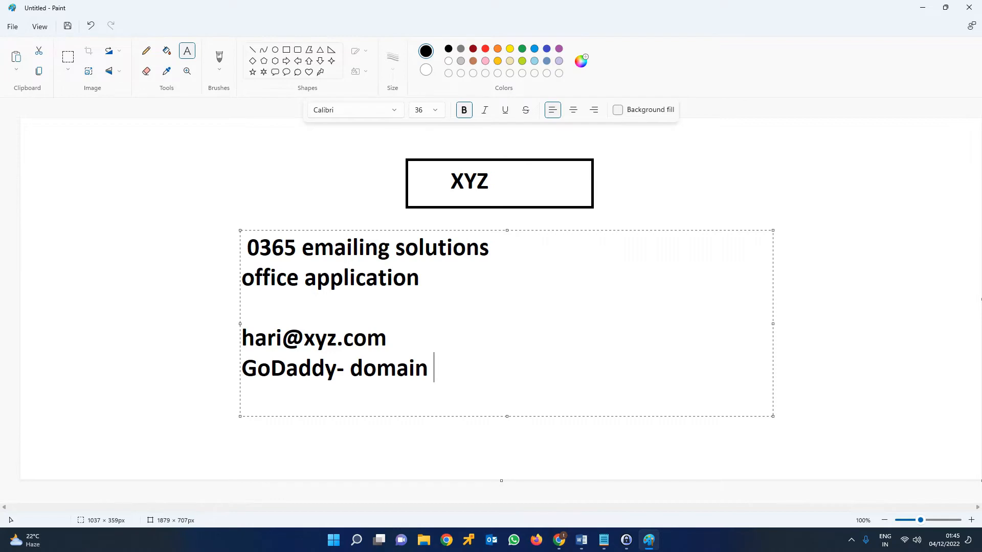
double_click(341, 337)
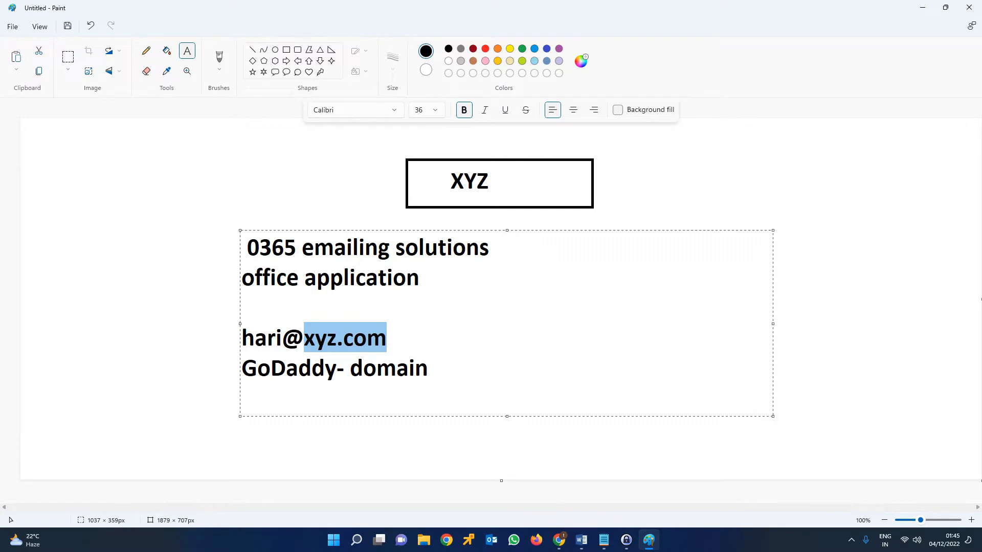
left_click(386, 338)
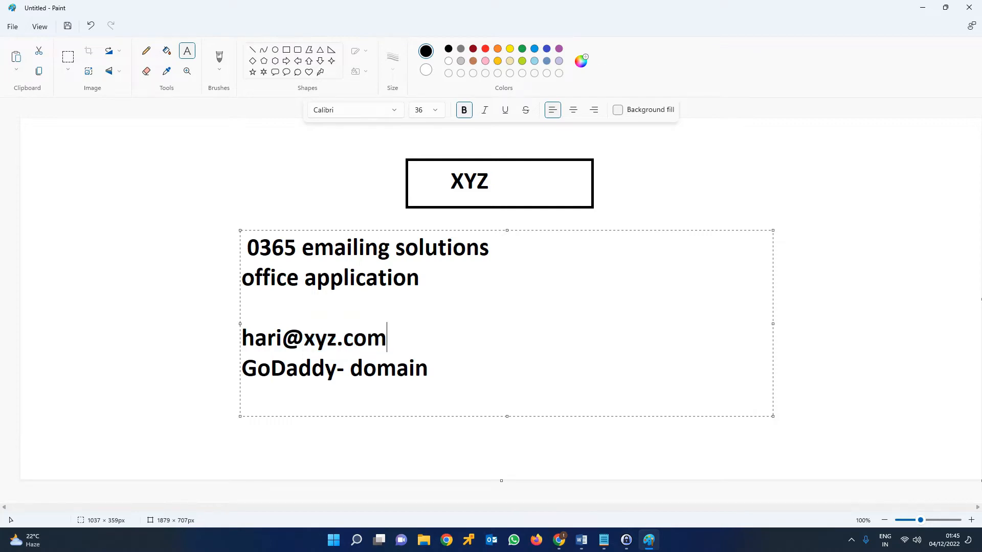
key("Enter")
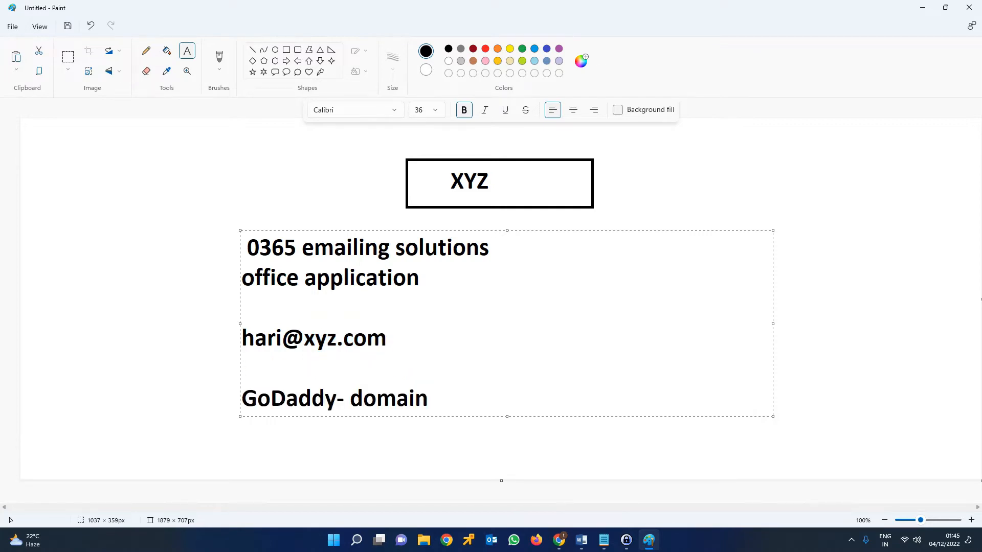
type("teja")
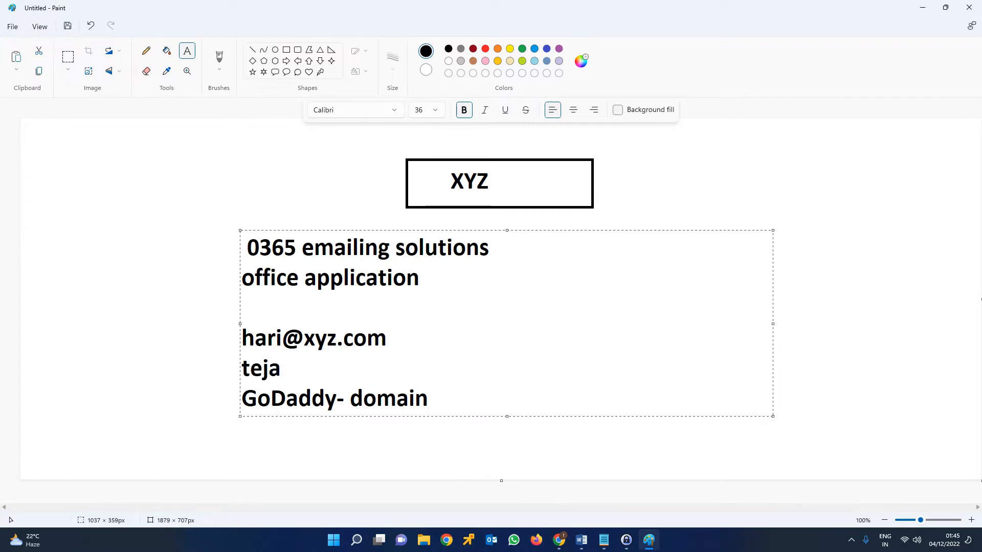
type("@xy")
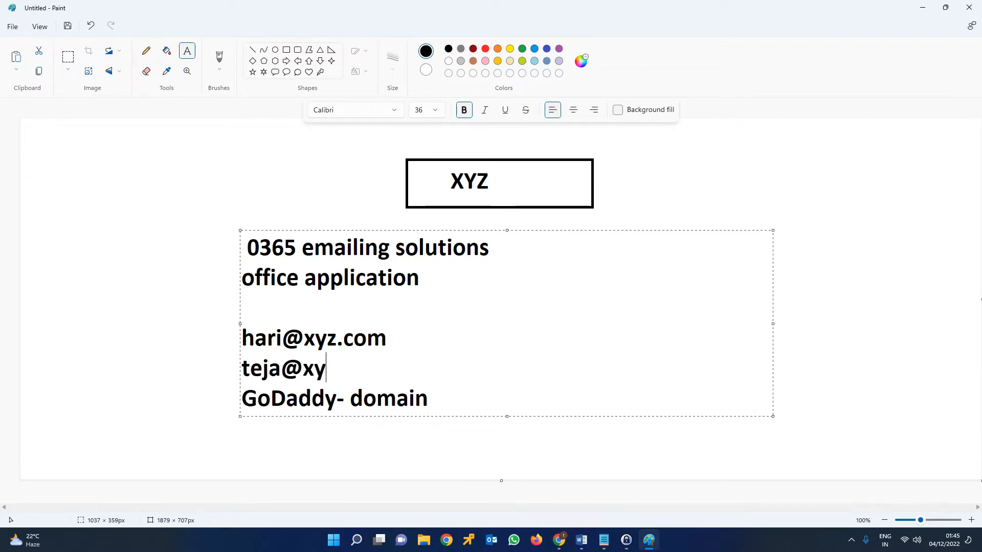
type("z.com")
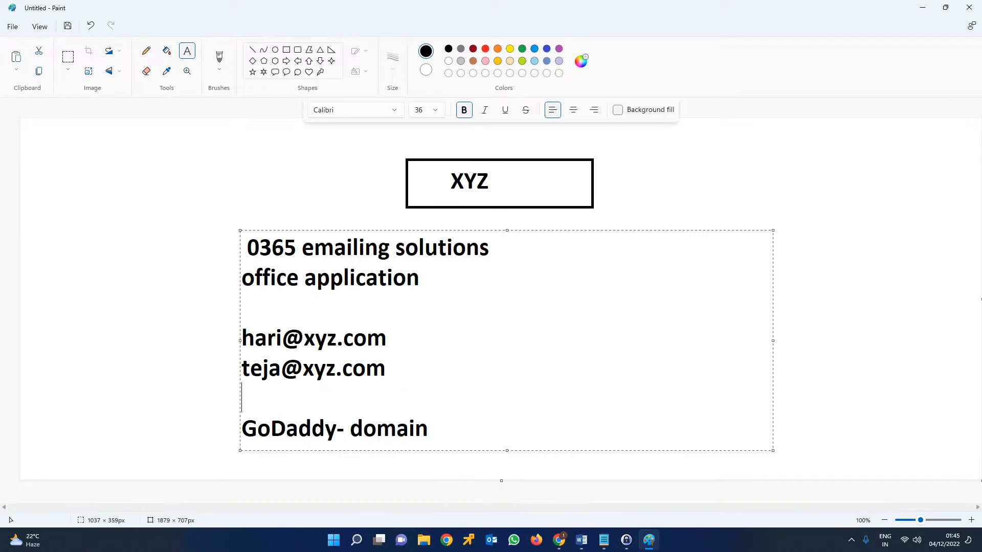
type("ma")
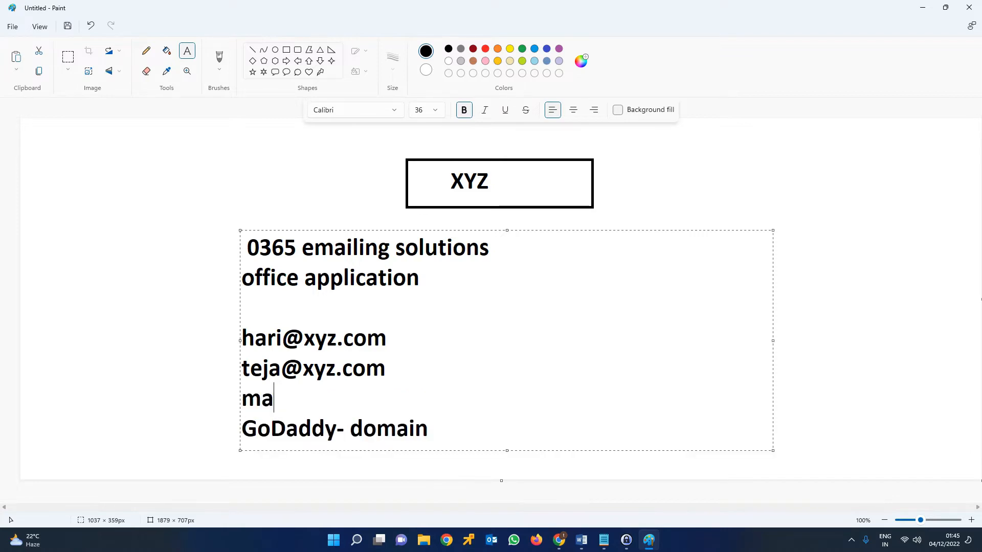
type("matha")
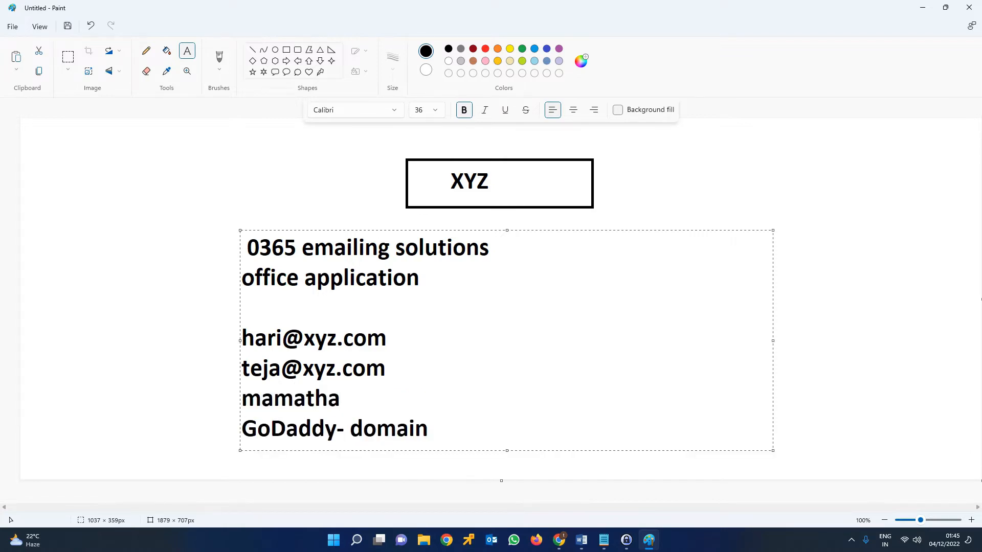
type("@x")
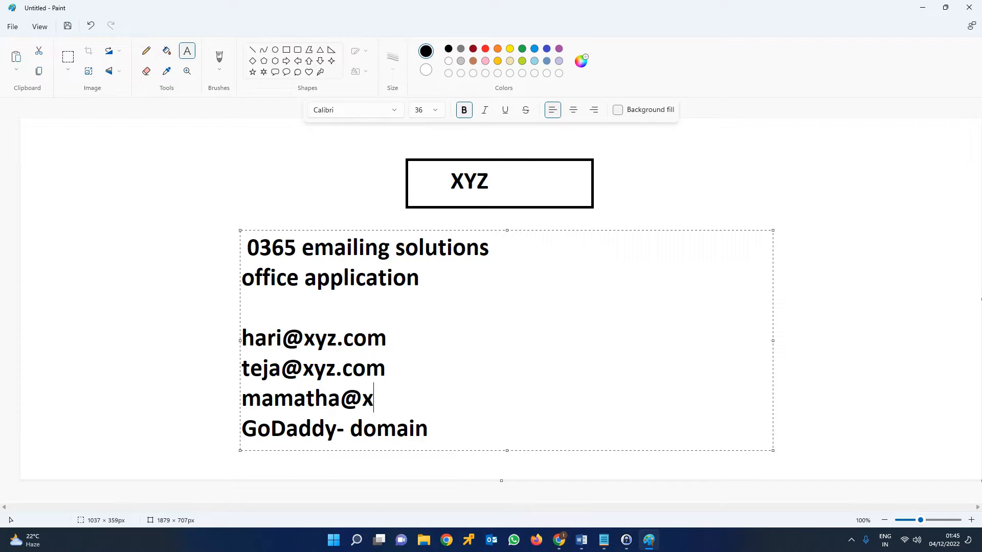
type("yz.com")
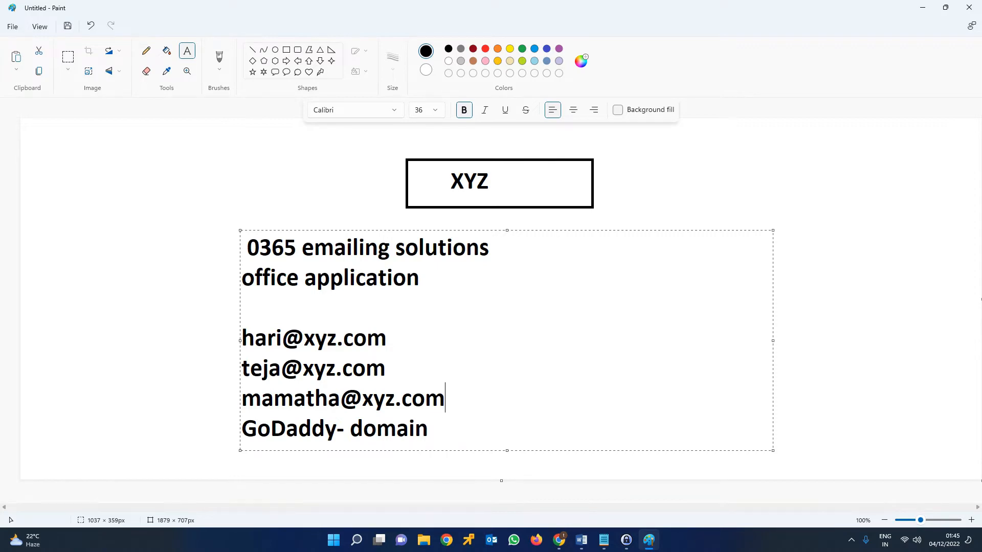
Step: Point out the example addresses, then extend the GoDaddy line with ' purchased-'
double_click(289, 398)
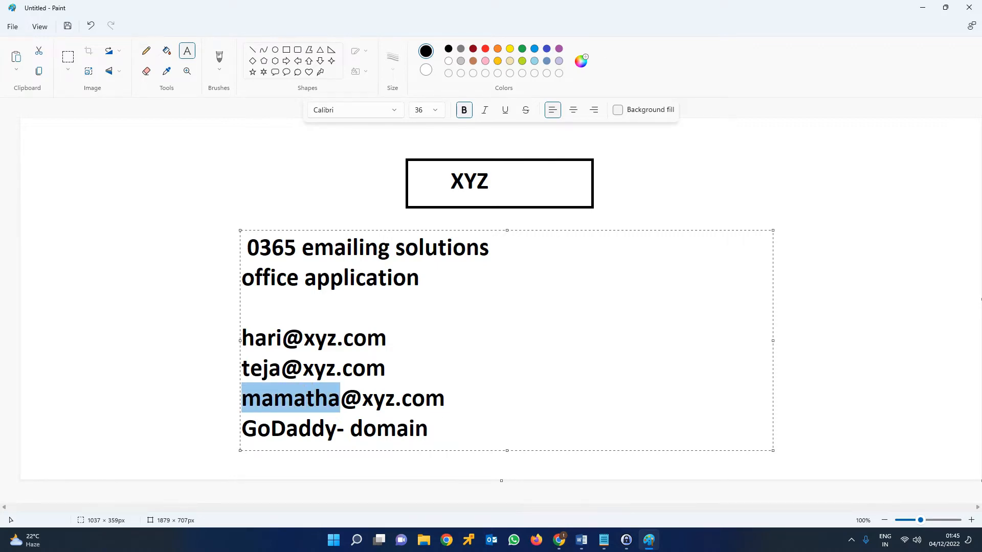
double_click(261, 368)
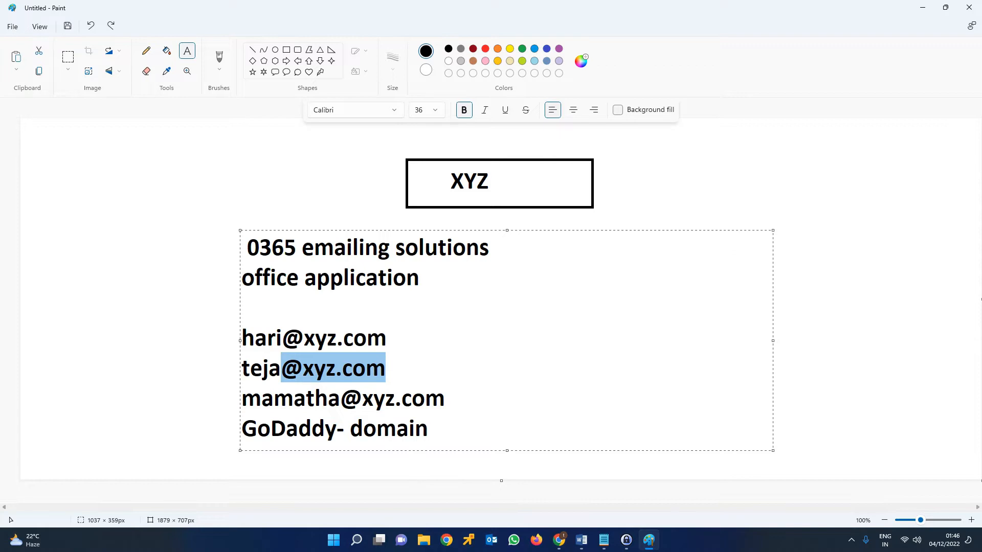
mouse_move(524, 406)
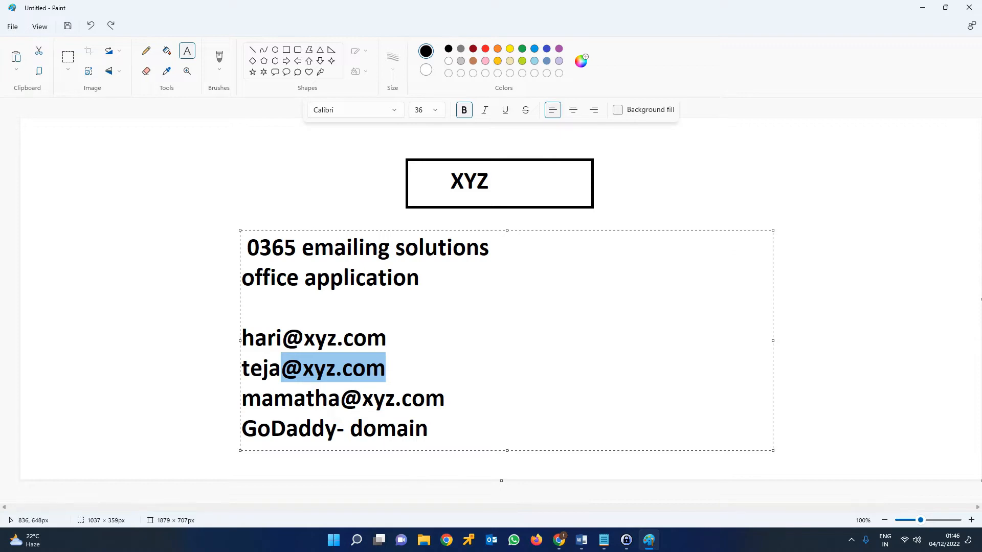
type("p")
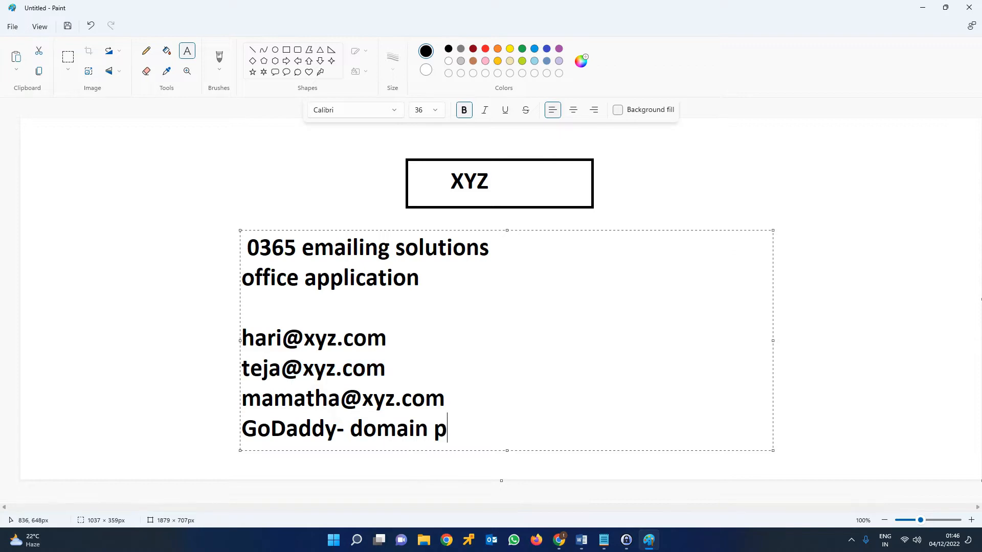
type("urcha")
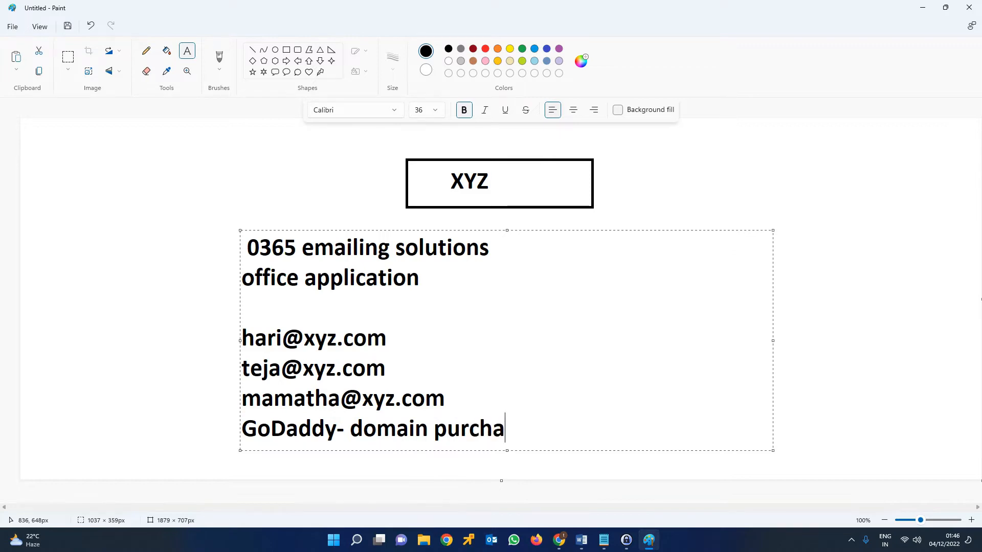
type("s")
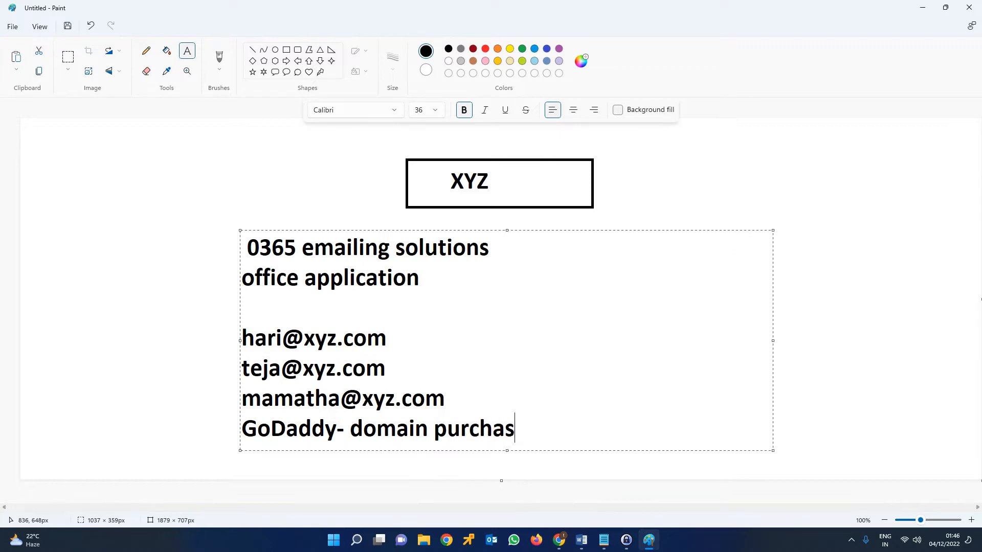
type("ed-")
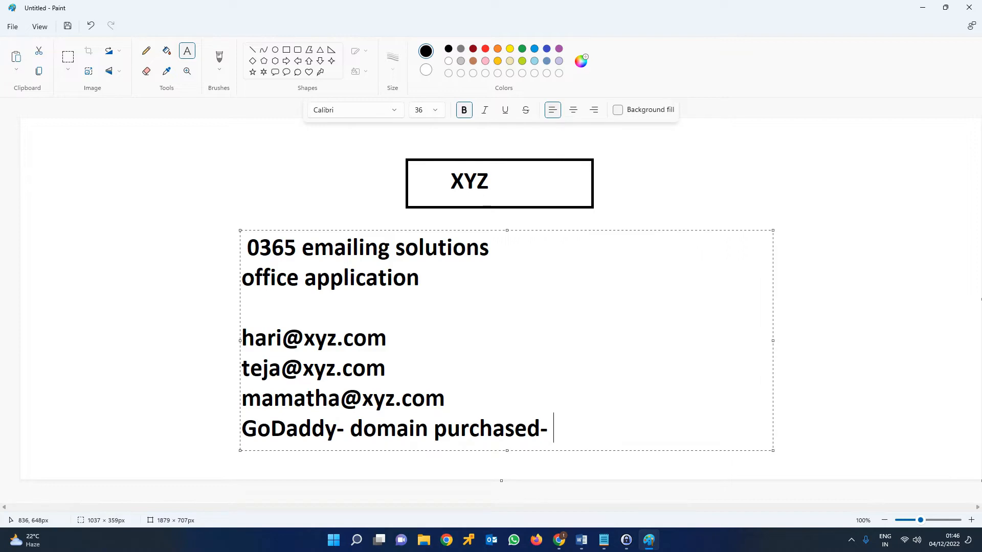
Step: Finish the line with DNS records, highlight those words and return to the Word notes
type("DNS")
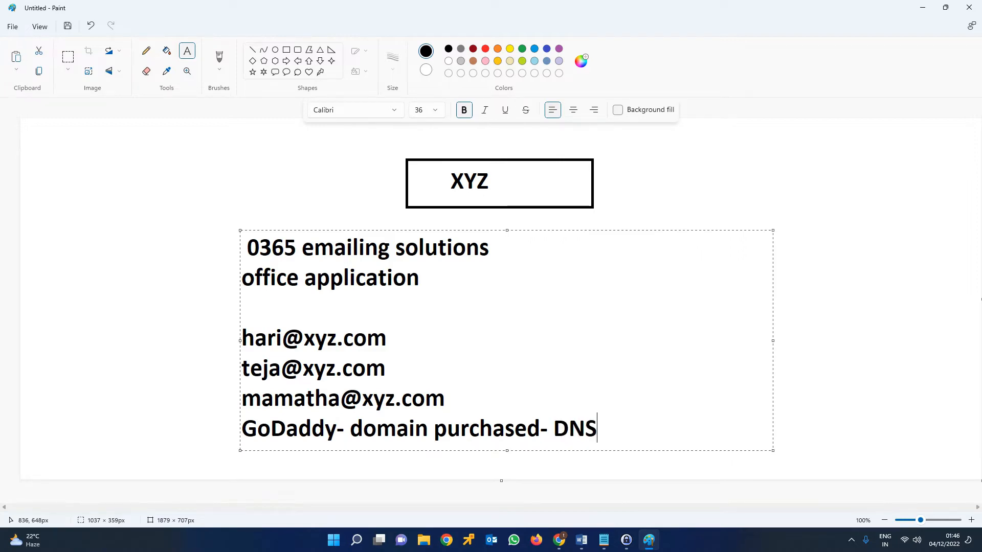
type("recor")
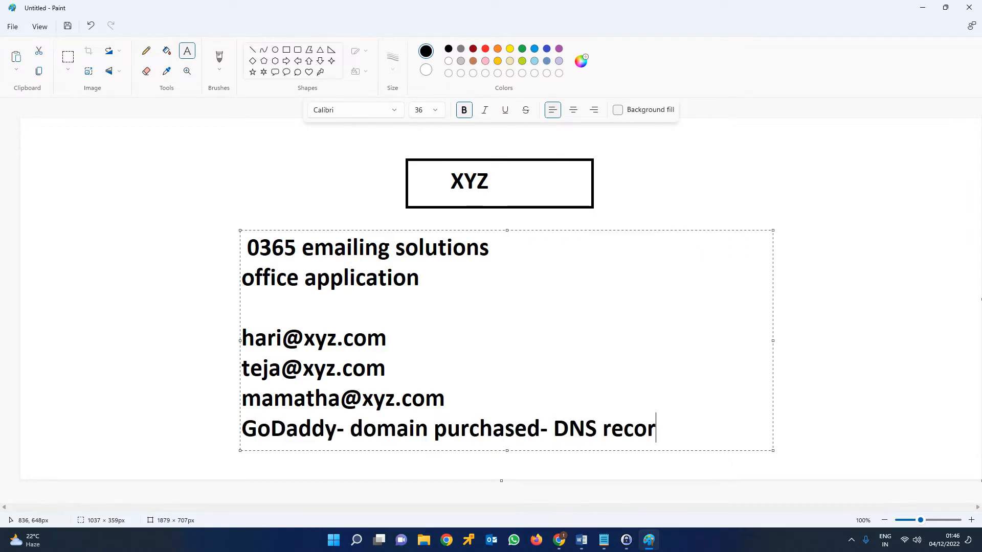
type("ds")
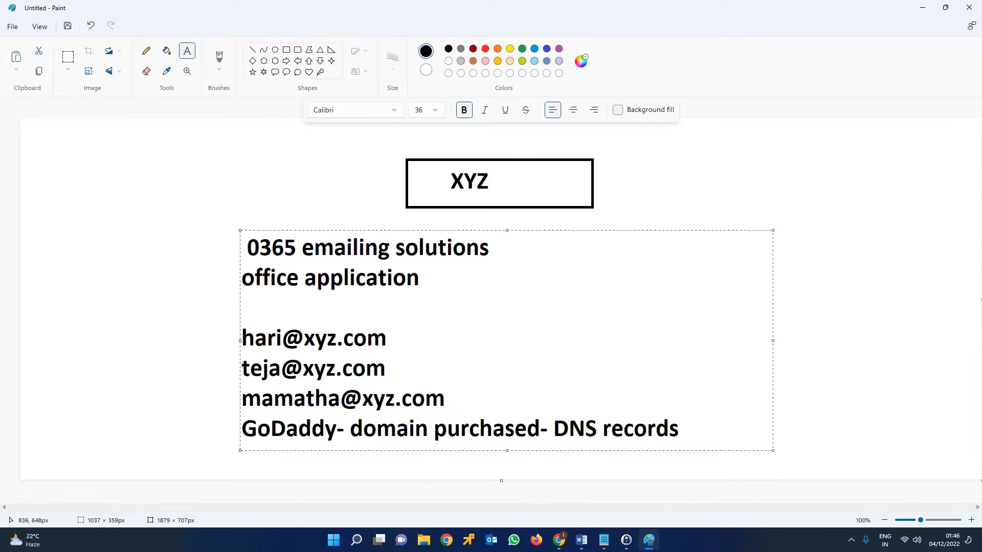
left_click_drag(281, 337, 387, 338)
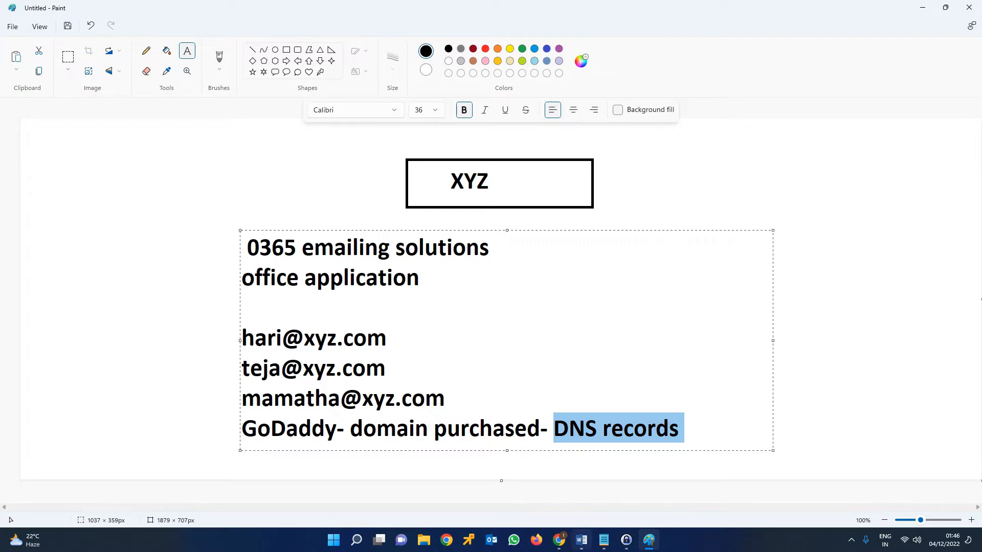
left_click(581, 539)
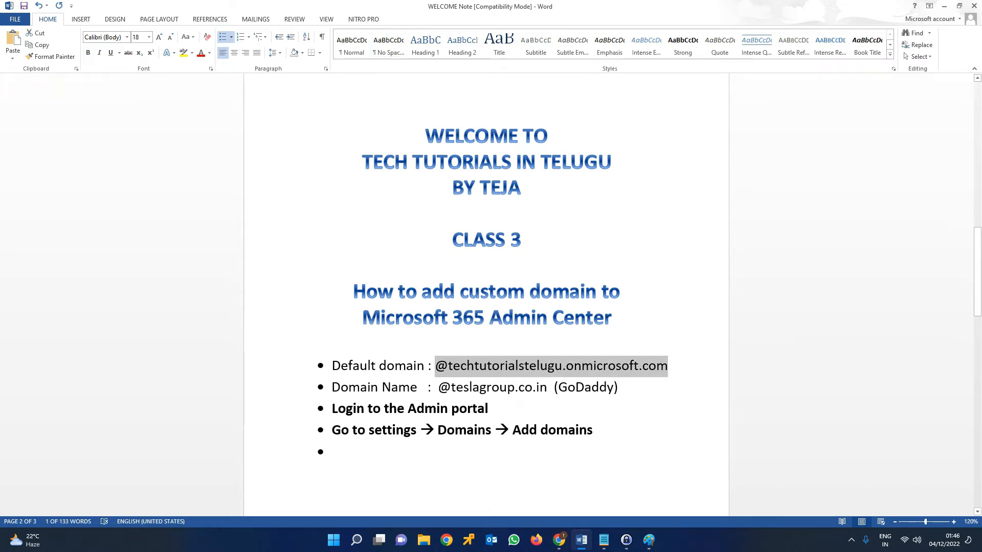
left_click(332, 387)
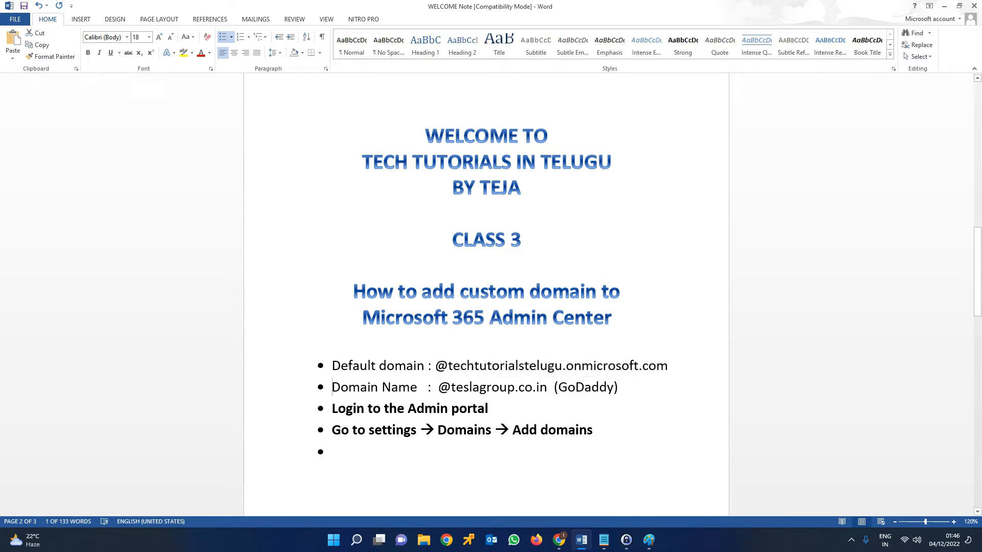
double_click(375, 387)
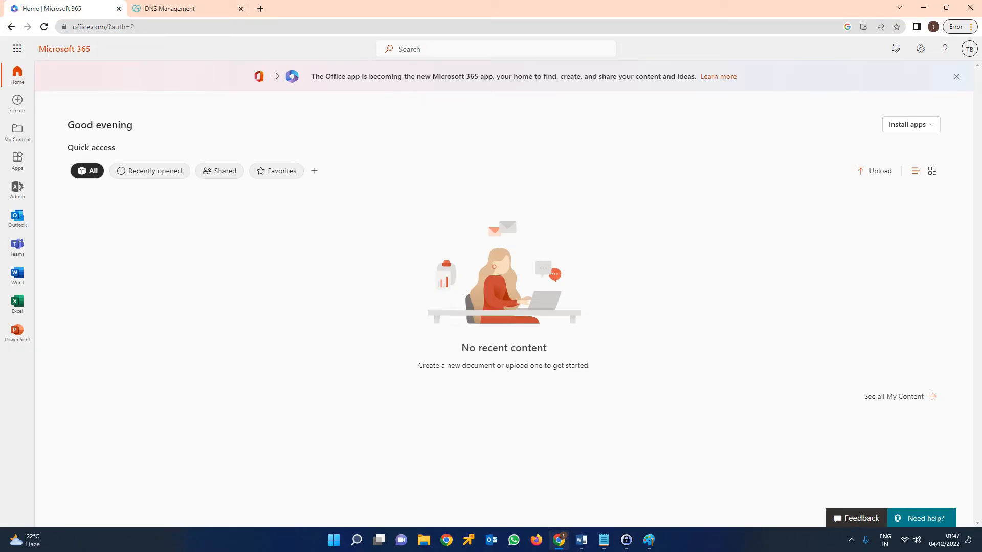
Step: Sign out of the Microsoft 365 account and search Google for microsoft 365 login
left_click(968, 49)
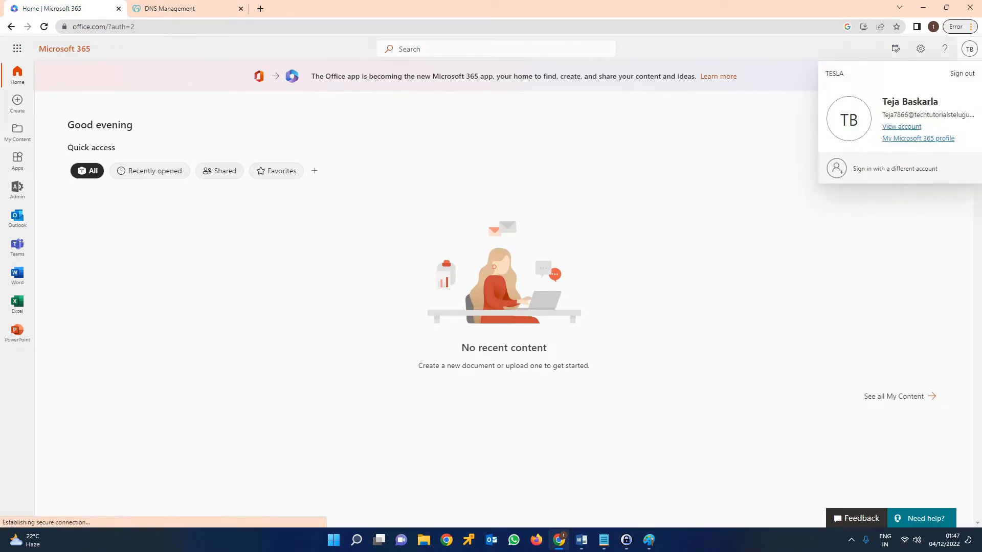
left_click(962, 74)
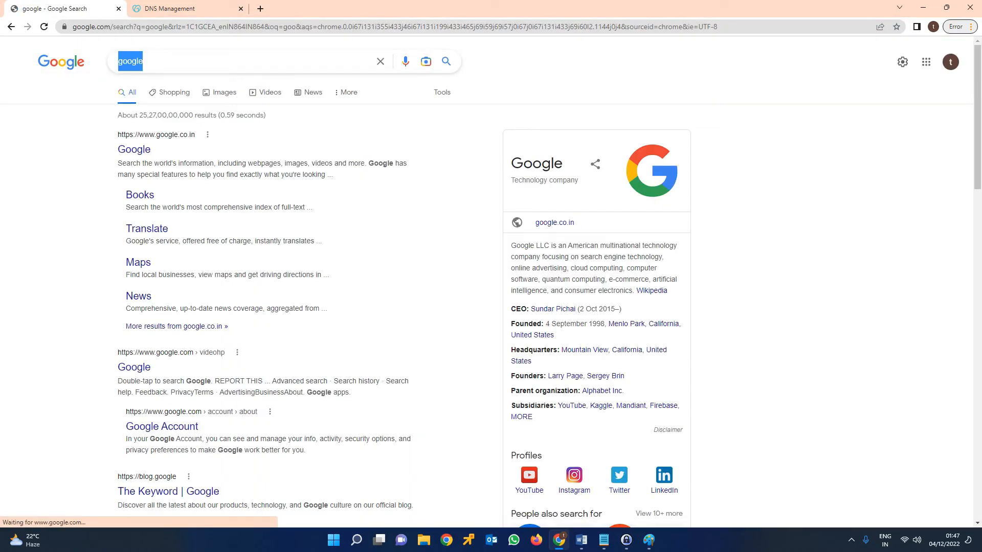
type("microsoft")
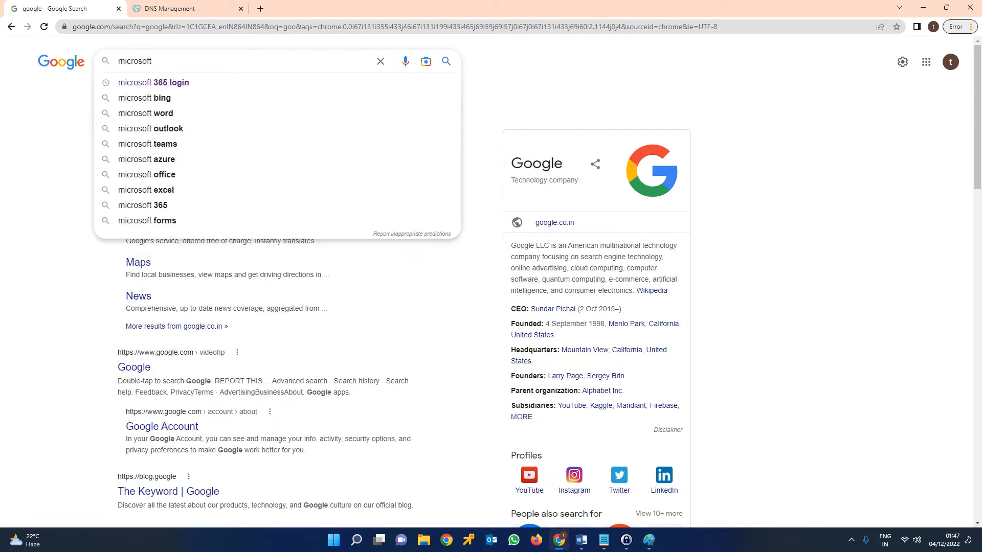
left_click(153, 82)
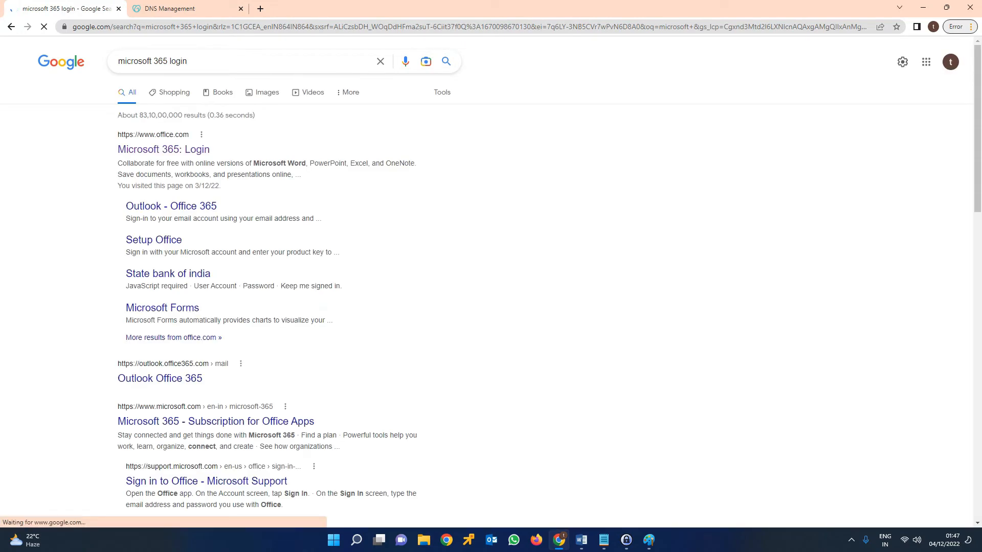
mouse_move(164, 149)
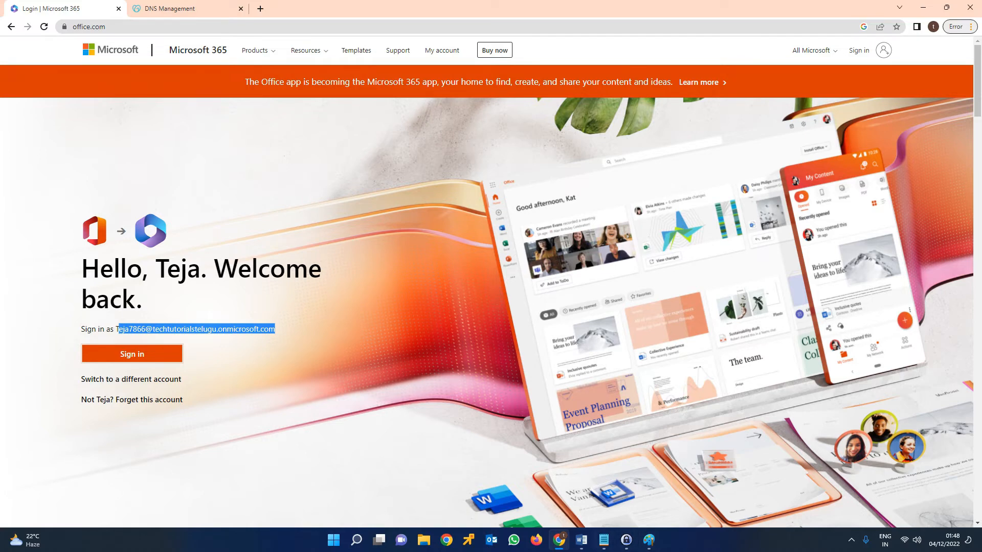
left_click(626, 540)
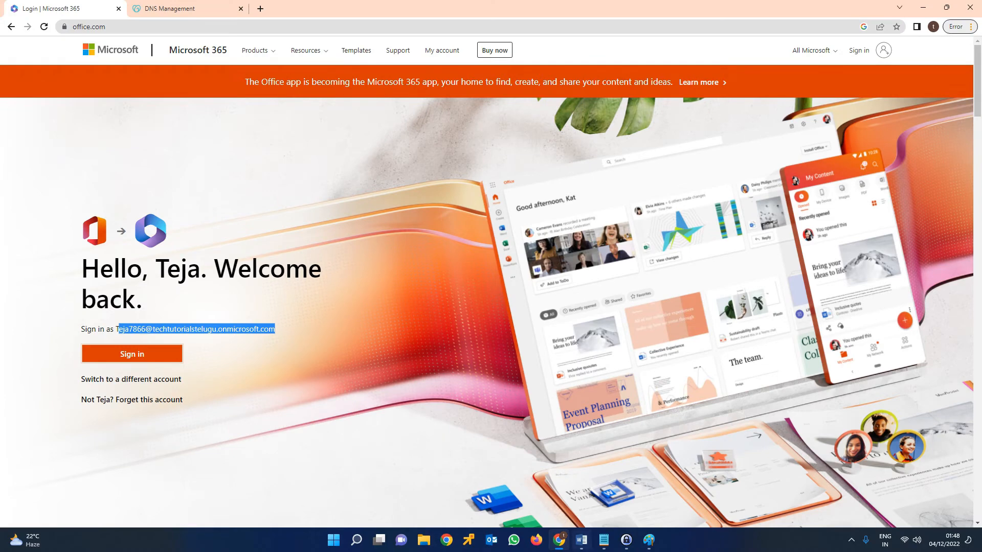
left_click(581, 540)
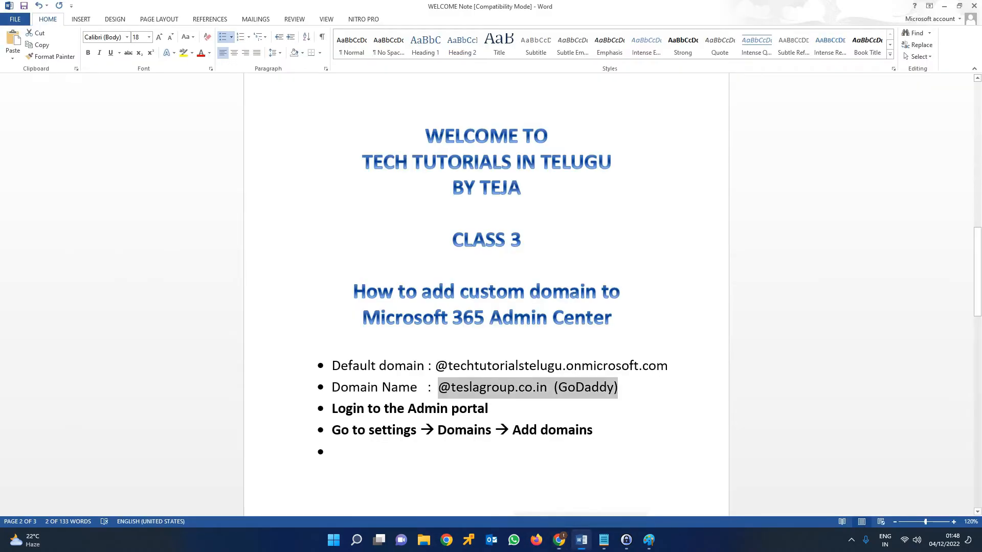
scroll("up", 3)
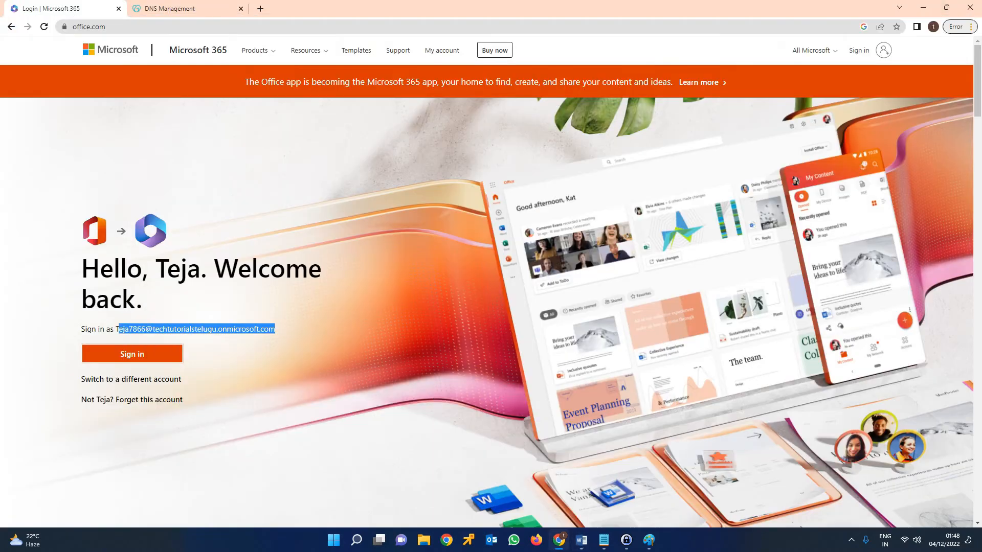
Step: Sign in with the remembered account and password, skipping security setup and staying signed in
left_click(132, 353)
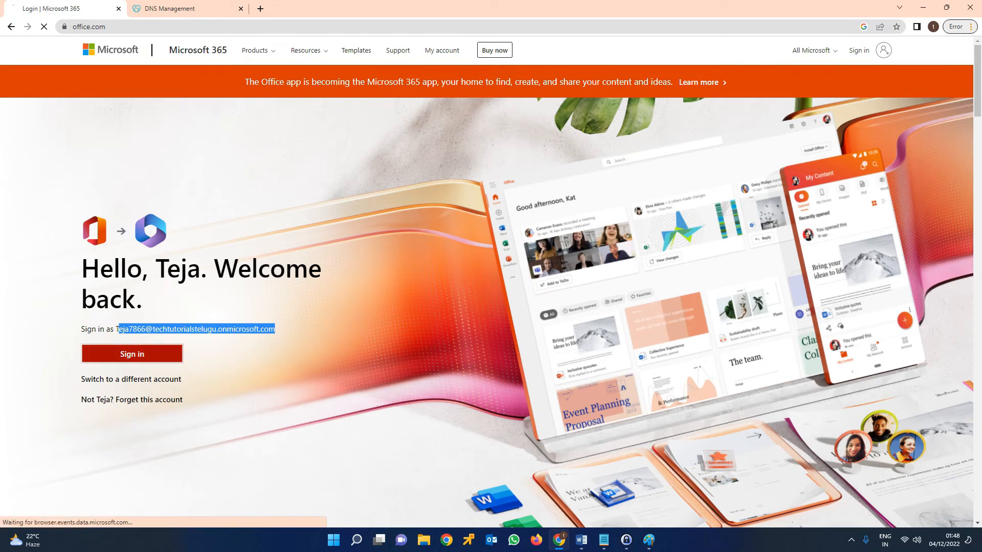
left_click(132, 354)
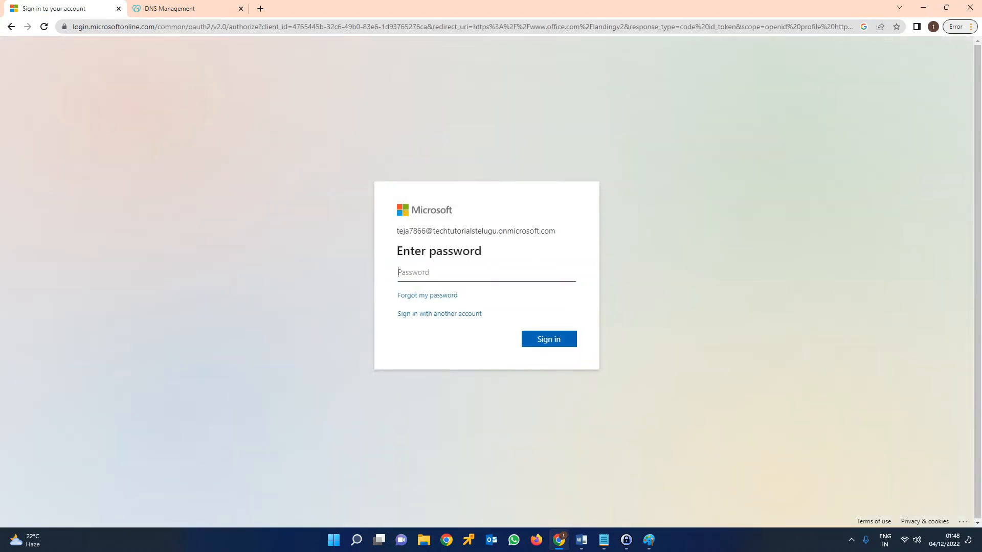
type("••••")
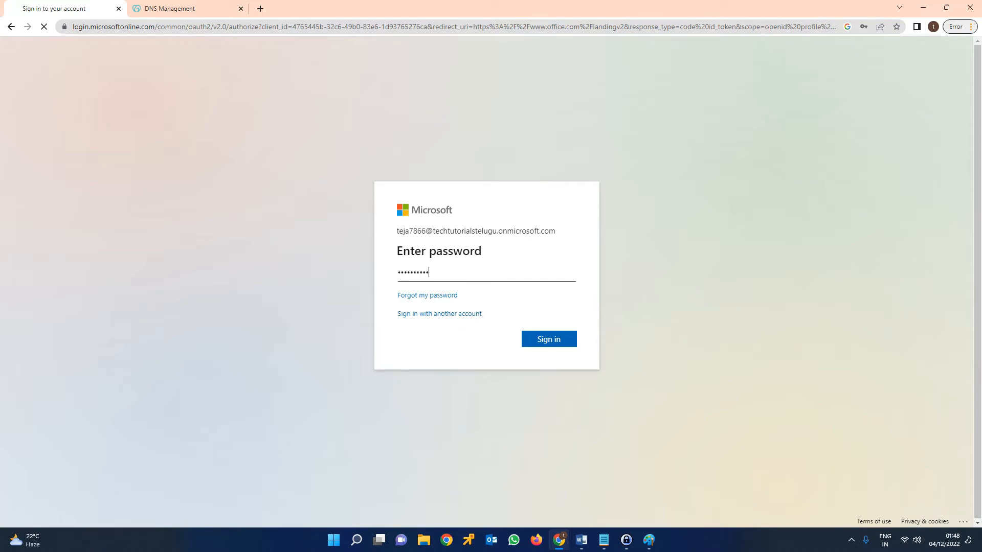
left_click(547, 338)
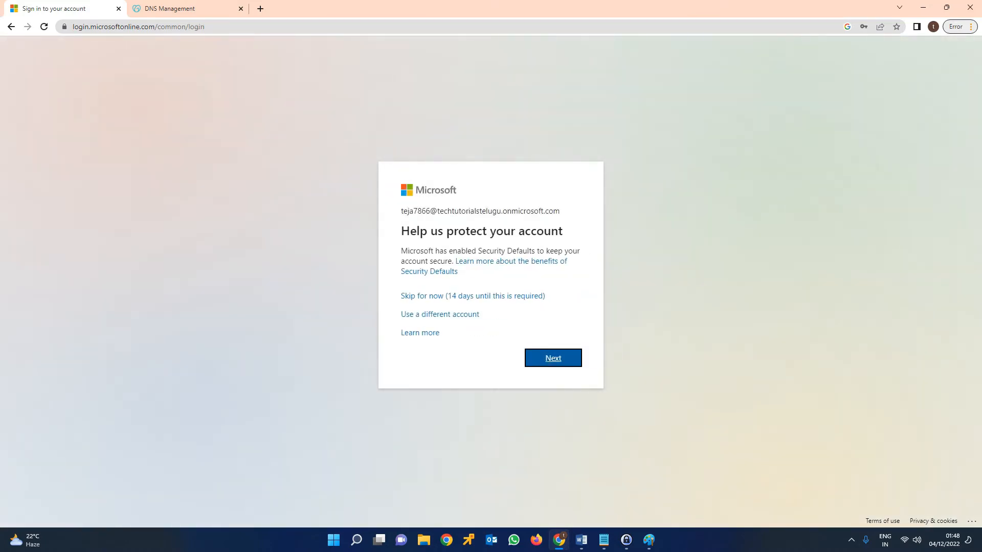
left_click(552, 358)
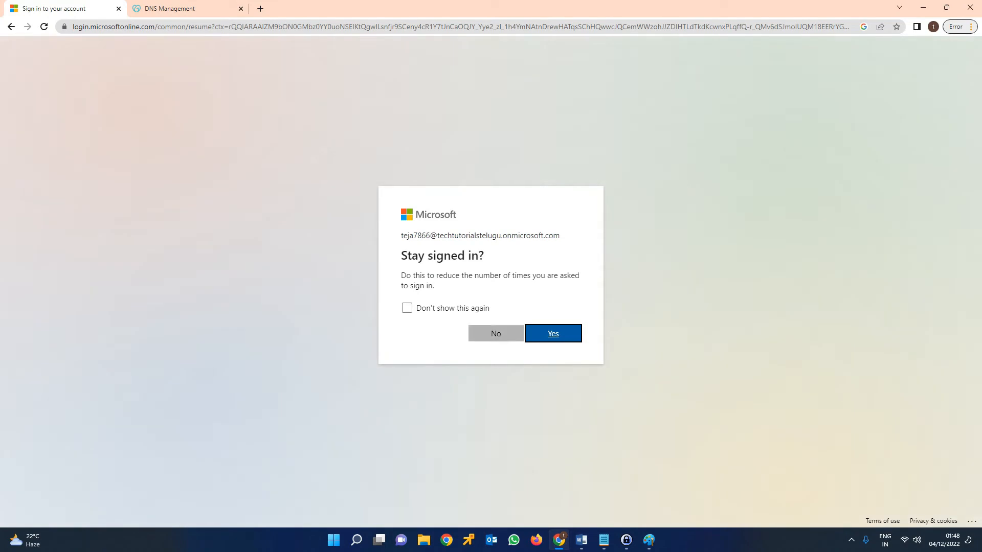
left_click(552, 334)
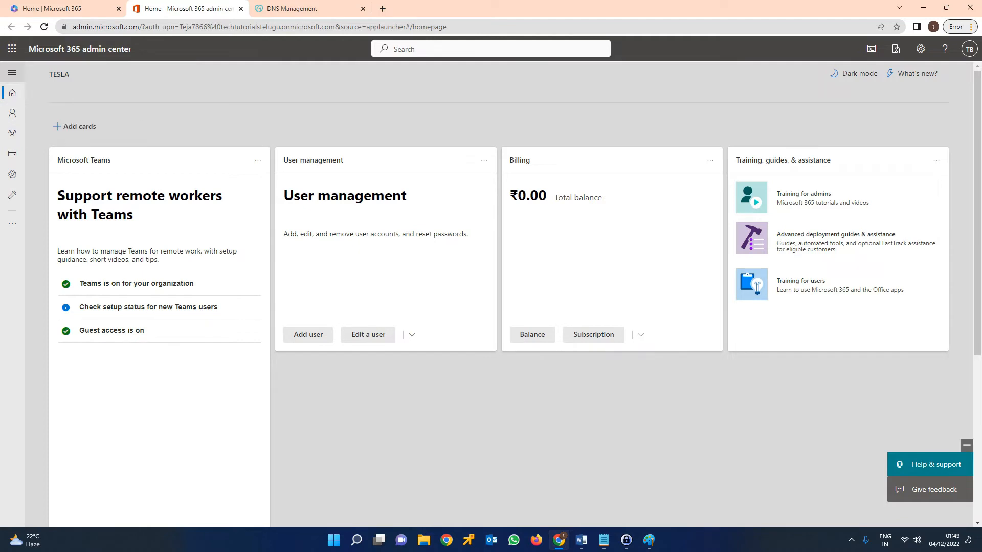
scroll("up", 3)
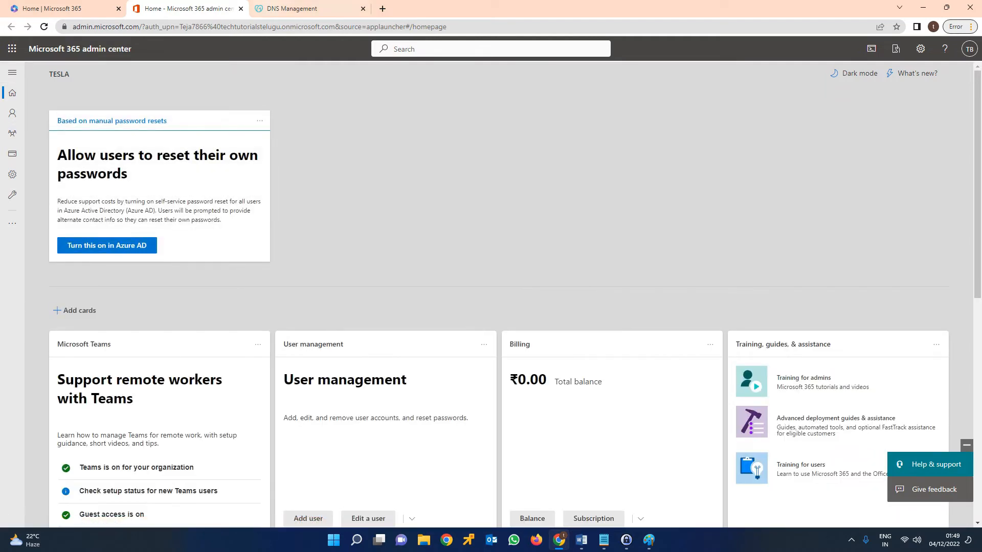
Step: From the GoDaddy dashboard, reach DNS Management for teslagroup.co.in
left_click(309, 8)
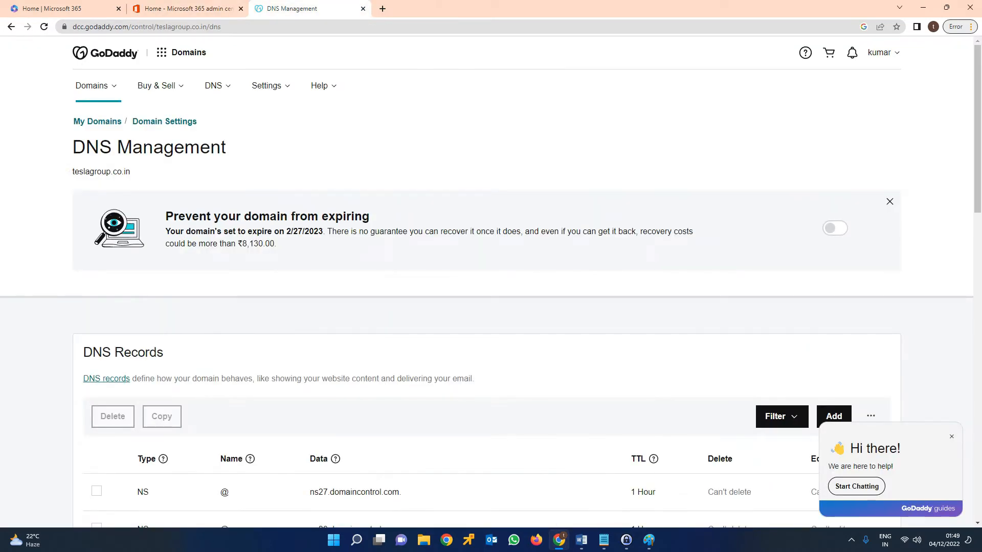
left_click(879, 52)
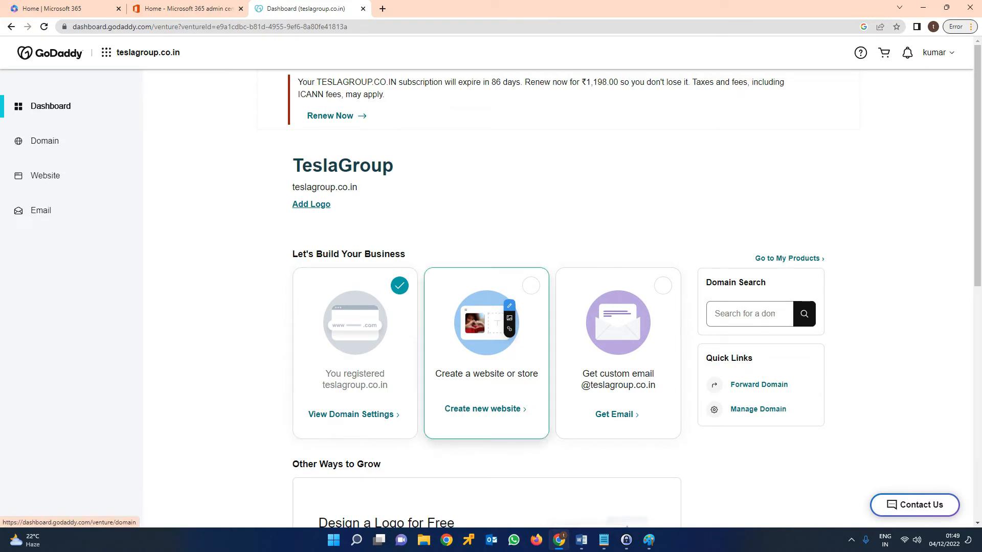
left_click(44, 141)
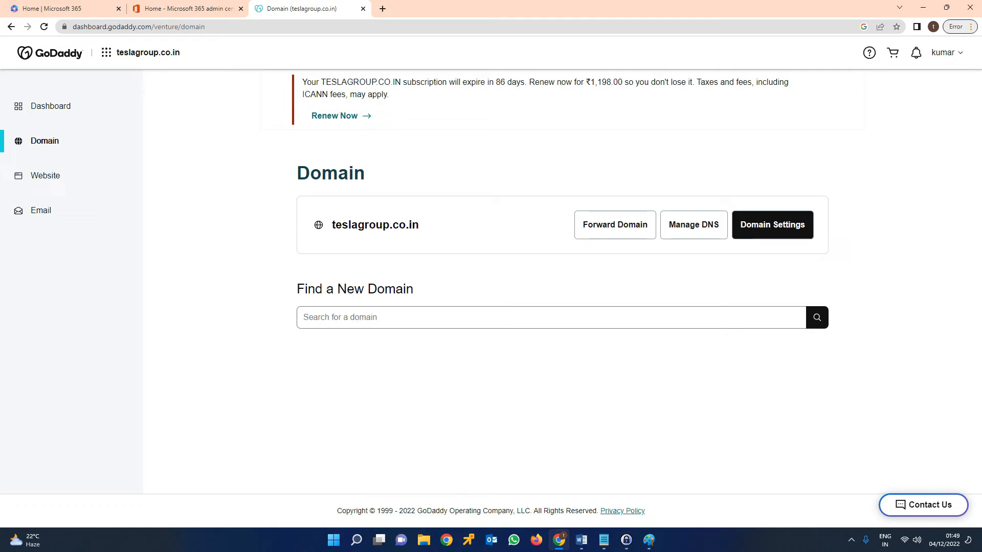
mouse_move(693, 224)
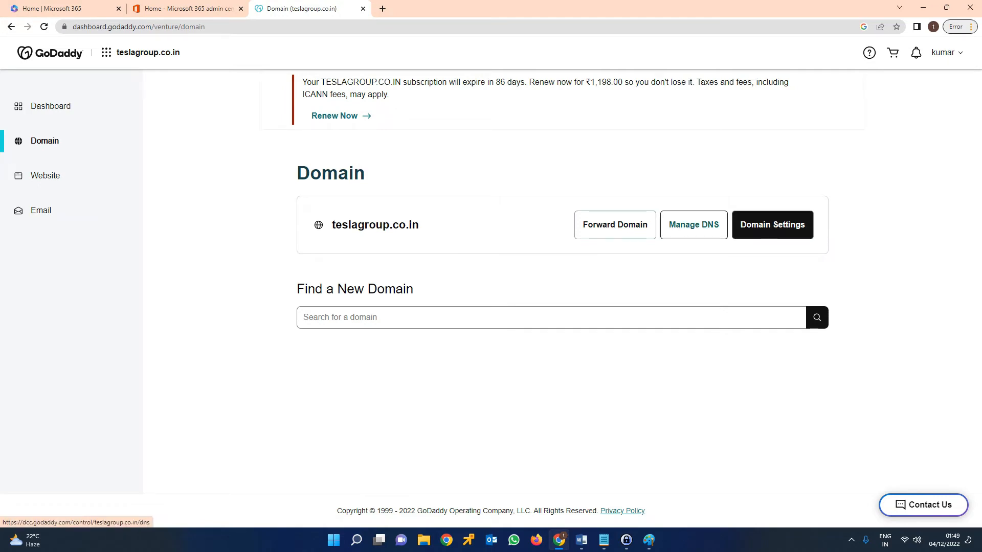
left_click(693, 224)
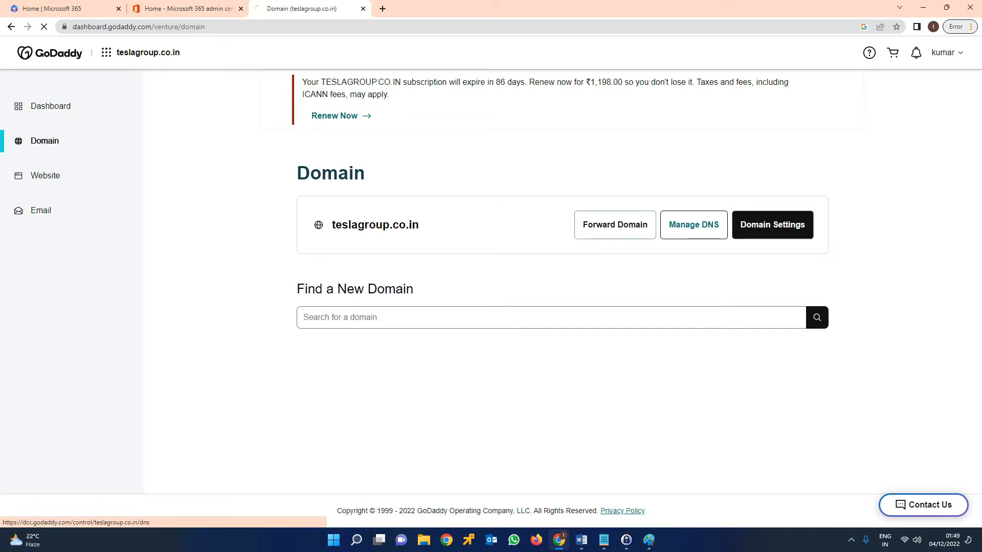
left_click(692, 223)
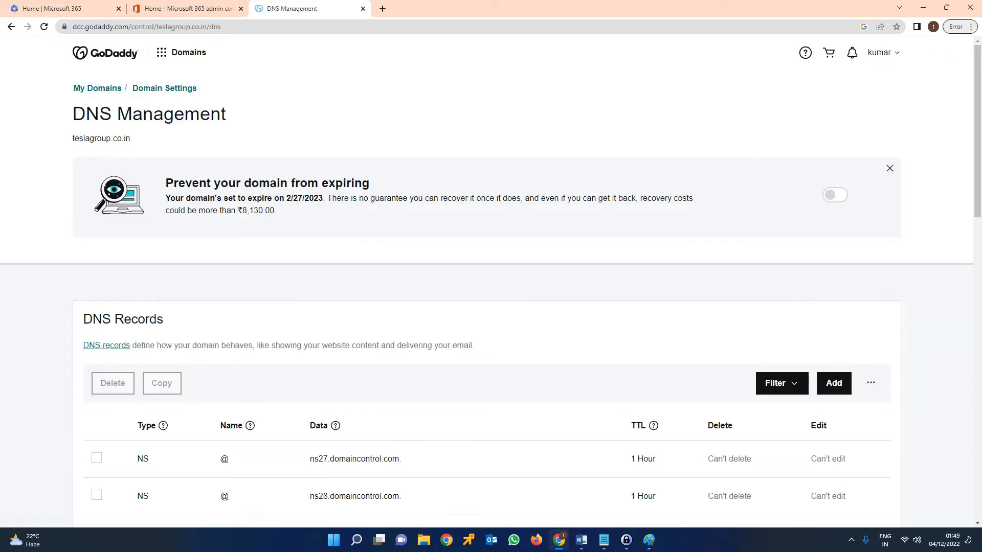
Step: Review the DNS Records list and the Nameservers section for teslagroup.co.in
scroll("down", 3)
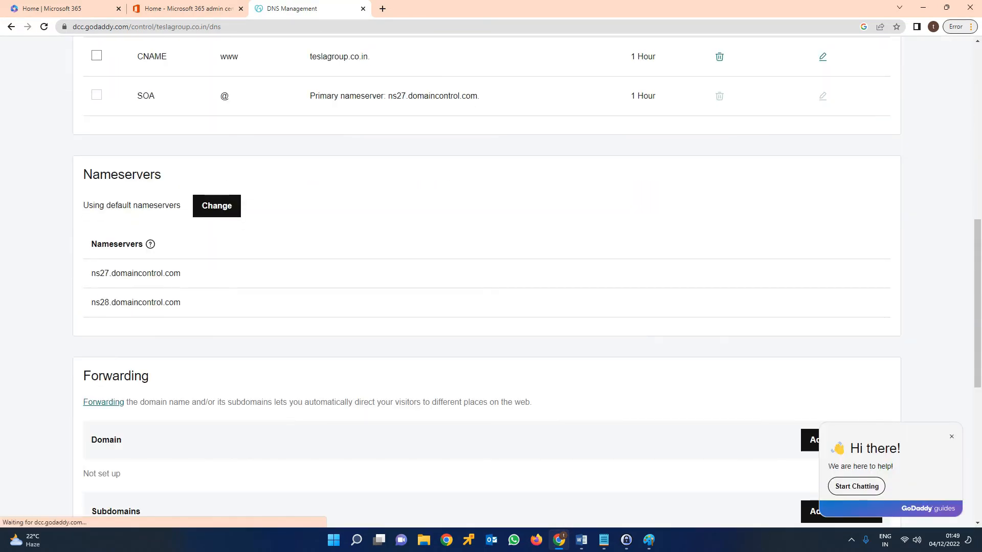
double_click(116, 243)
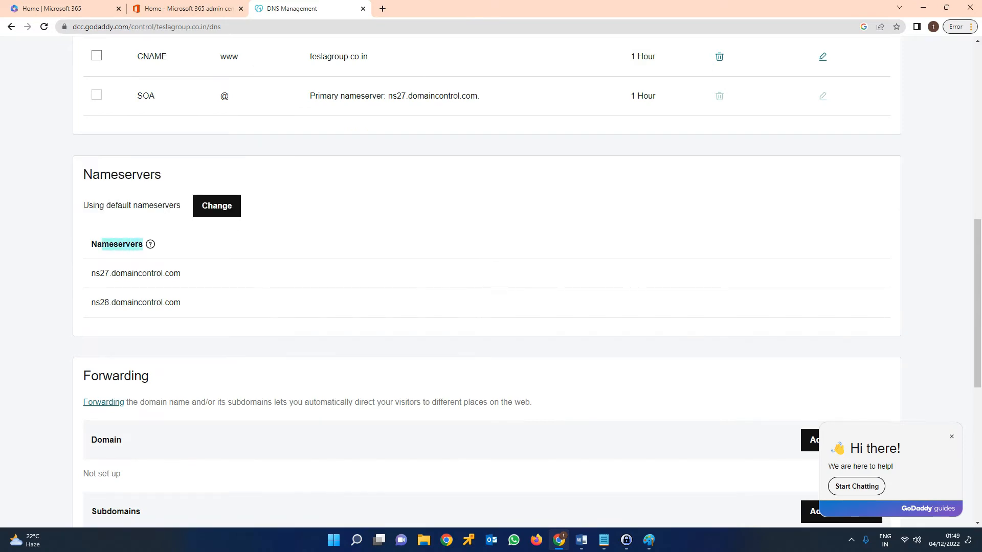
scroll("up", 3)
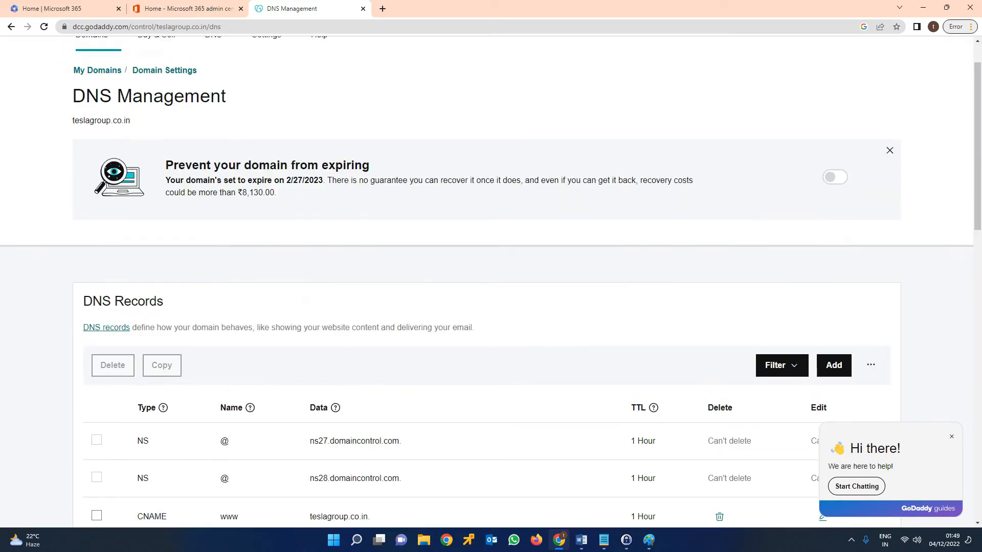
scroll("down", 3)
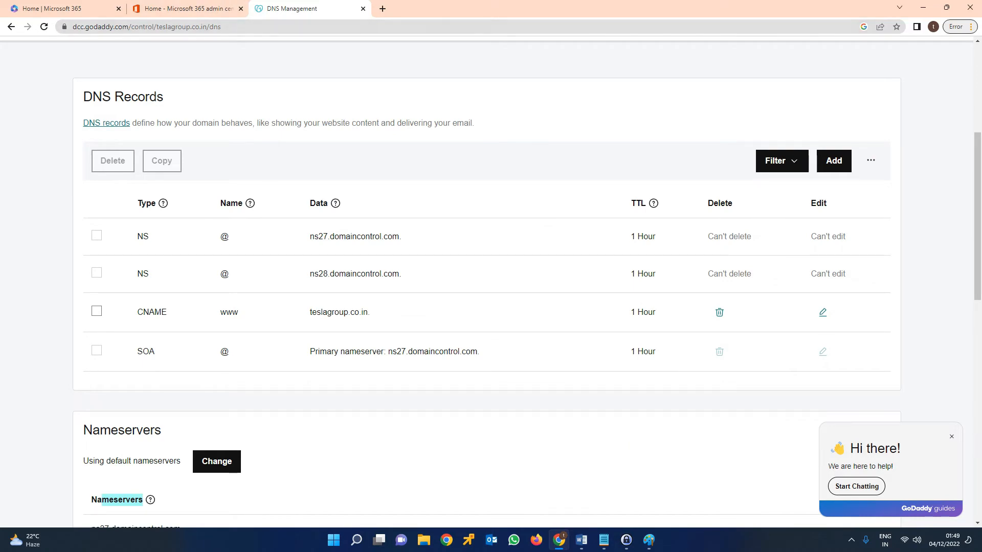
scroll("down", 3)
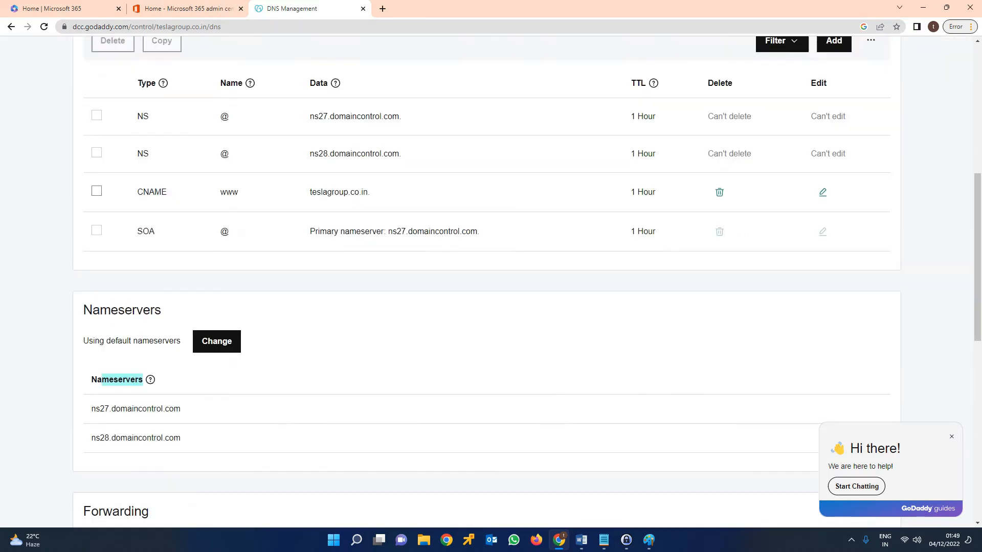
Step: In the admin center, go to Settings > Domains and start the Add domain wizard
left_click(186, 8)
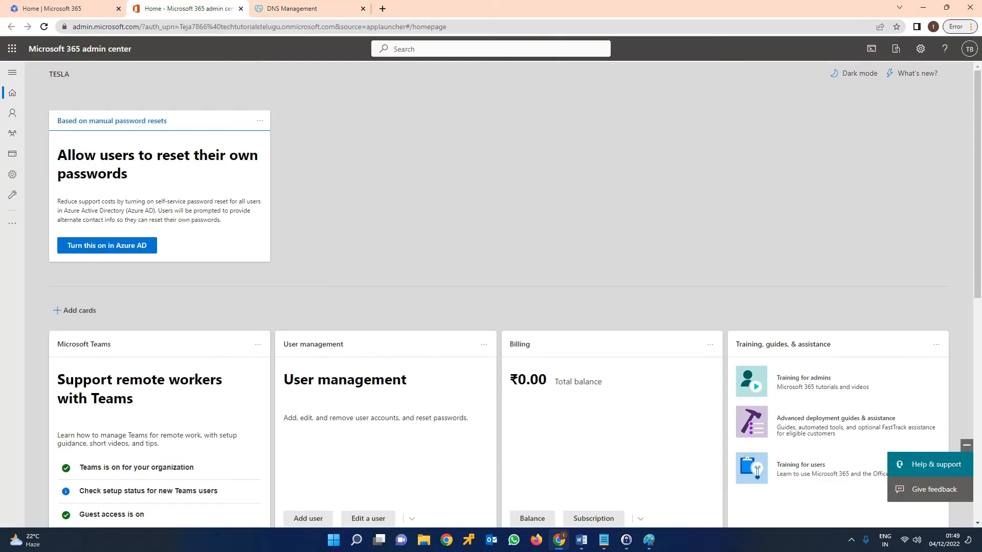
left_click(11, 174)
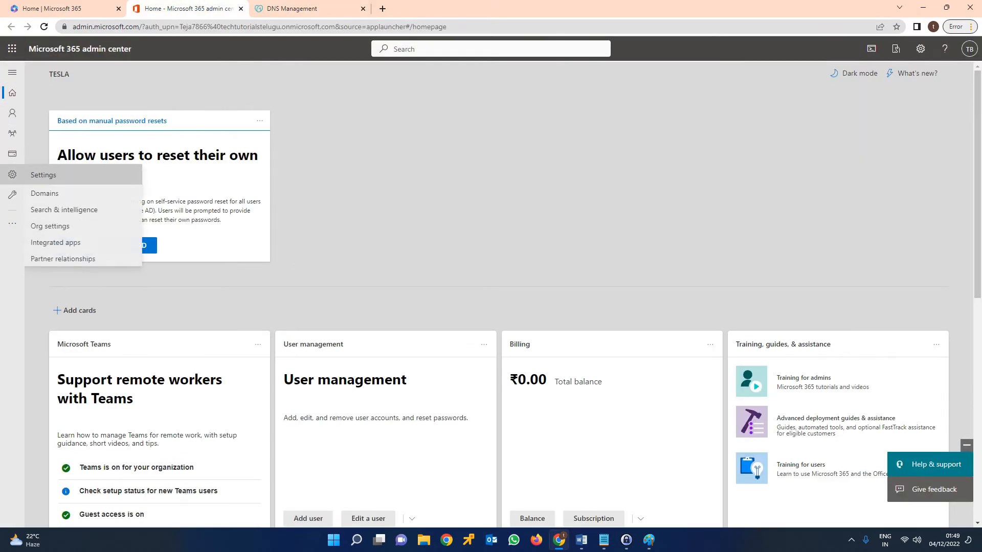
mouse_move(44, 194)
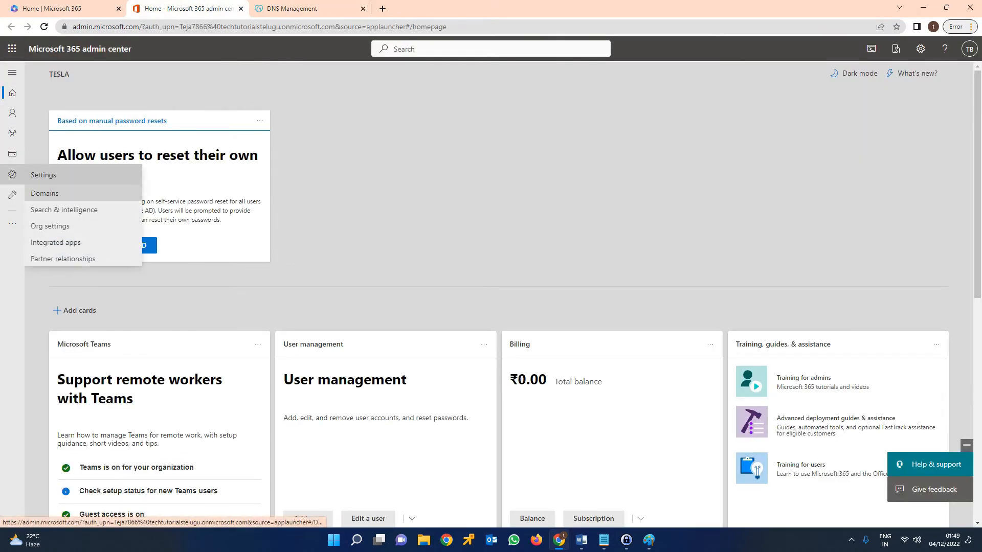
left_click(44, 193)
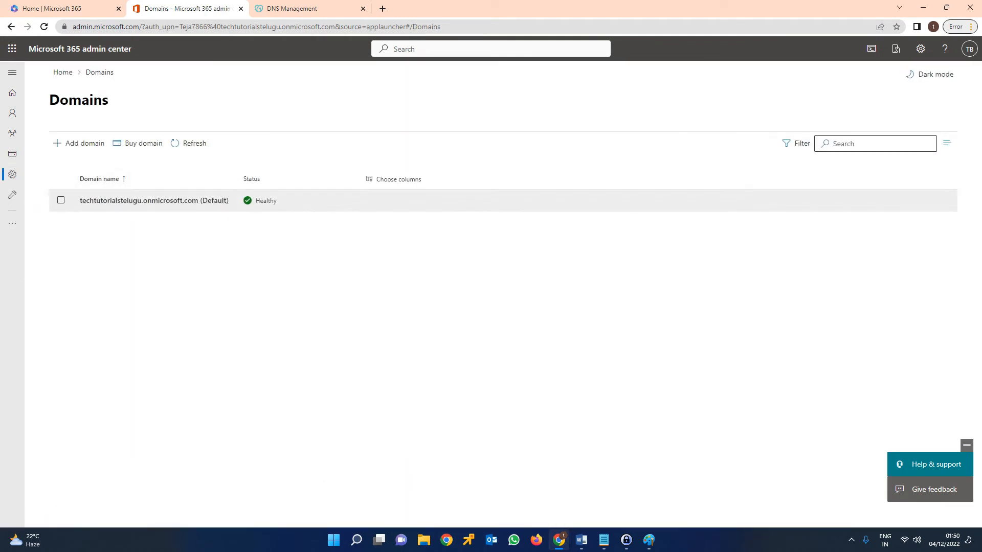
left_click(79, 144)
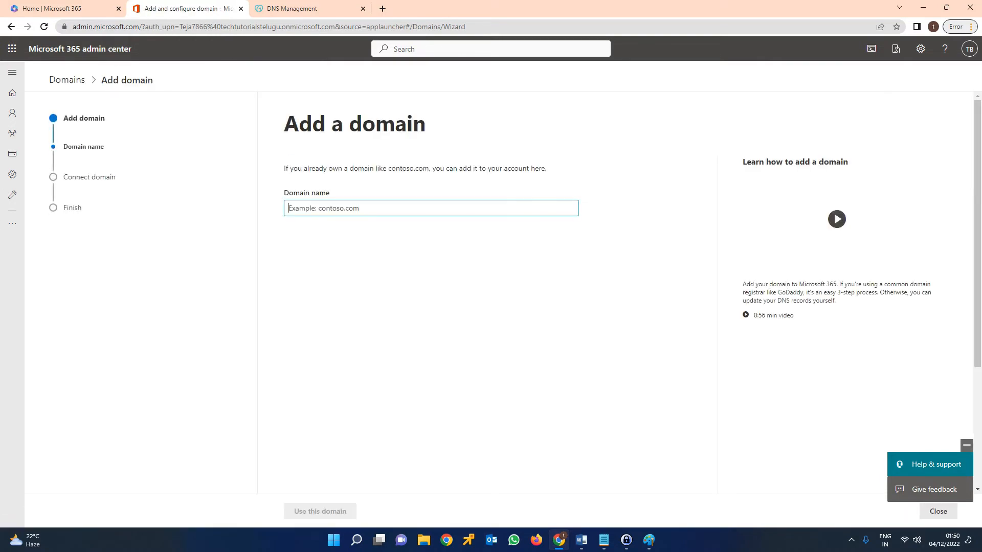
Step: Scroll the WELCOME Note document to the Class 3 Settings → Domains → Add domains steps
left_click(580, 539)
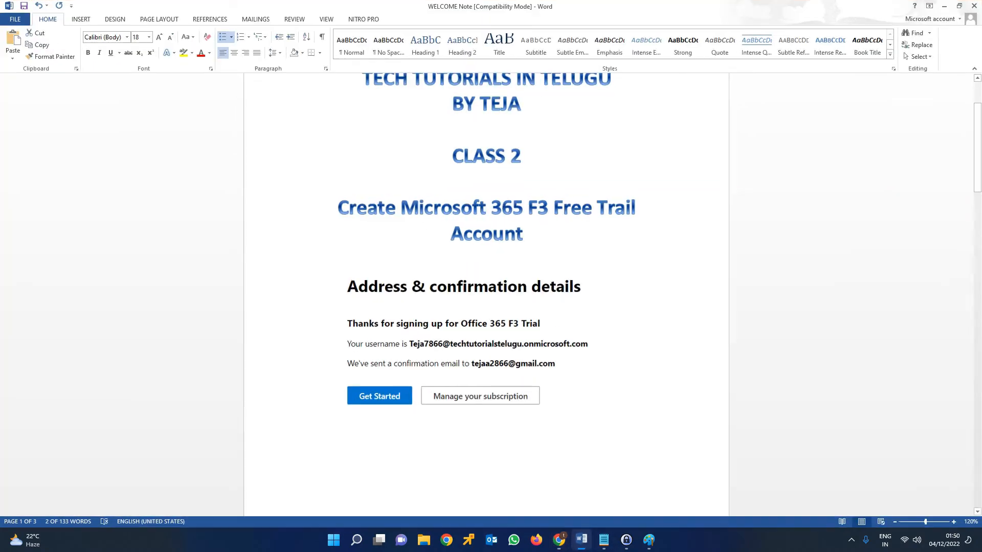
scroll("down", 3)
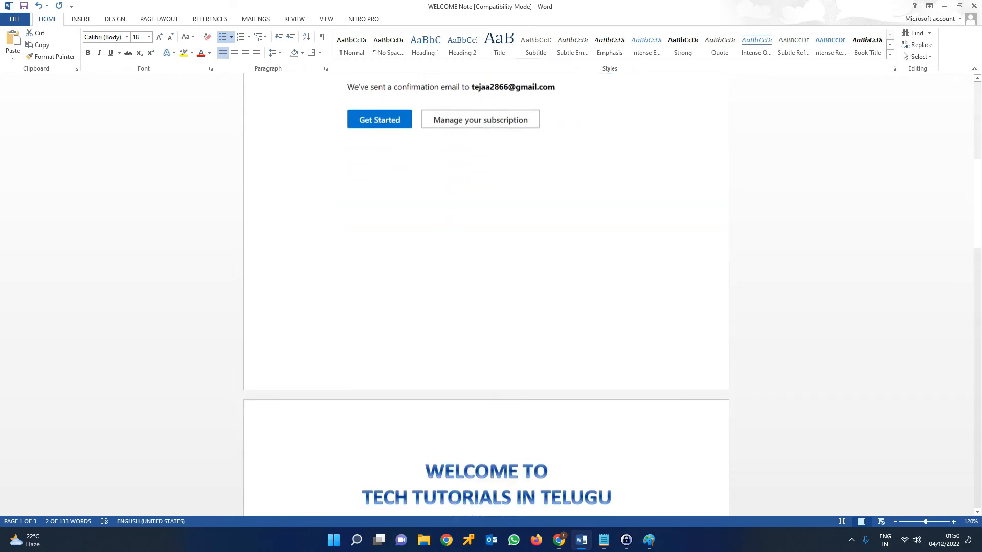
scroll("down", 3)
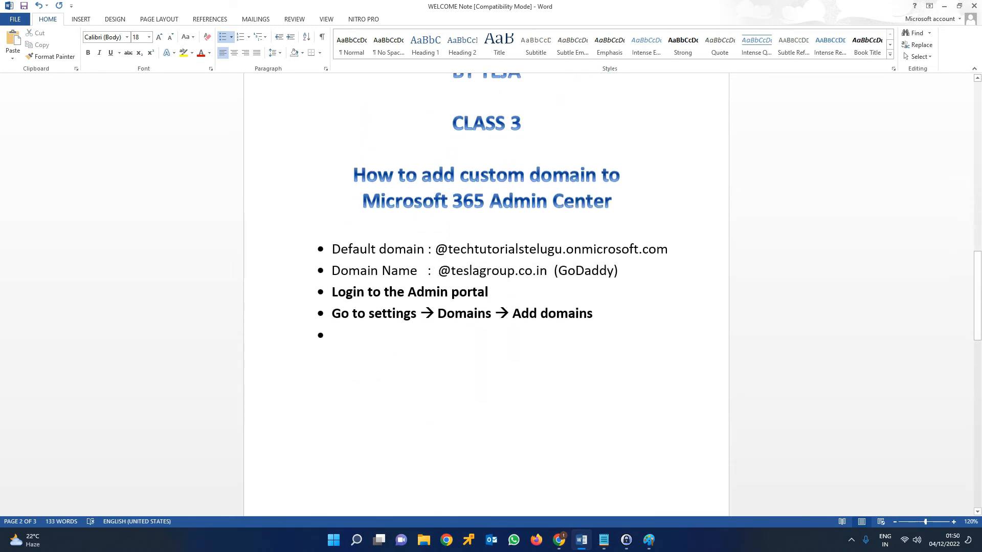
double_click(492, 270)
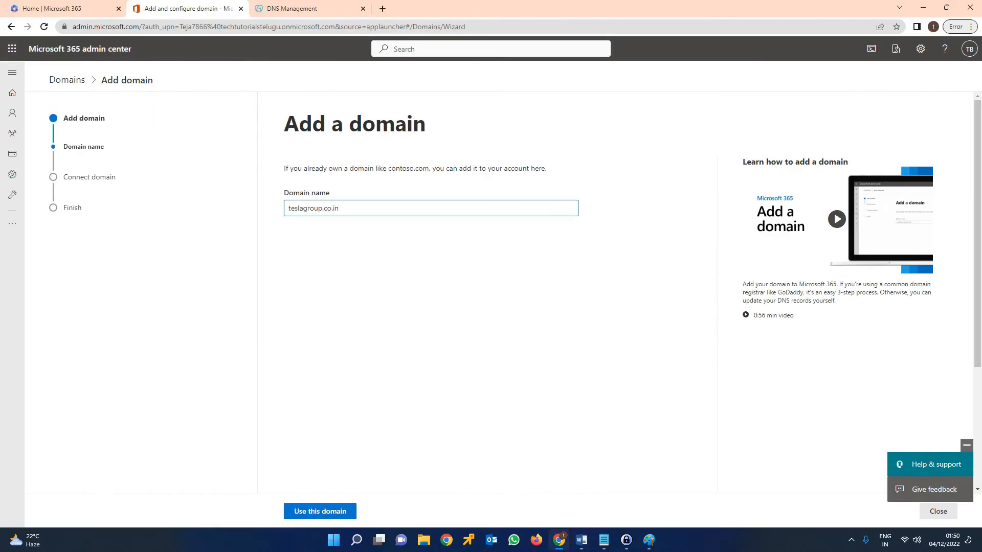
Step: Submit teslagroup.co.in with TXT-record verification and continue to the TXT values
left_click(319, 511)
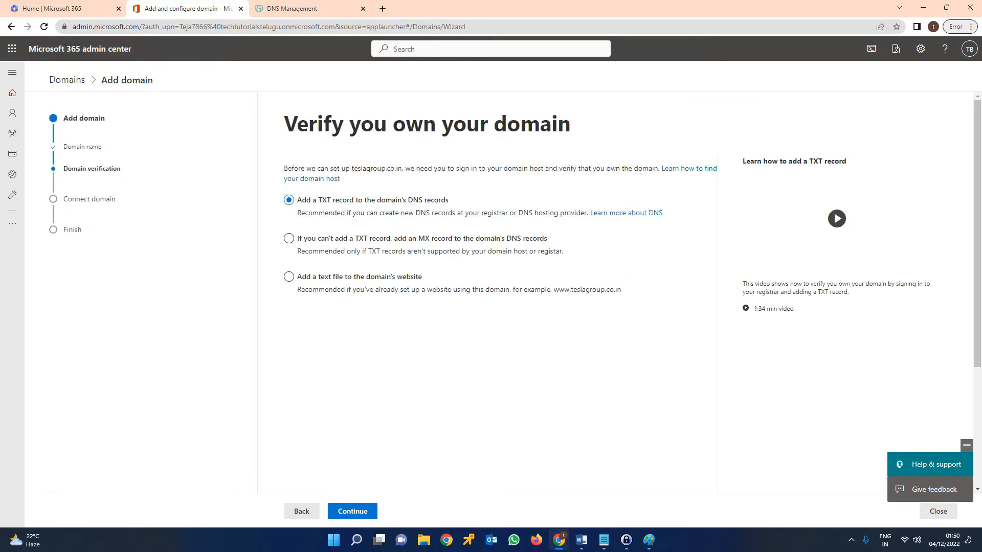
left_click(965, 445)
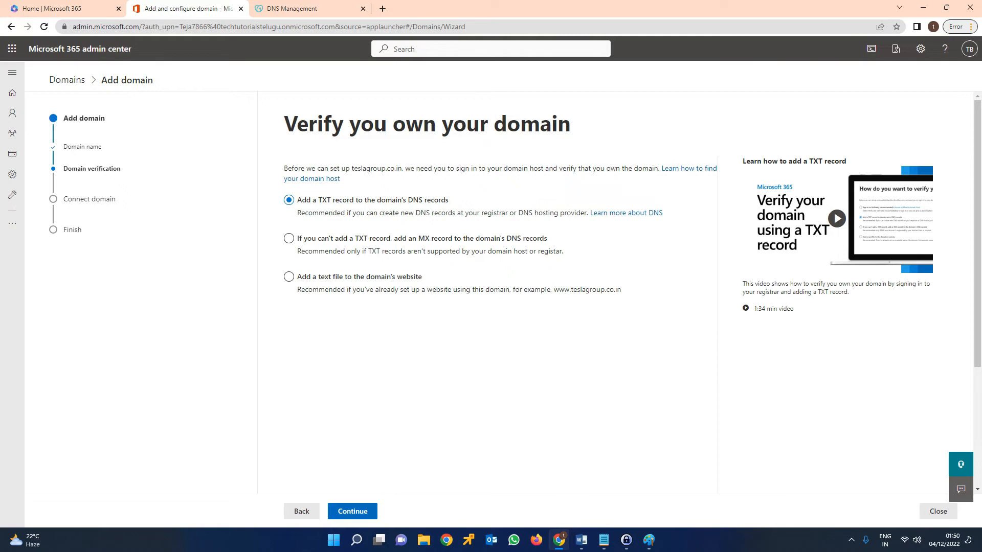
left_click(352, 511)
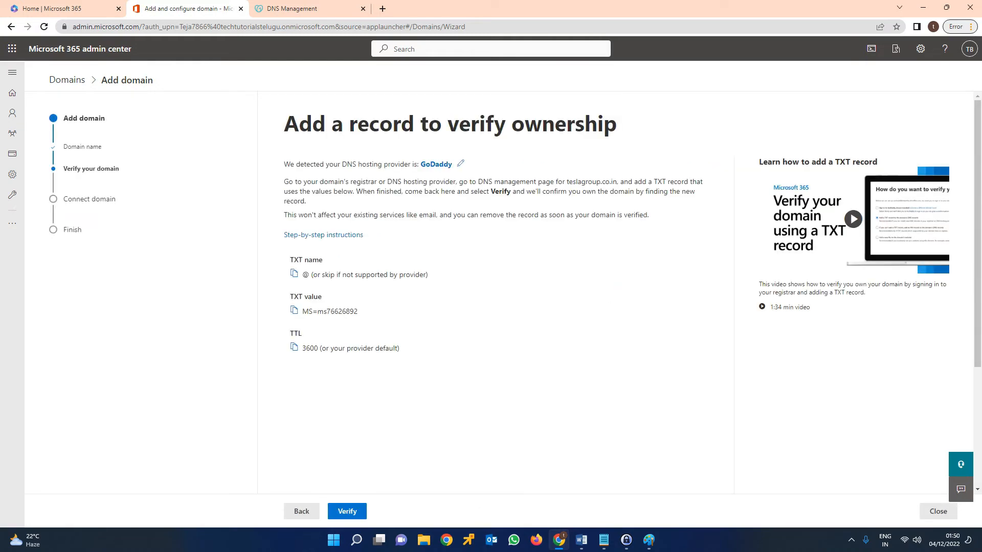
mouse_move(293, 274)
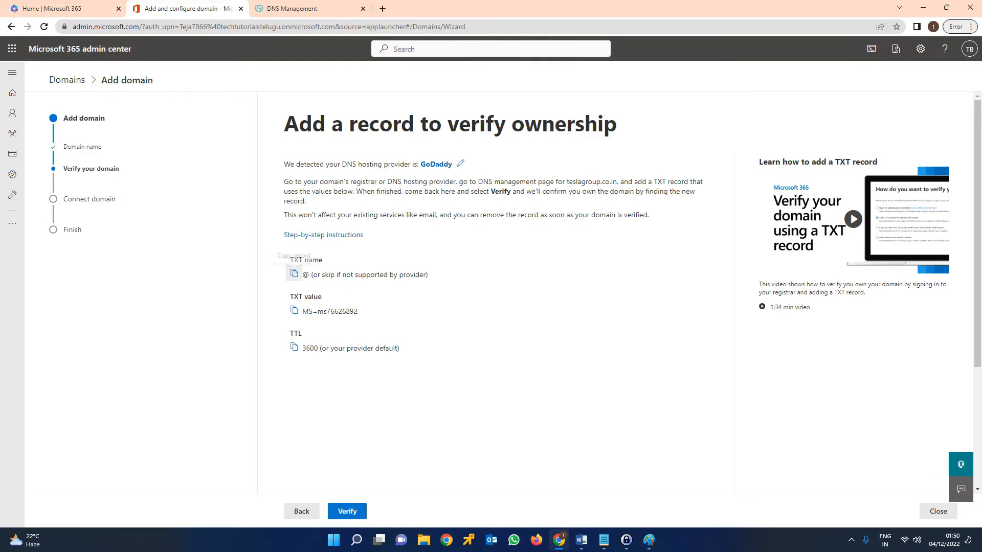
Step: Copy the TXT record name from the verification step
left_click(292, 10)
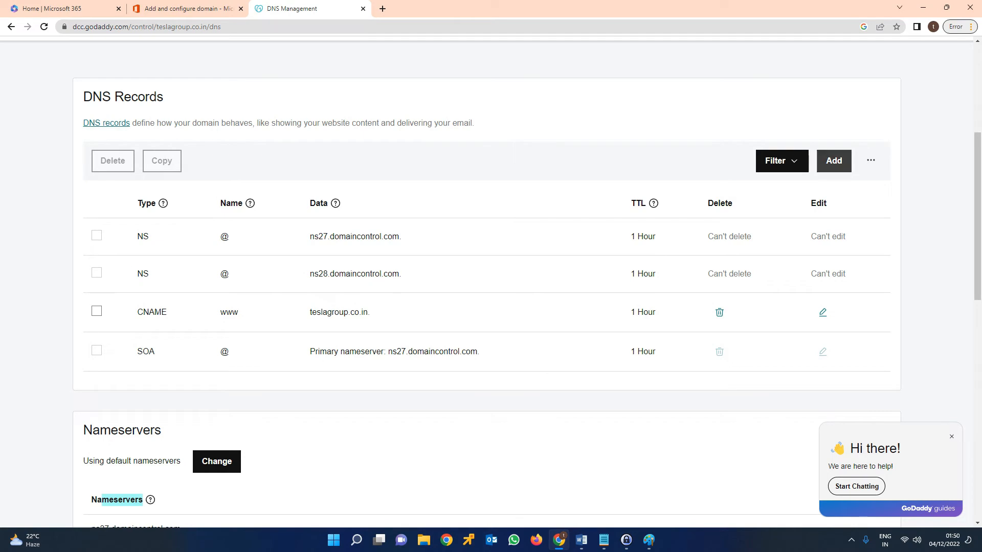
Step: Start a TXT record named @ and paste the value MS=ms76626892 from the admin center
left_click(833, 161)
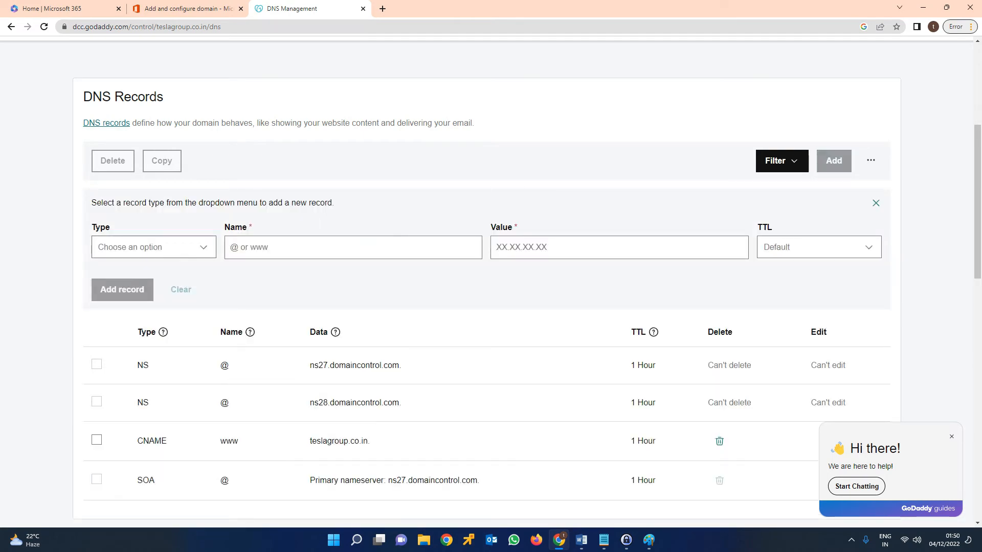
left_click(152, 247)
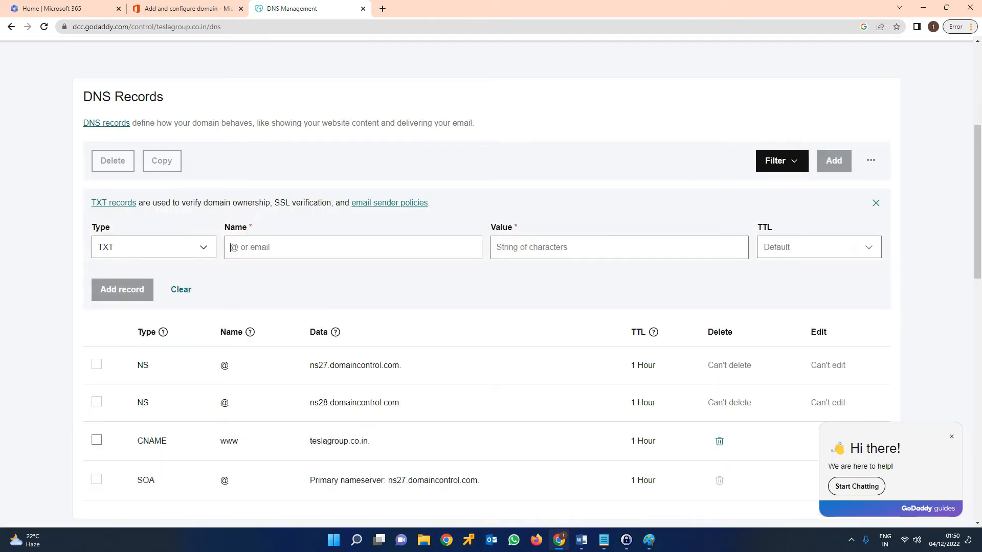
type("@")
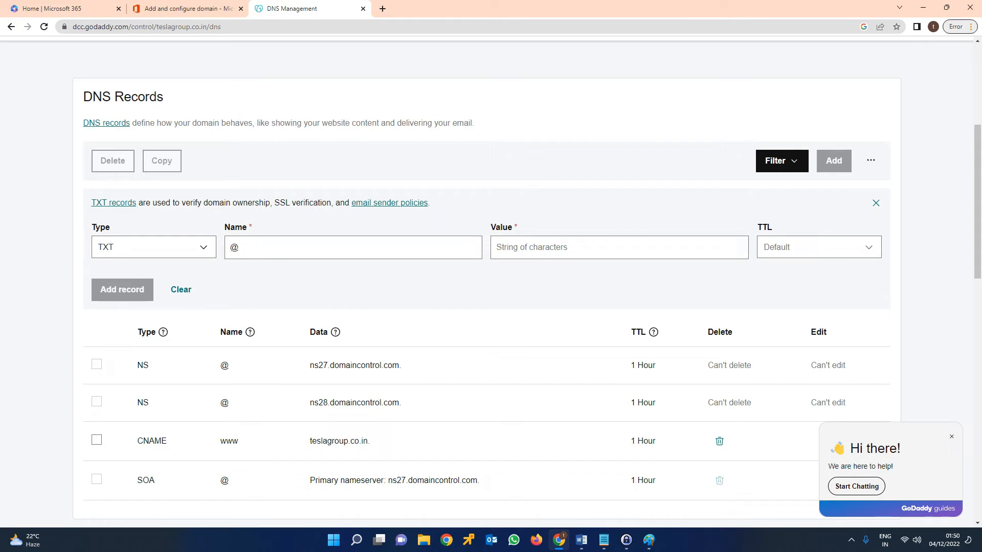
left_click(186, 8)
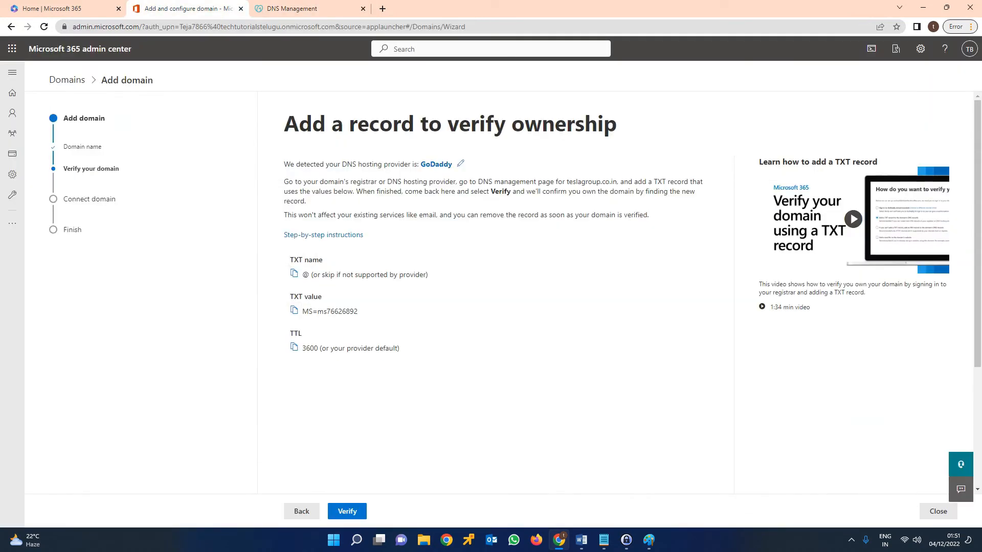
left_click(294, 310)
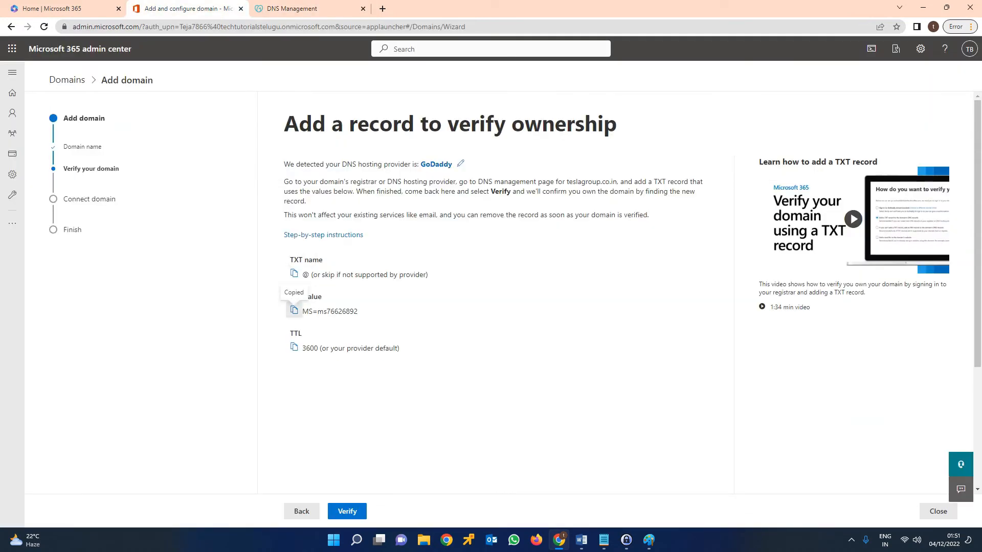
left_click(310, 9)
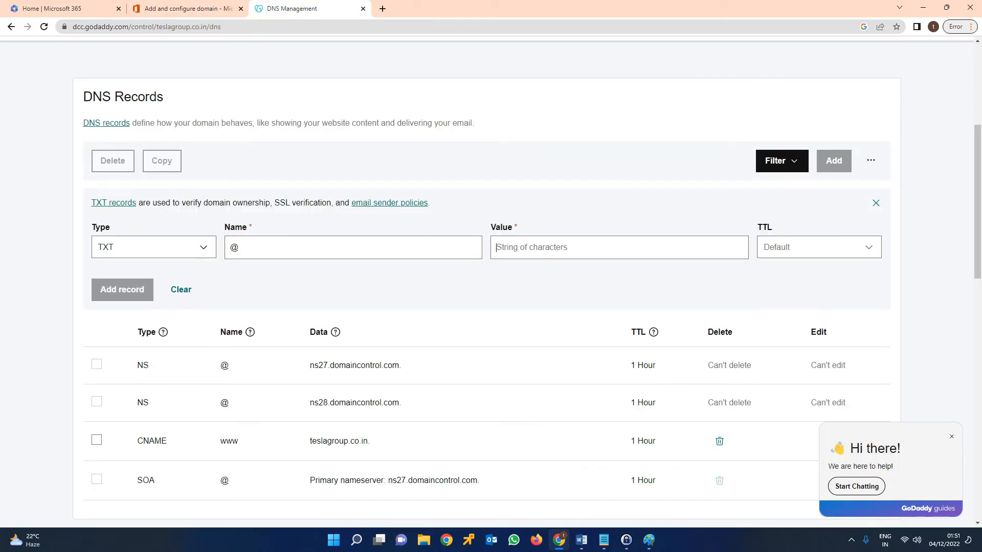
left_click(185, 8)
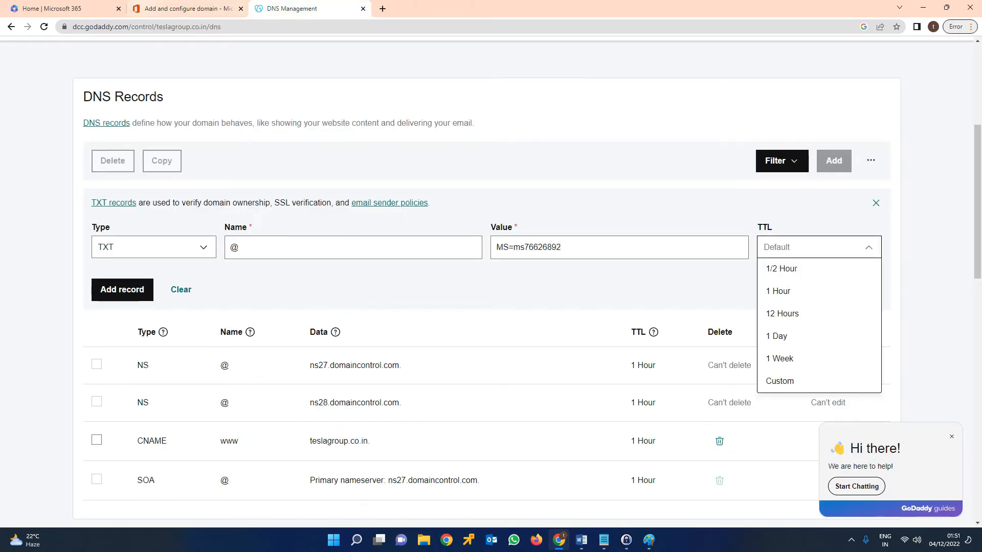
Step: Set a custom TTL of 3600 seconds, save the TXT record and dismiss the toast
left_click(186, 8)
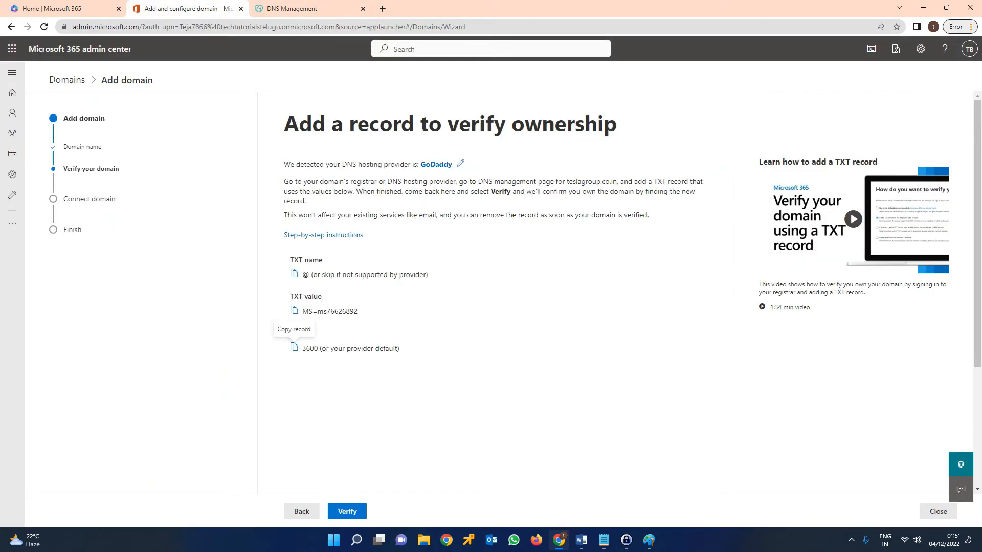
left_click(306, 8)
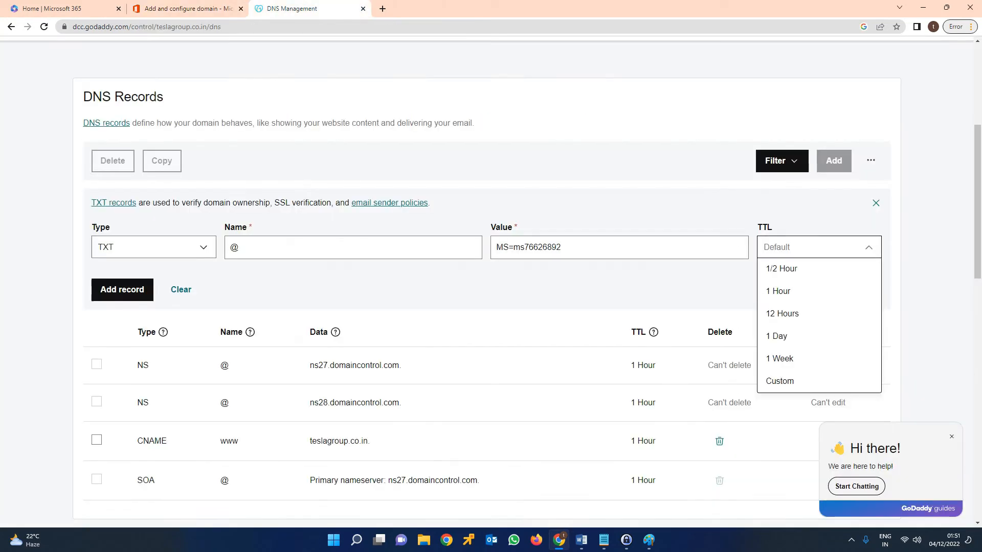
left_click(779, 380)
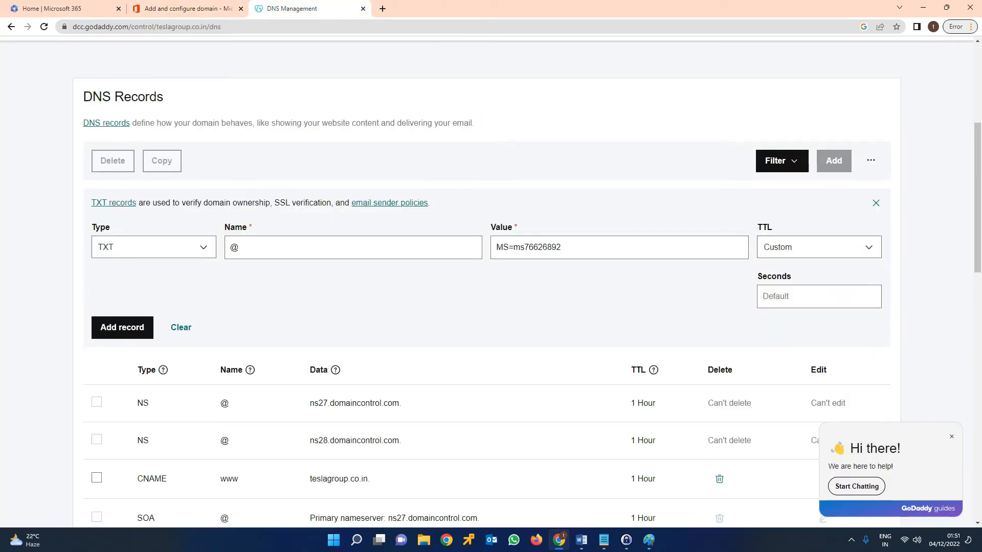
type("3600")
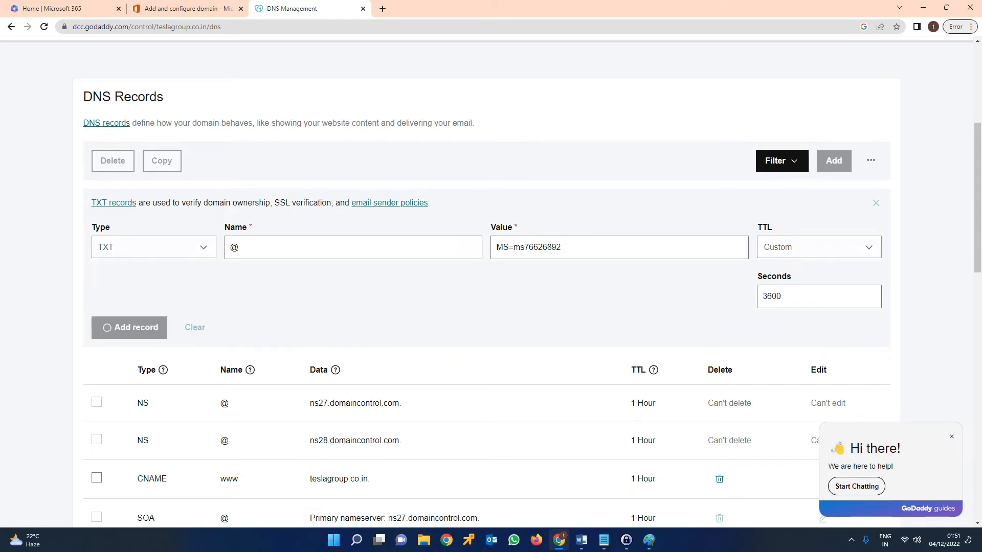
left_click(129, 328)
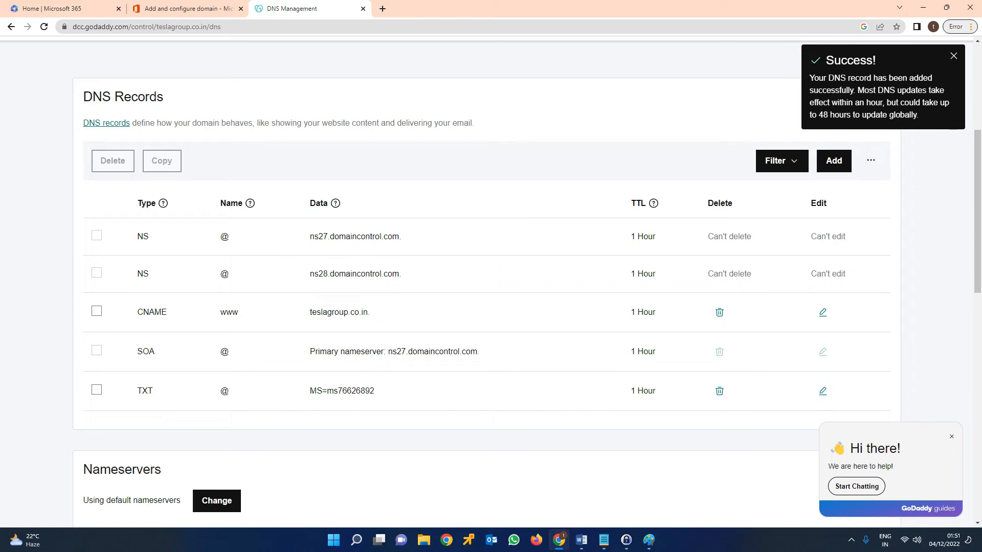
left_click(952, 55)
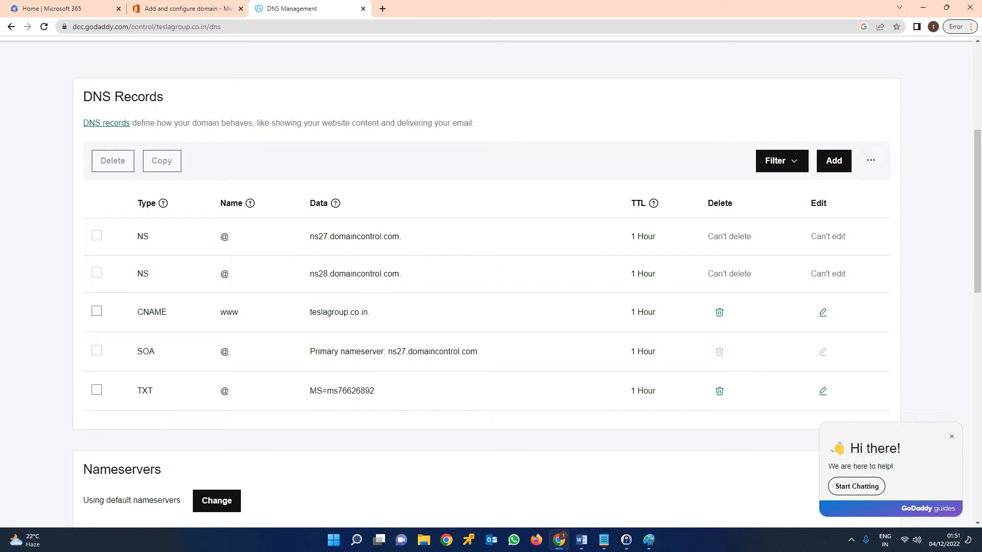
scroll("down", 3)
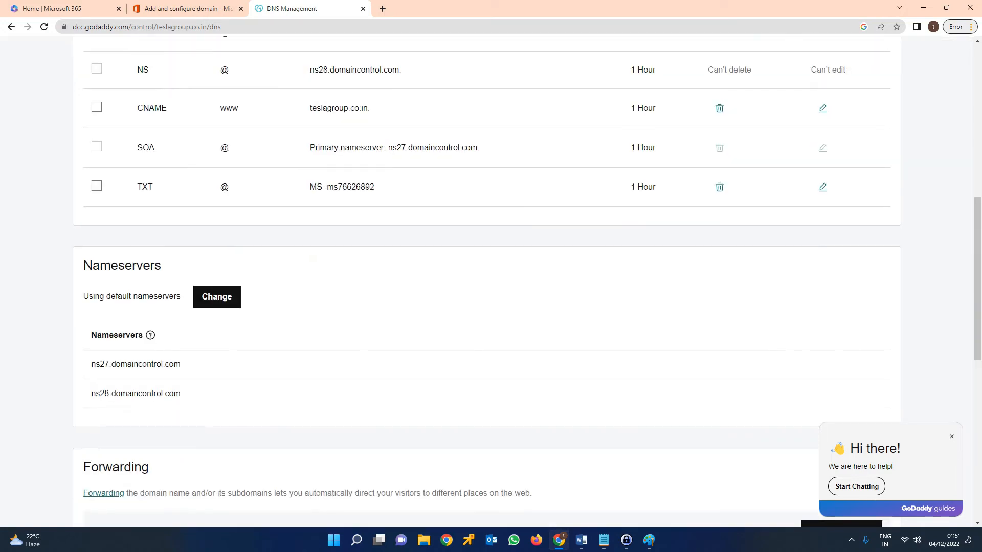
Step: Confirm the TXT record exists in GoDaddy and run Verify for teslagroup.co.in
left_click(186, 8)
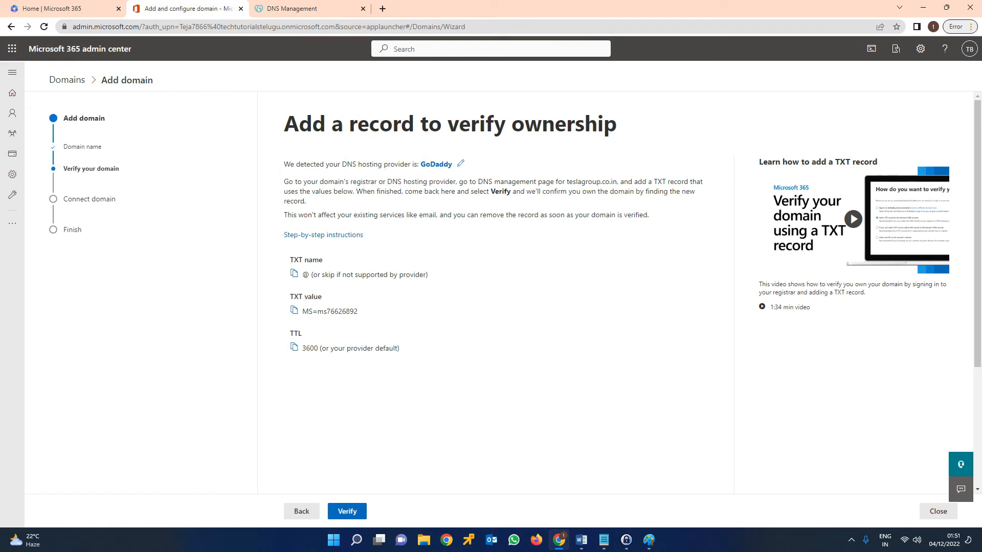
left_click(308, 8)
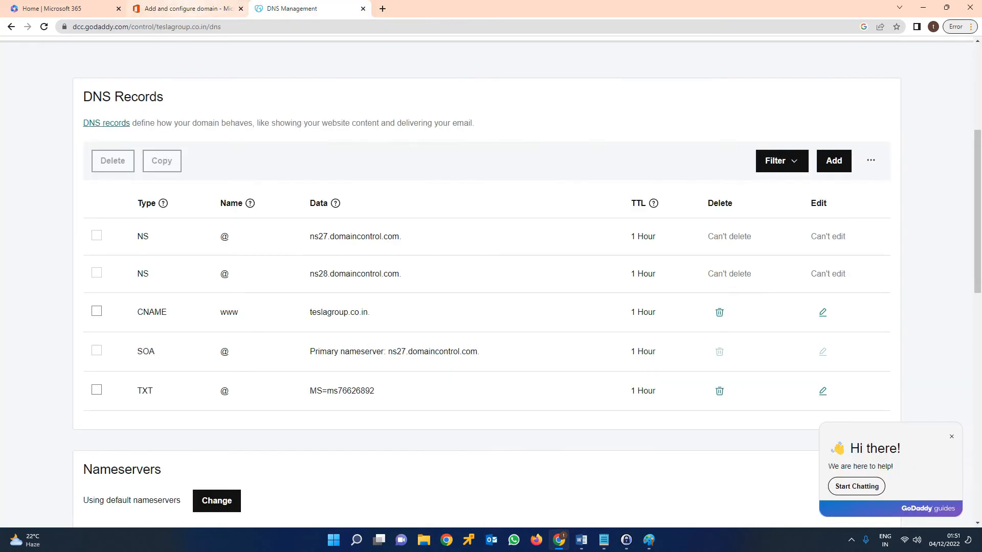
left_click(185, 8)
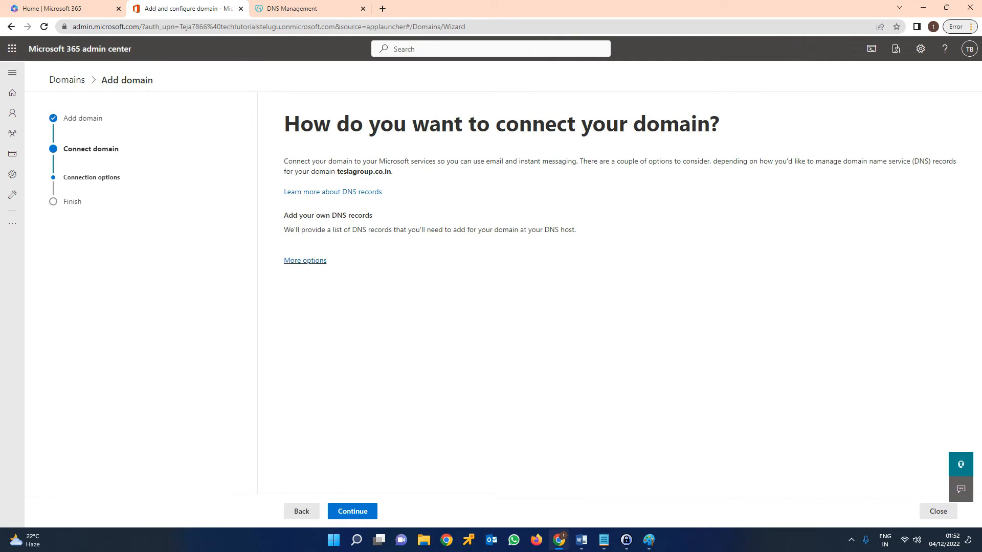
Step: Choose to add own DNS records, review the Exchange MX section and collapse it
left_click(304, 259)
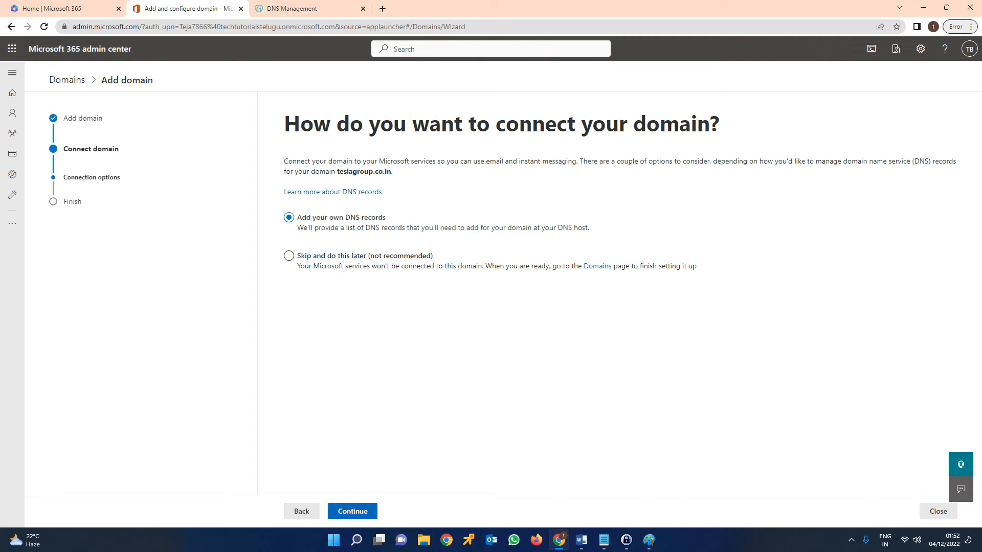
left_click(352, 511)
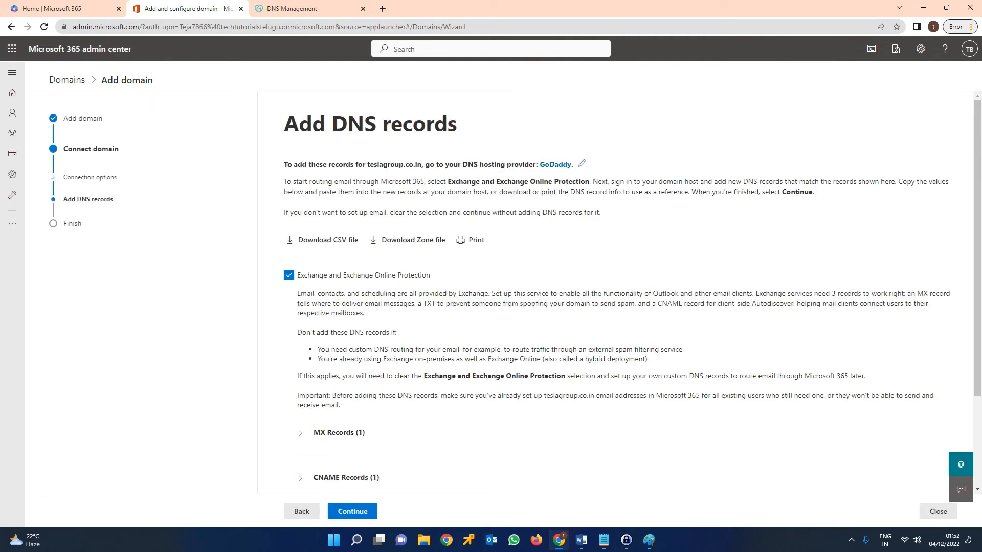
scroll("down", 3)
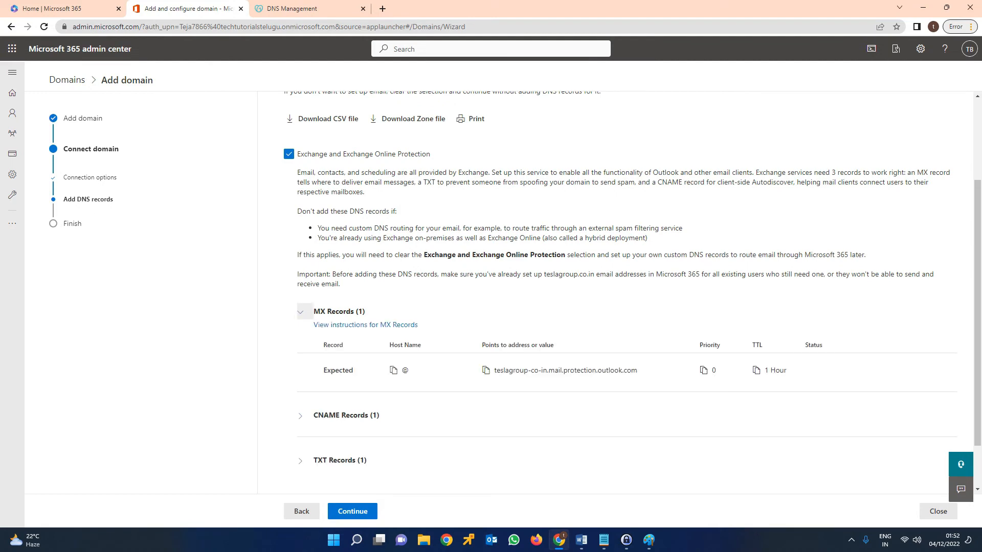
left_click(301, 311)
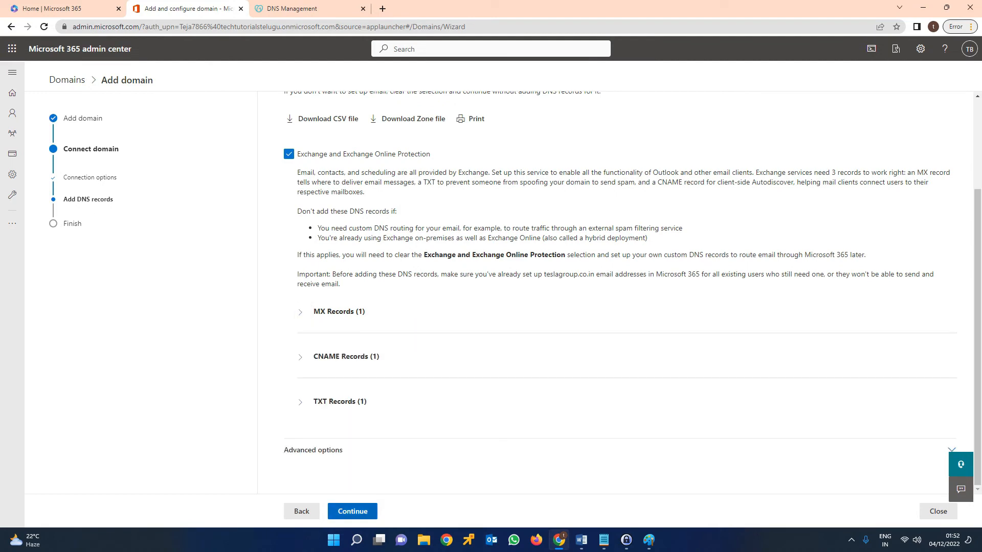
scroll("up", 3)
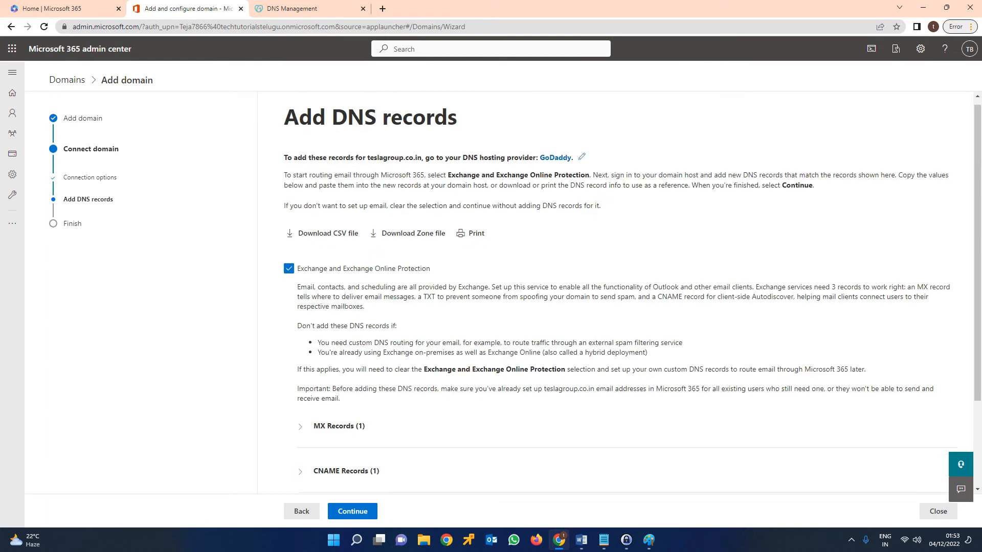
scroll("down", 3)
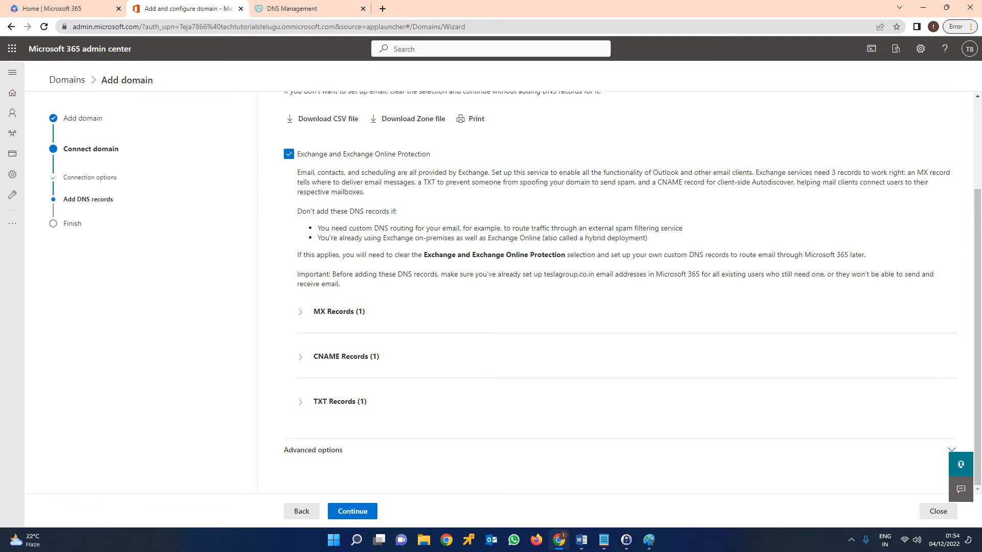
Step: Run the DNS check and scroll to the MX, CNAME and TXT Missing record statuses
left_click(352, 511)
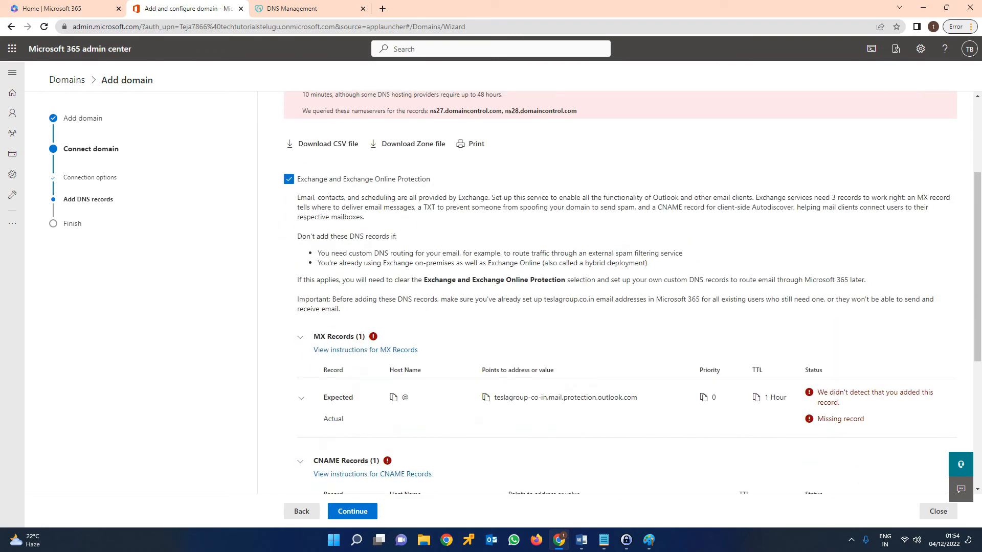
scroll("down", 3)
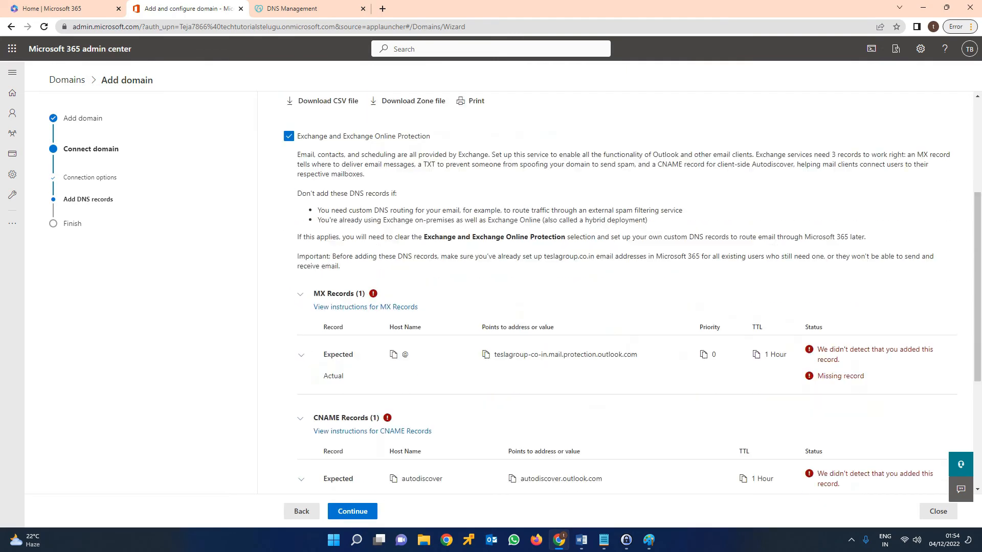
scroll("down", 3)
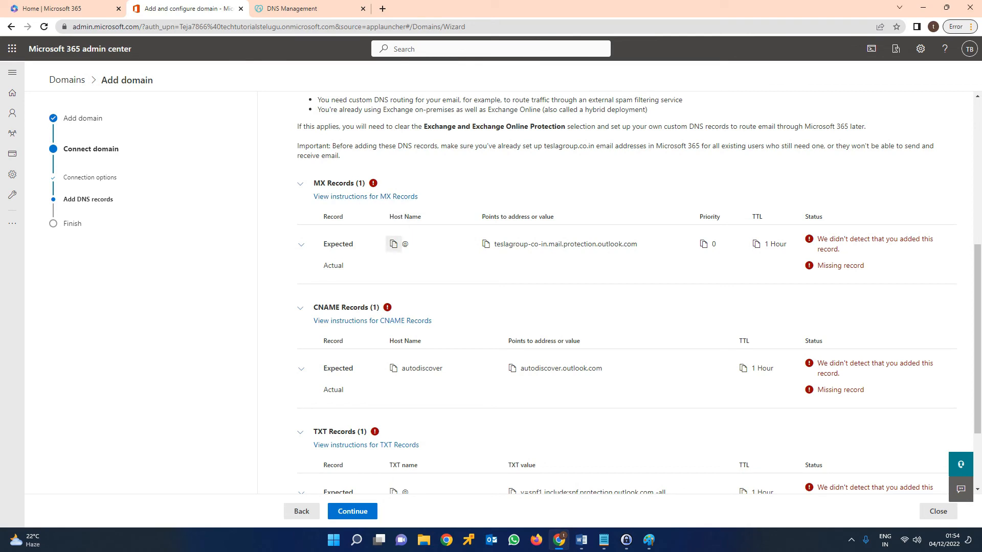
mouse_move(393, 243)
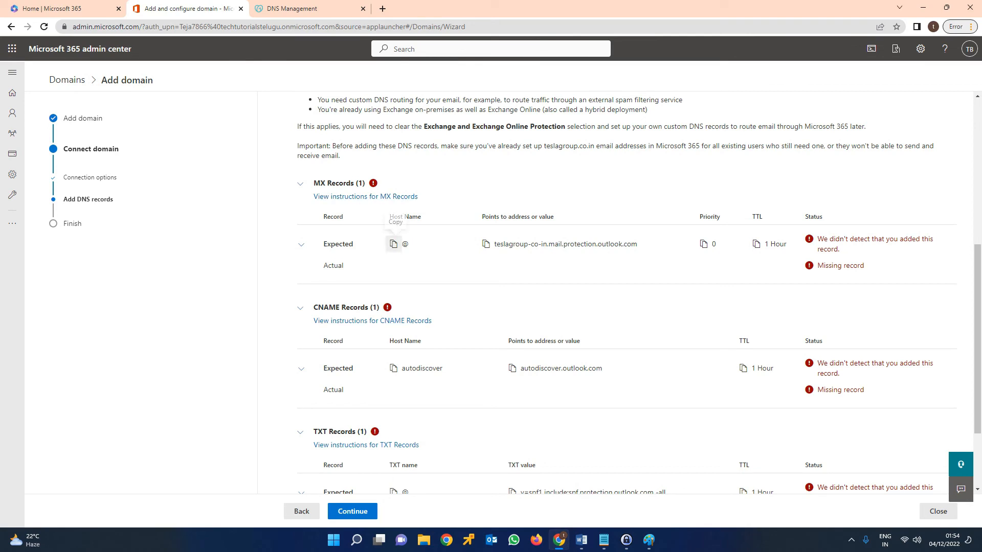
Step: Start an MX record in GoDaddy with name @ and priority 0
left_click(310, 8)
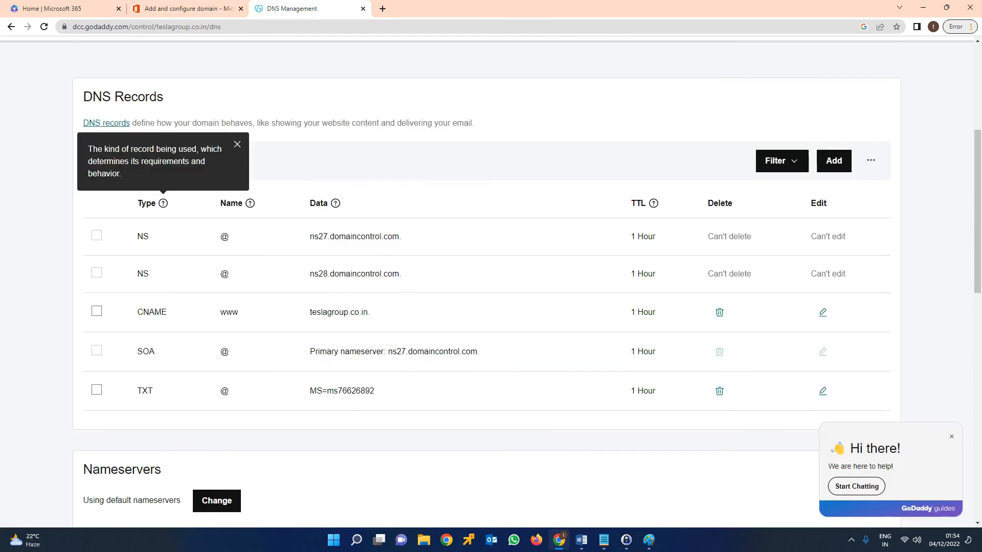
left_click(832, 160)
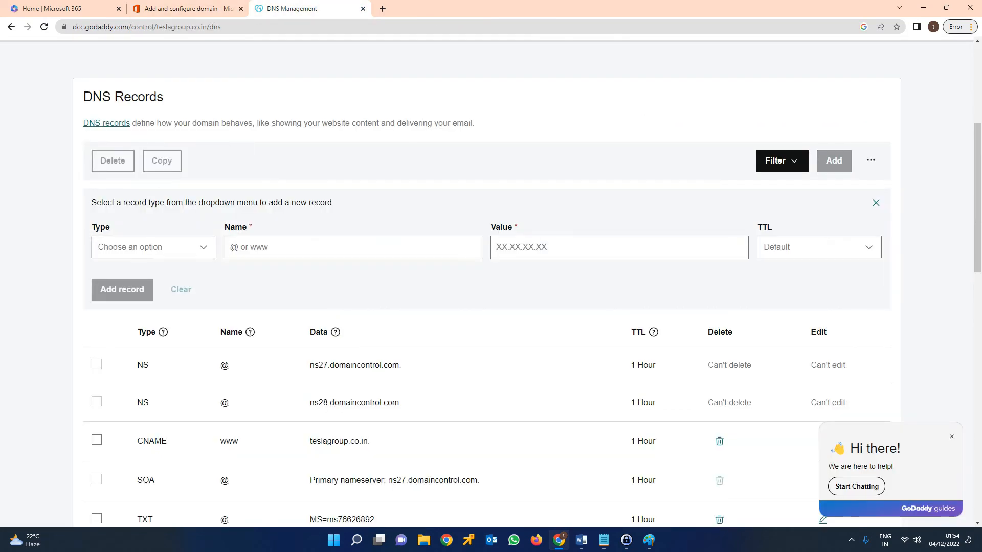
left_click(152, 246)
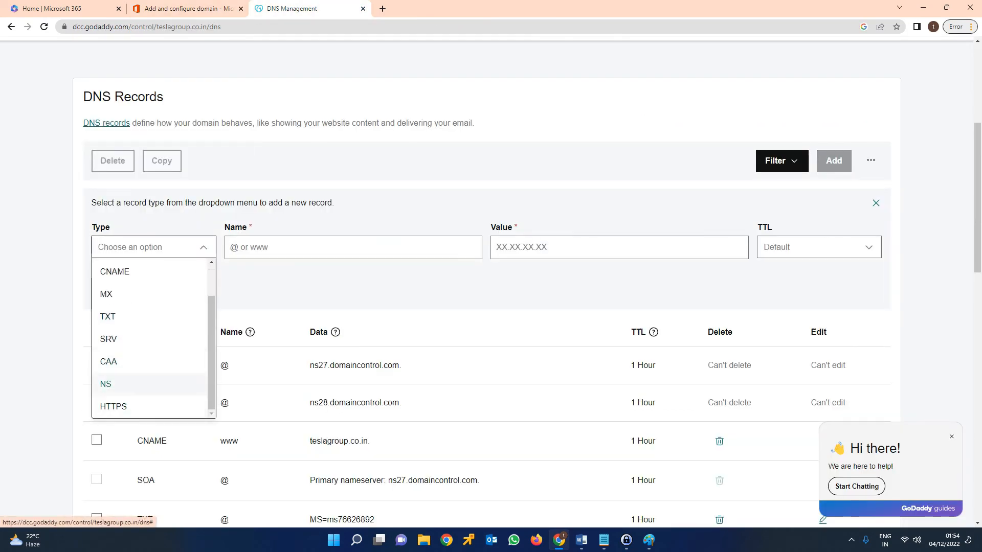
left_click(106, 295)
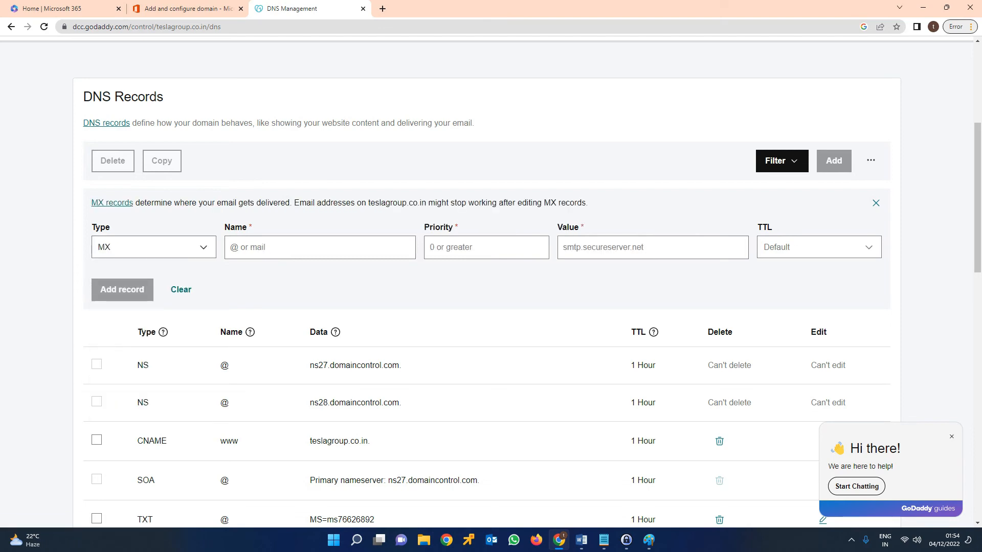
type("@")
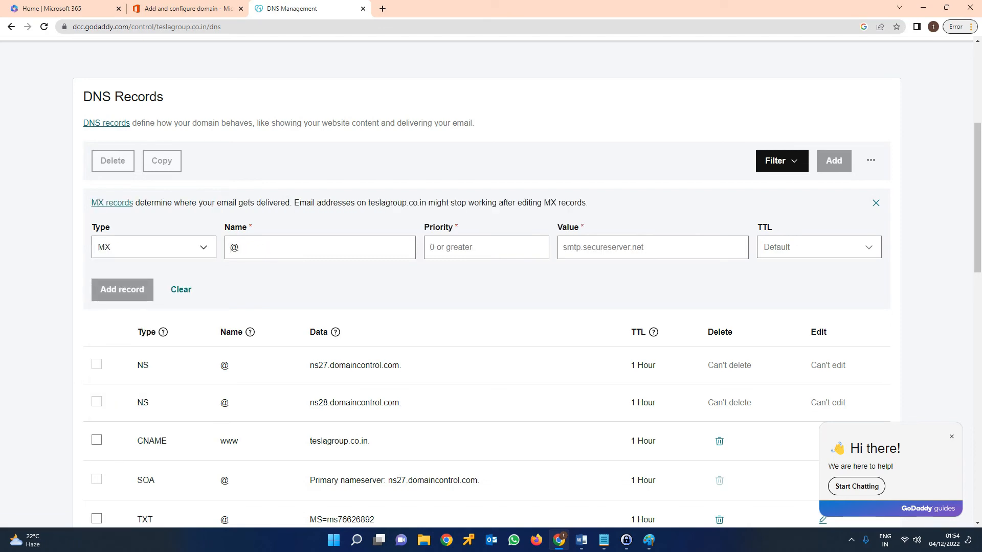
left_click(185, 8)
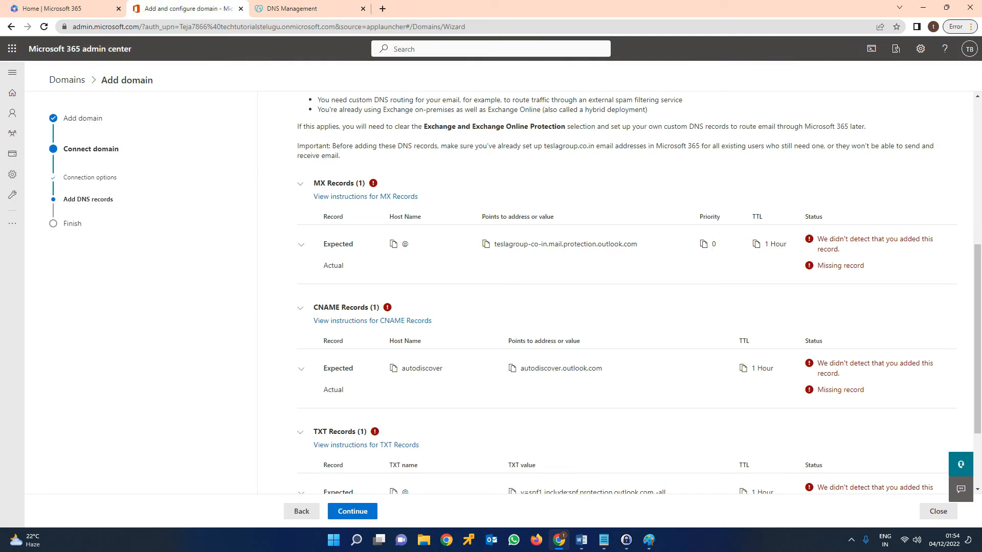
left_click(294, 9)
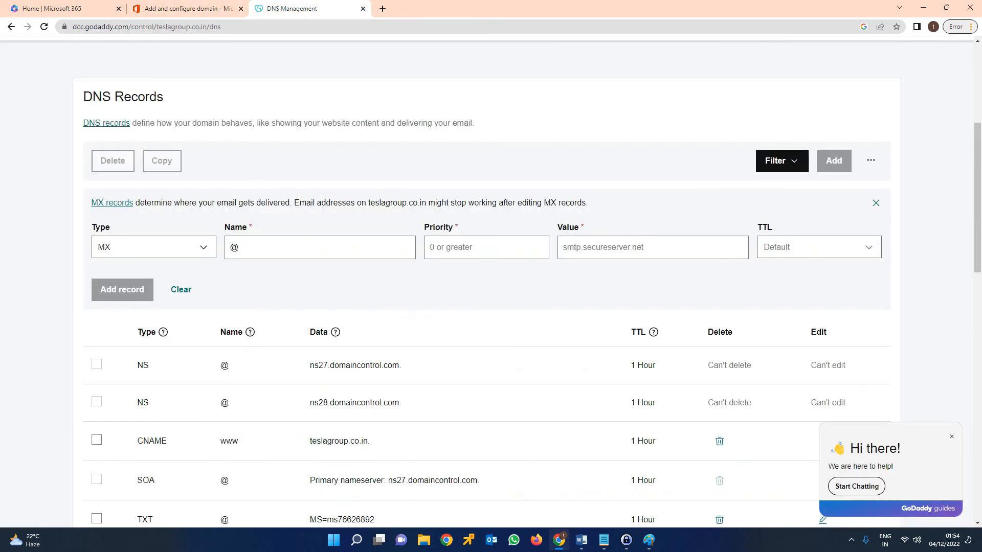
type("0")
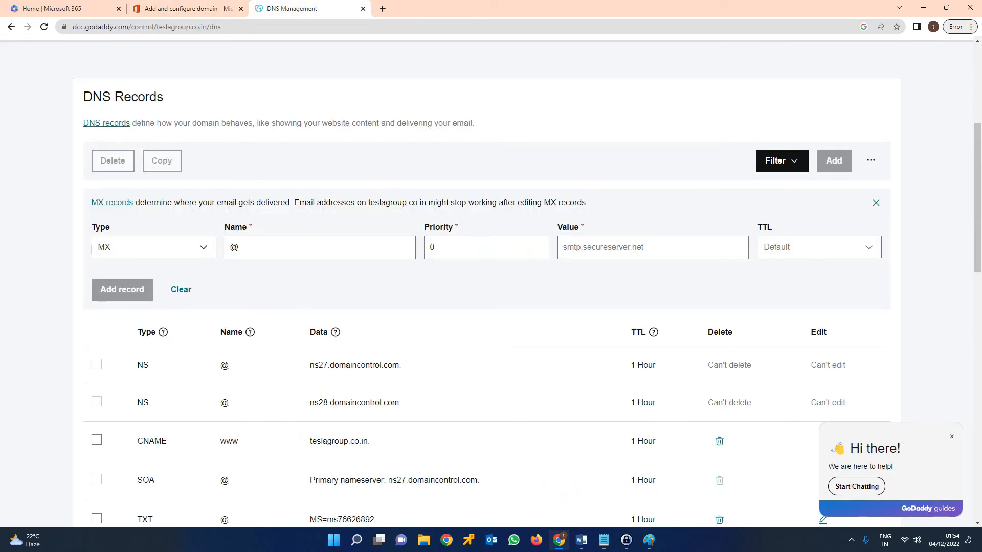
Step: Set the MX value teslagroup-co-in.mail.protection.outlook.com with a 1 Hour TTL and save it
left_click(185, 8)
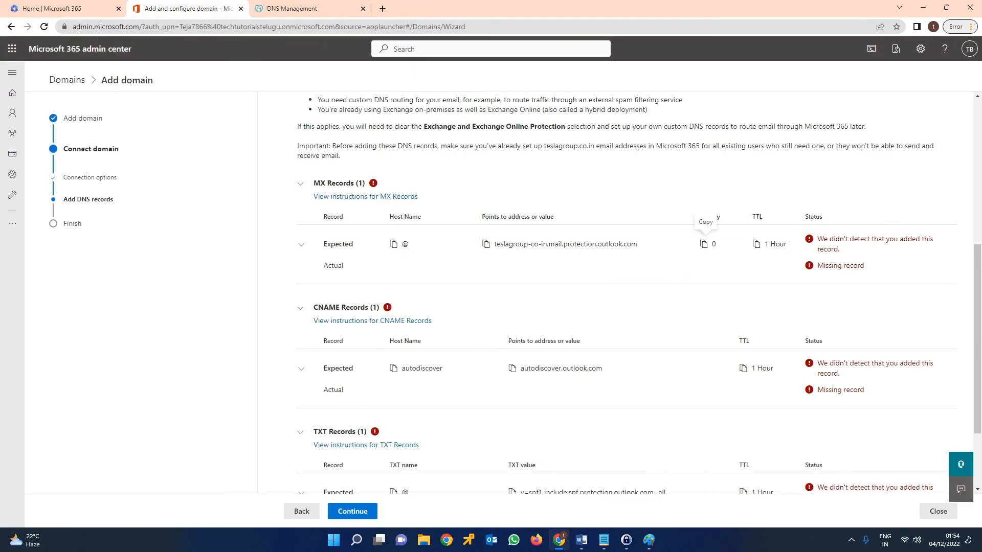
left_click(309, 8)
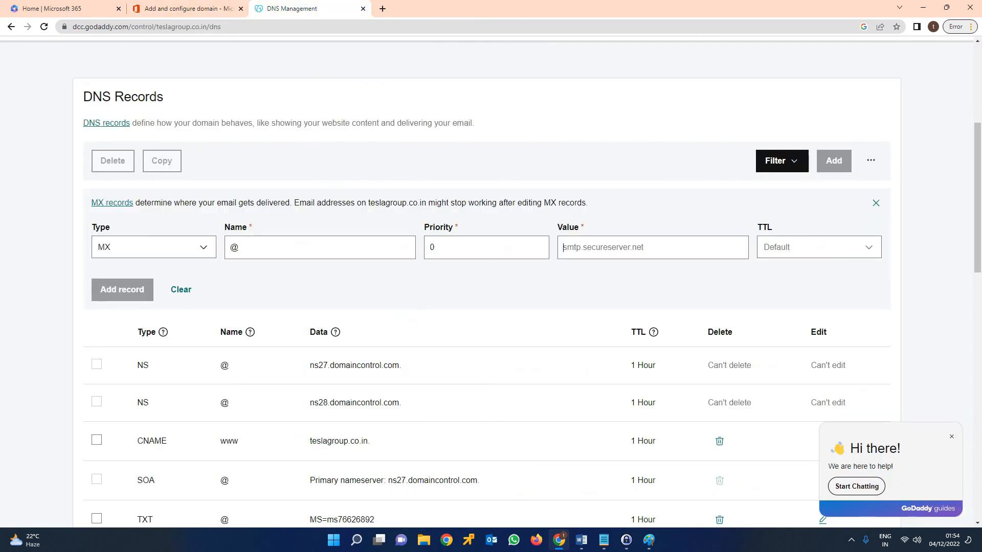
type("teslagroup-co-in.mail.protection.outlook.com")
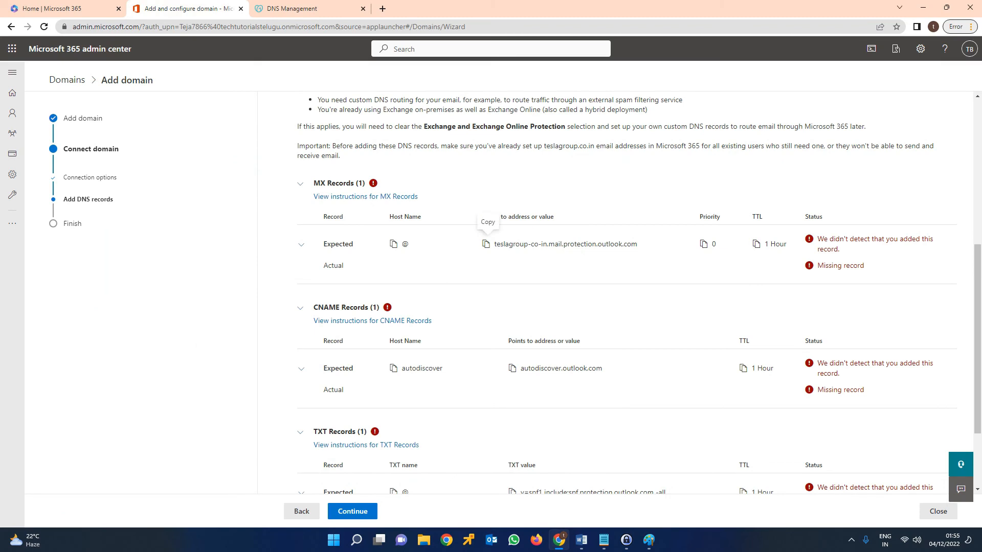
left_click(295, 9)
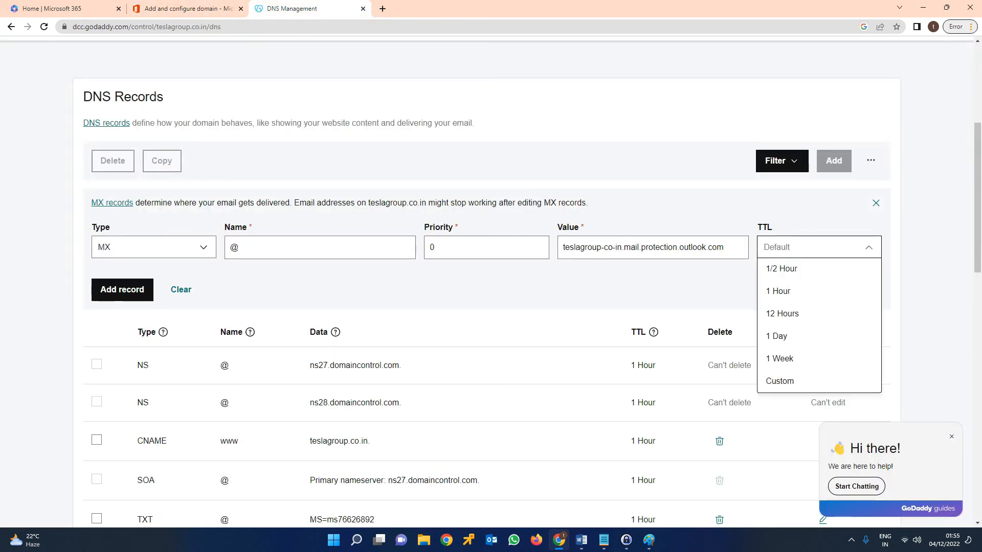
left_click(777, 291)
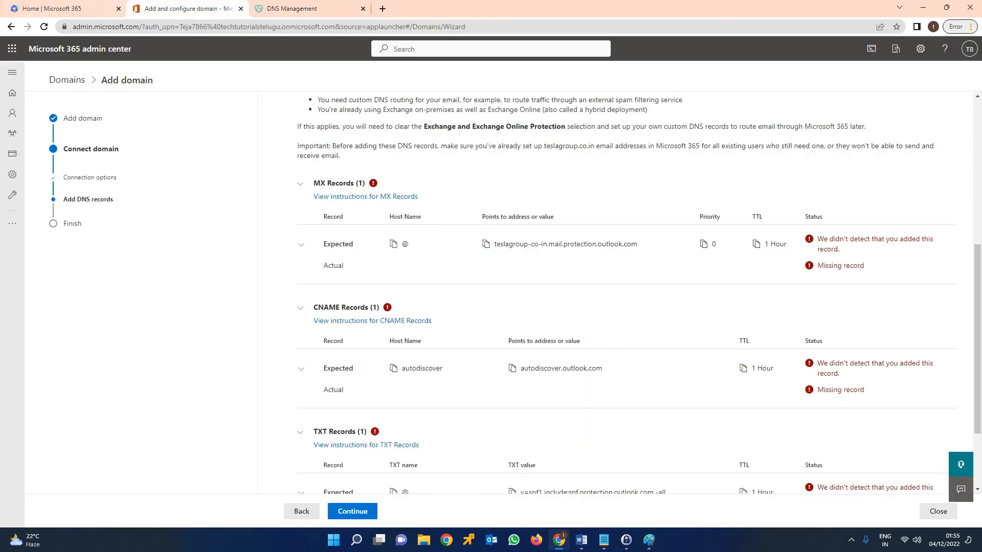
scroll("down", 3)
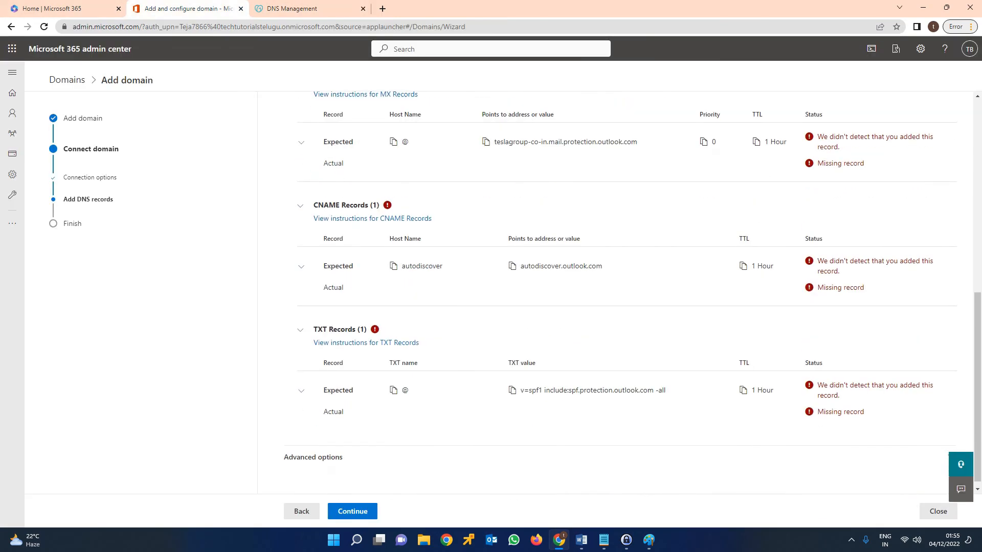
mouse_move(393, 266)
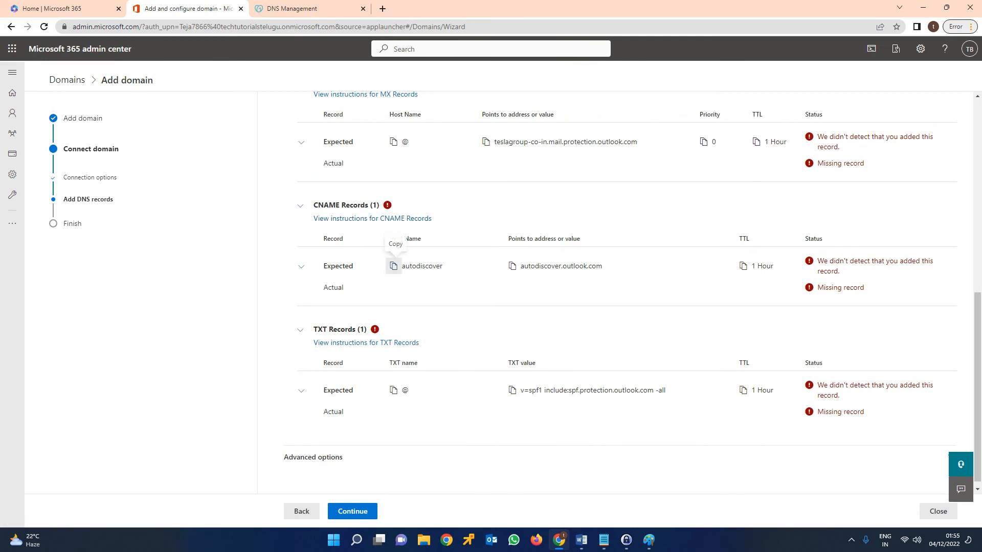
left_click(308, 8)
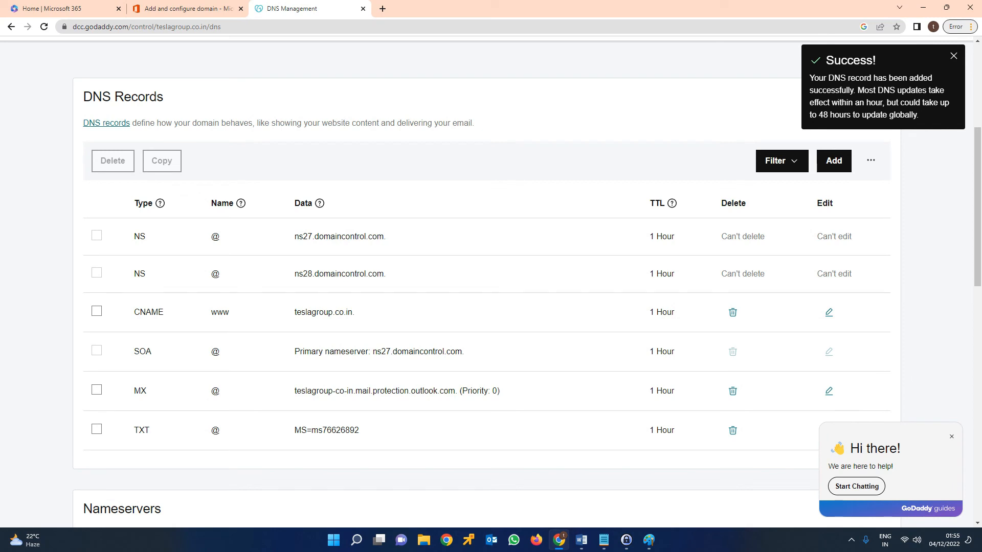
Step: Start a CNAME record named autodiscover using the host copied from the admin center
left_click(832, 160)
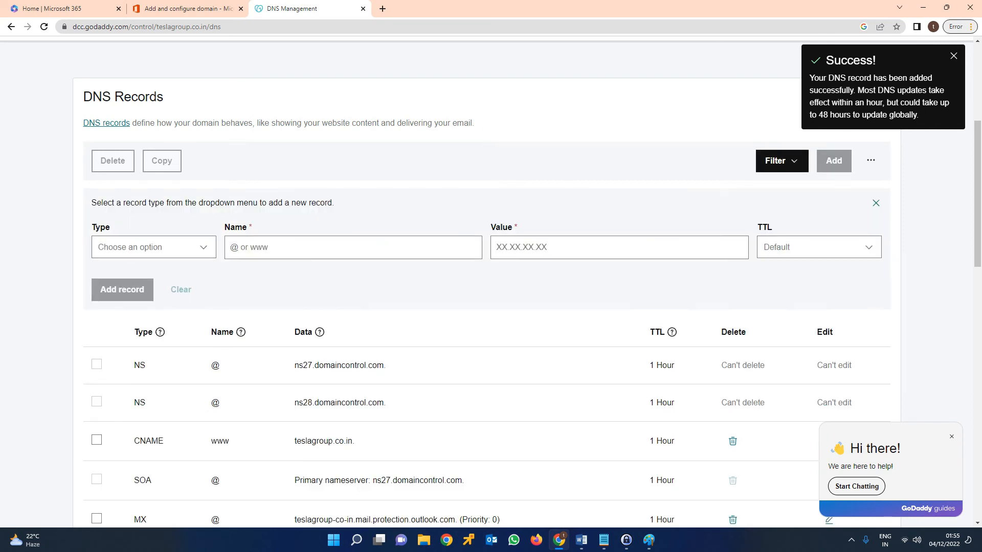
left_click(152, 246)
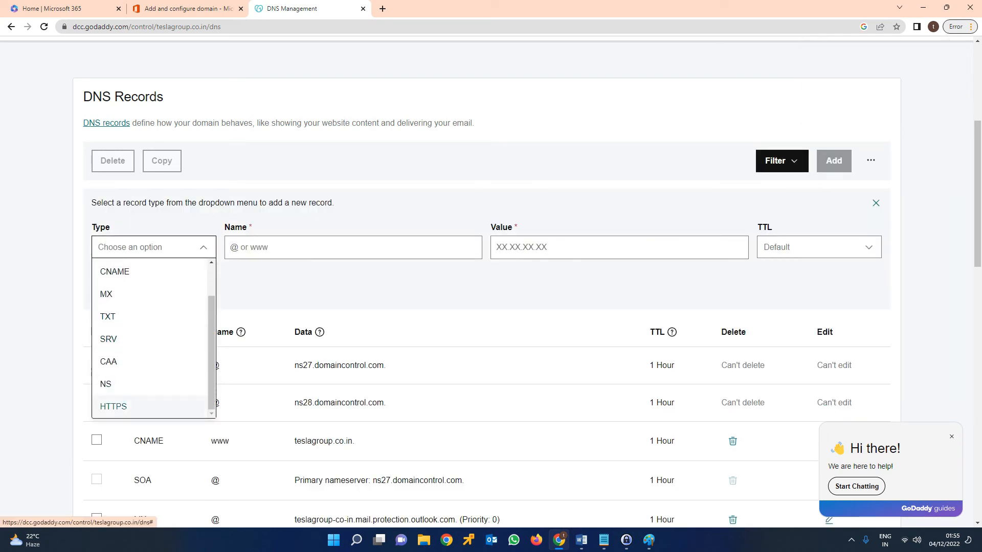
left_click(113, 271)
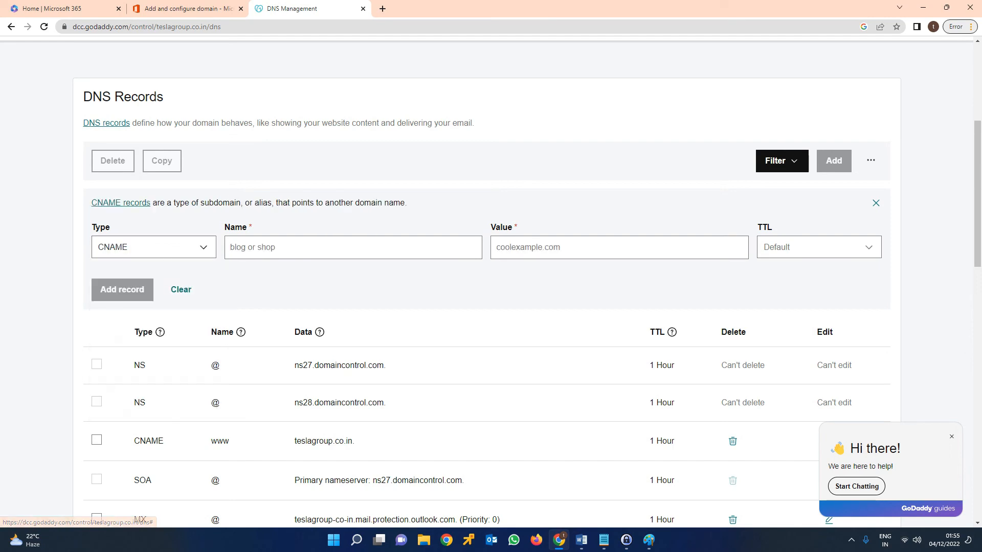
left_click(185, 8)
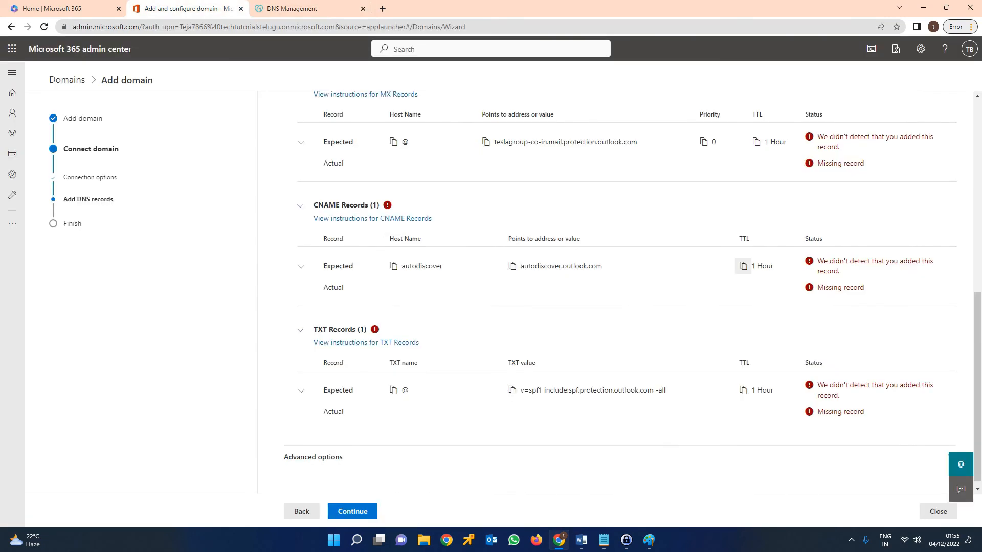
left_click(511, 266)
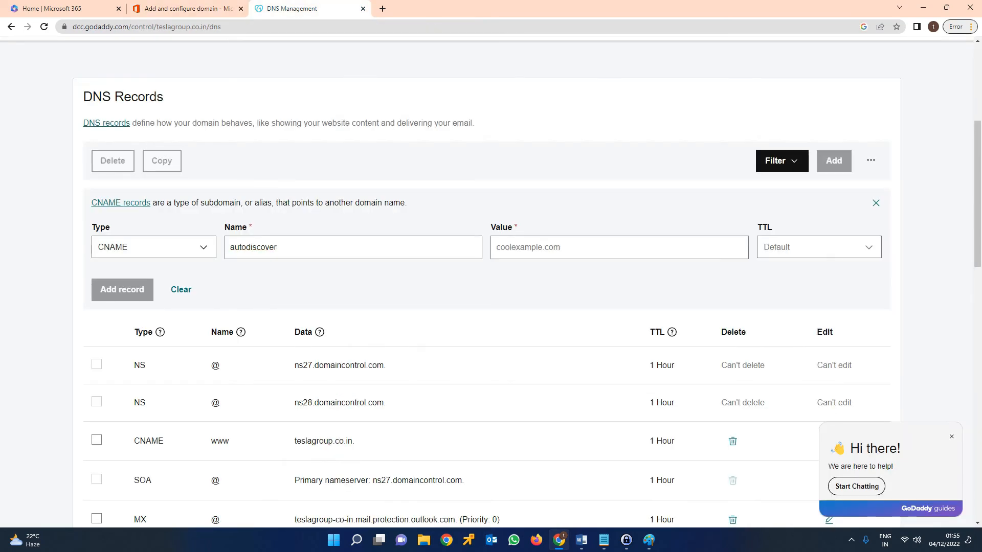
Step: Point it to autodiscover.outlook.com with a 1 Hour TTL and save the CNAME record
left_click(817, 246)
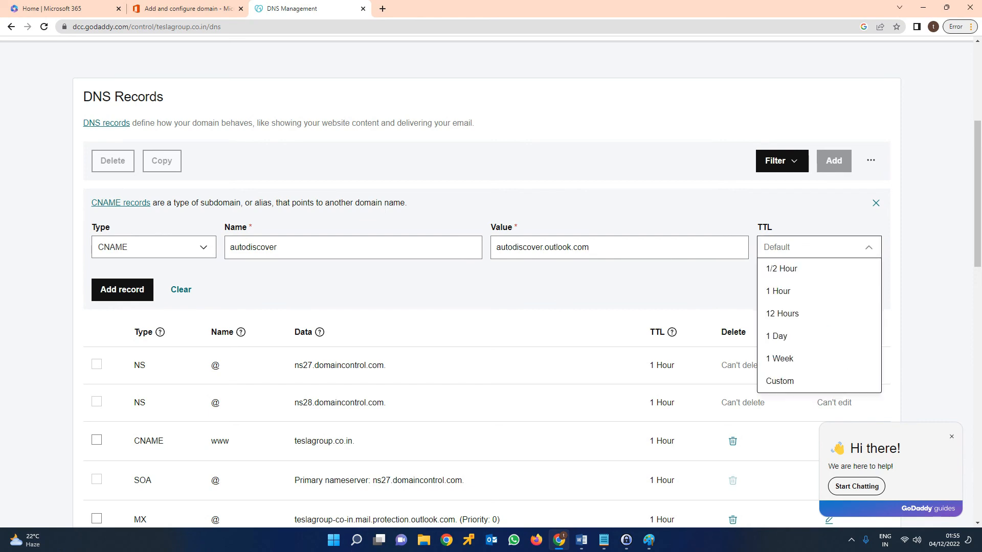
left_click(186, 8)
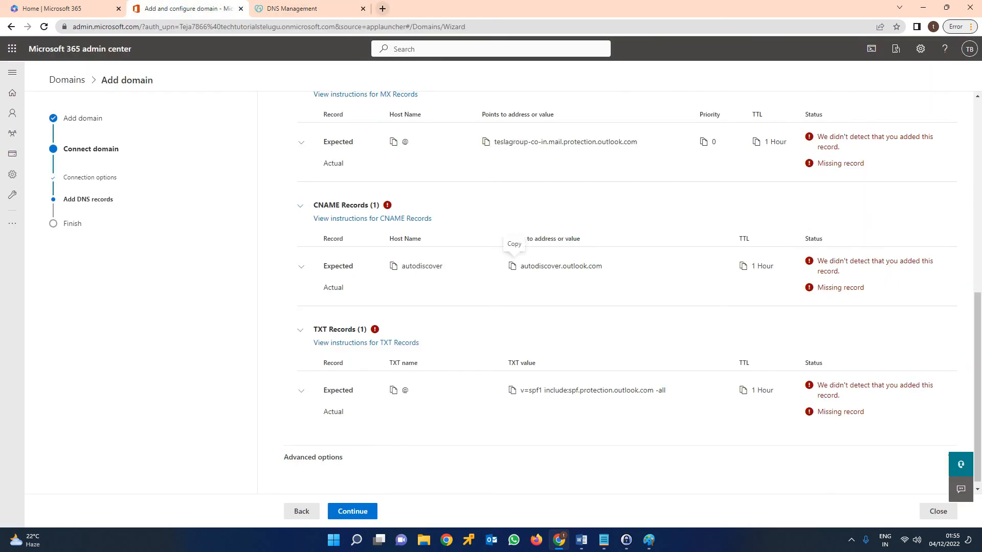
left_click(307, 8)
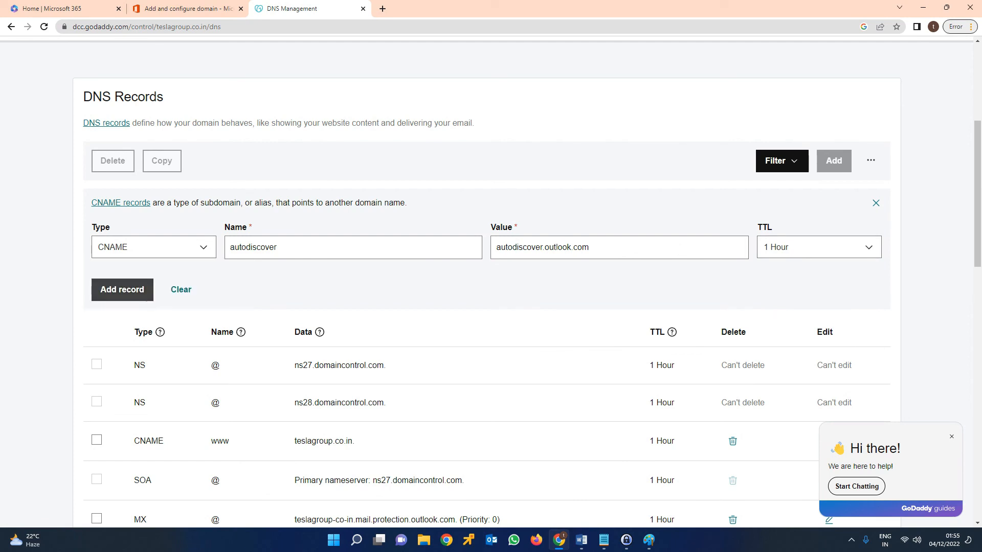
left_click(187, 8)
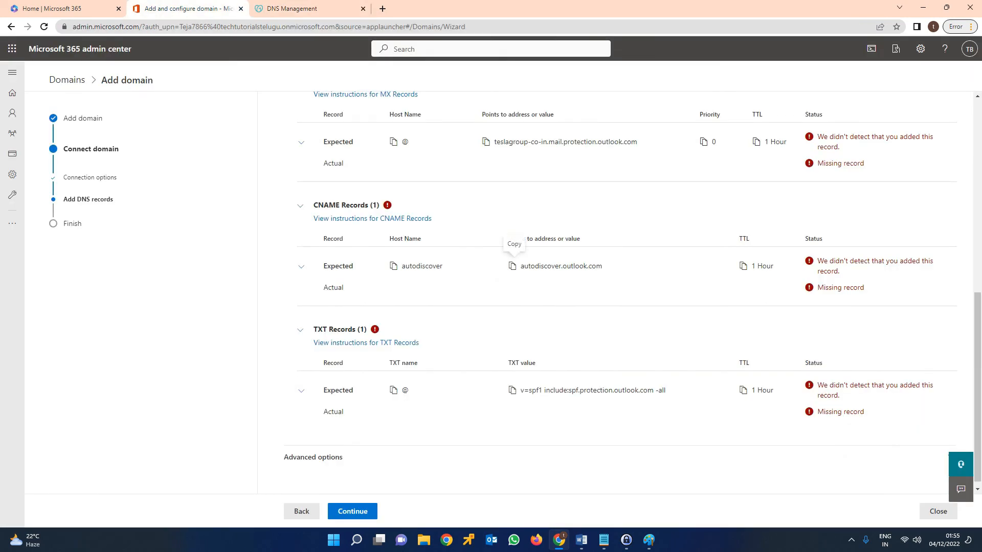
scroll("down", 3)
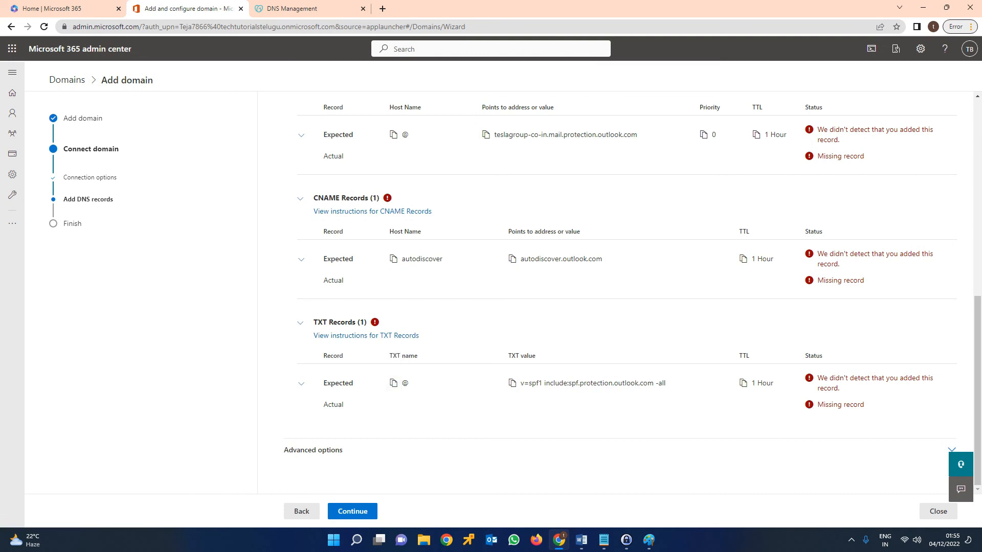
left_click(306, 9)
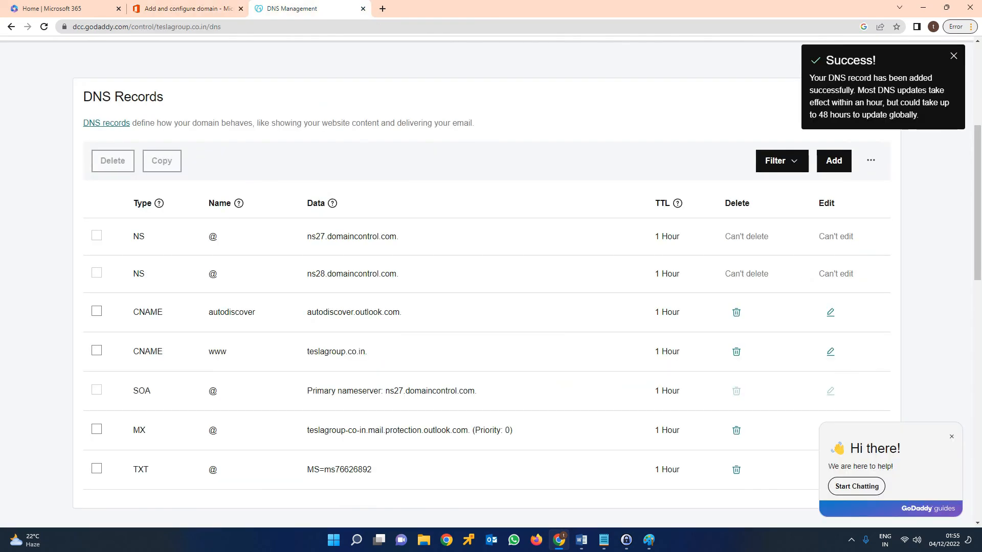
Step: Add a TXT record @ with value v=spf1 include:spf.protection.outlook.com -all and 1 Hour TTL
left_click(833, 160)
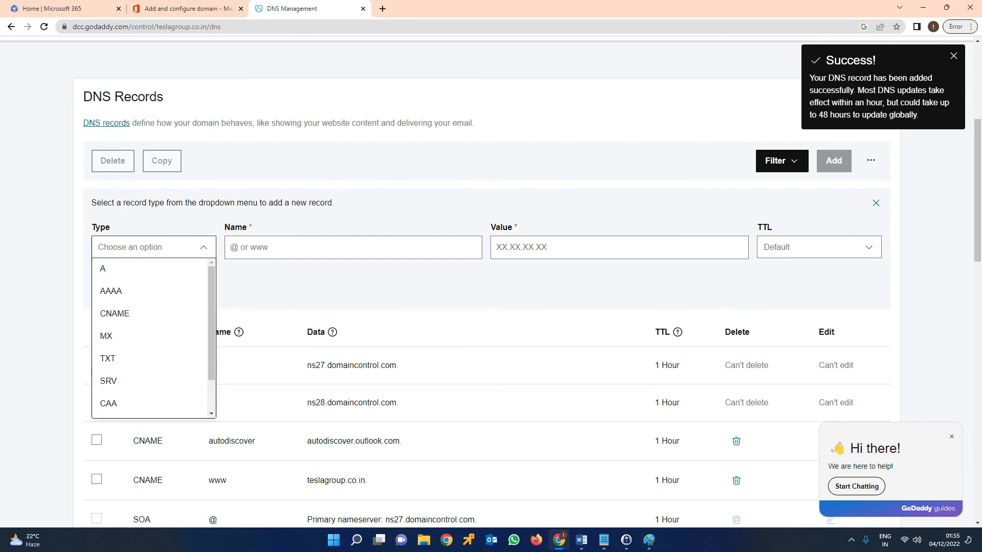
left_click(107, 358)
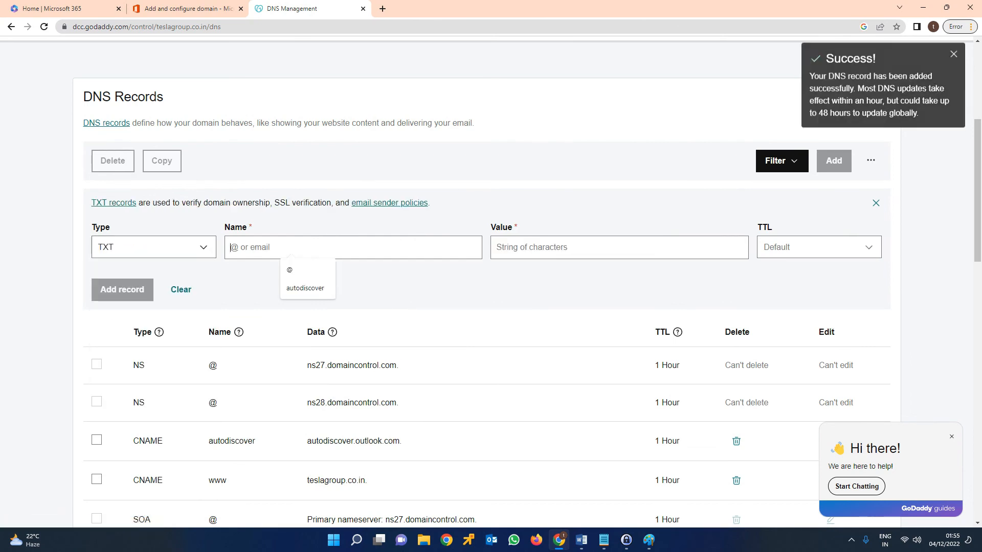
left_click(59, 8)
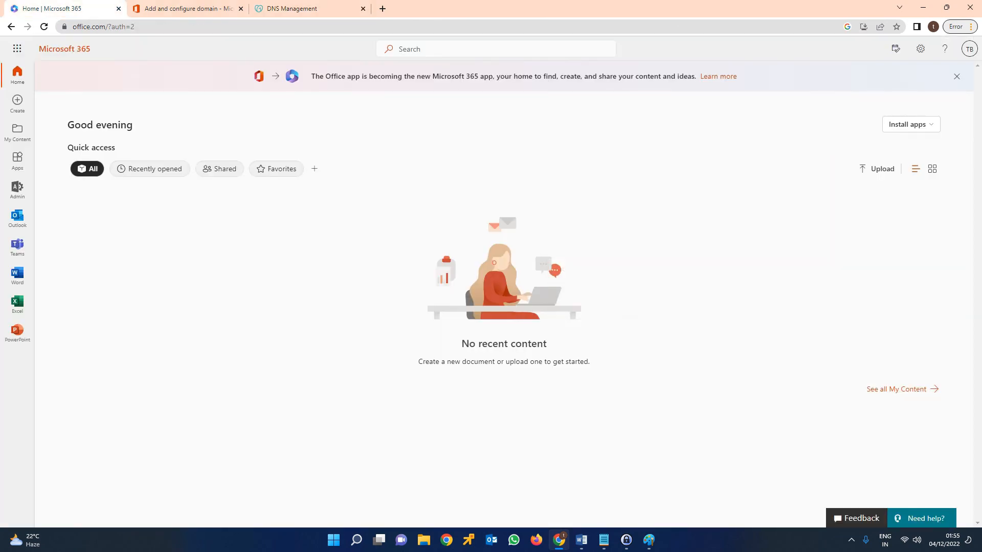
left_click(185, 8)
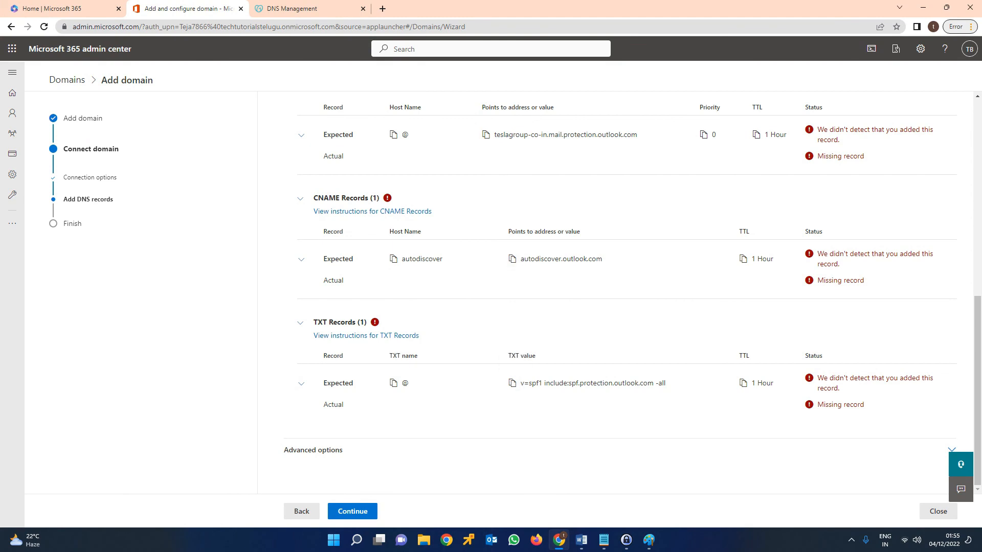
left_click(307, 9)
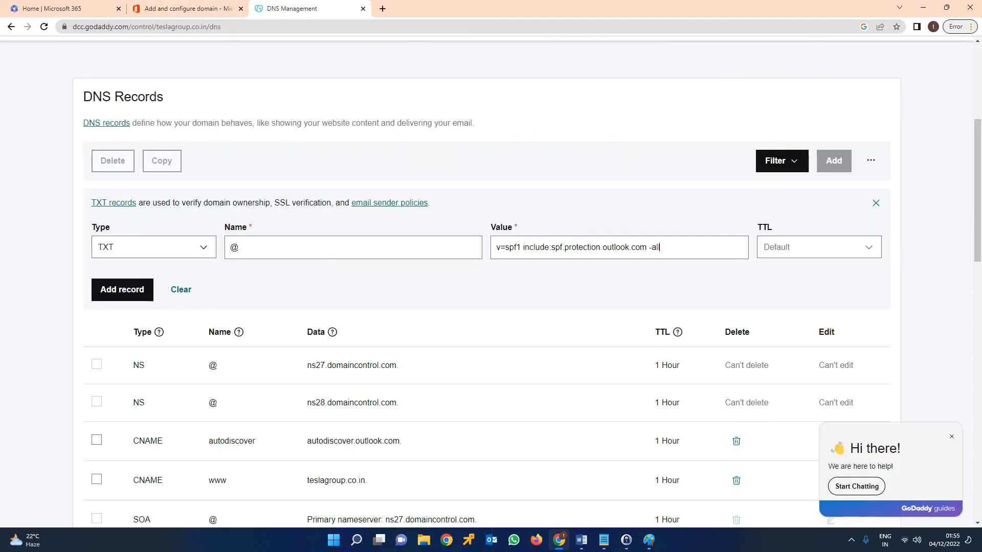
left_click(186, 8)
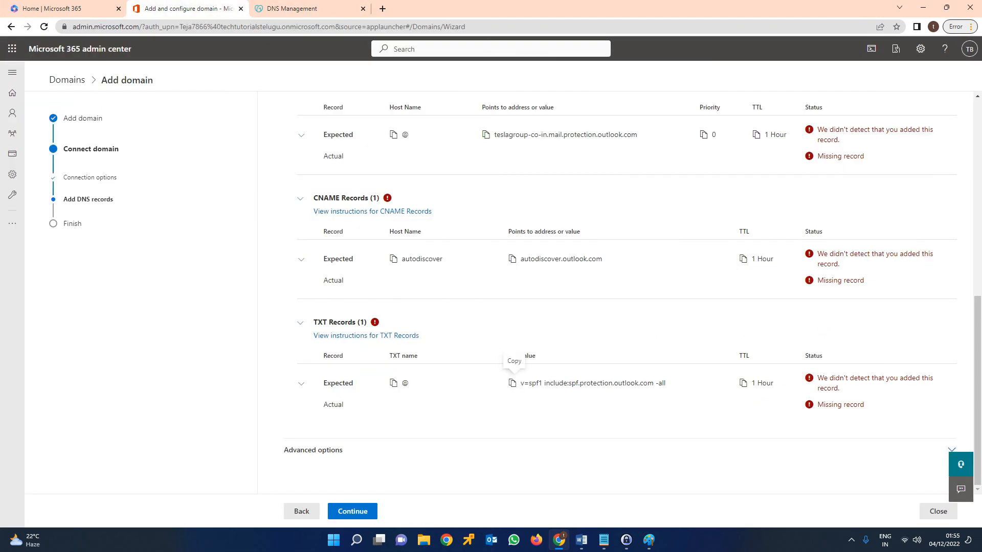
left_click(295, 8)
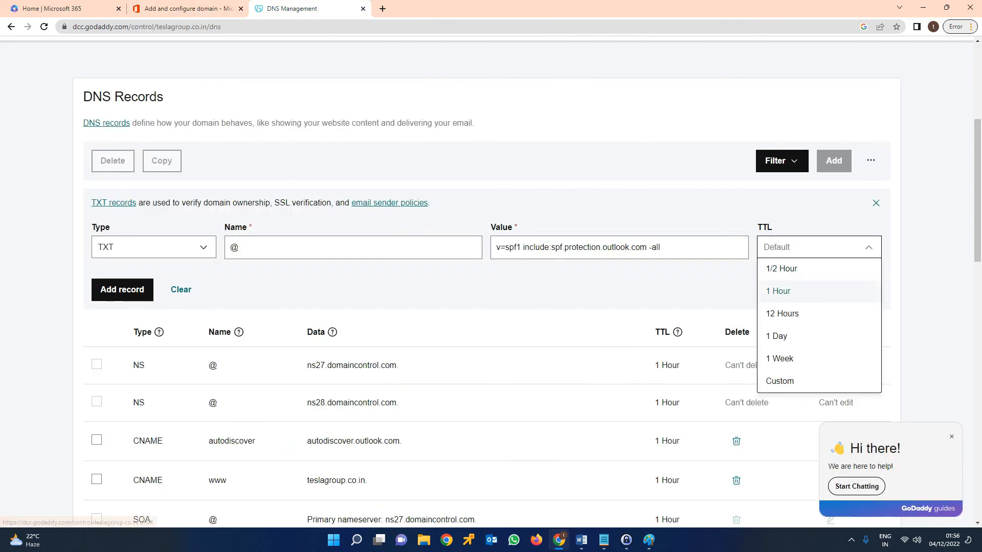
left_click(777, 292)
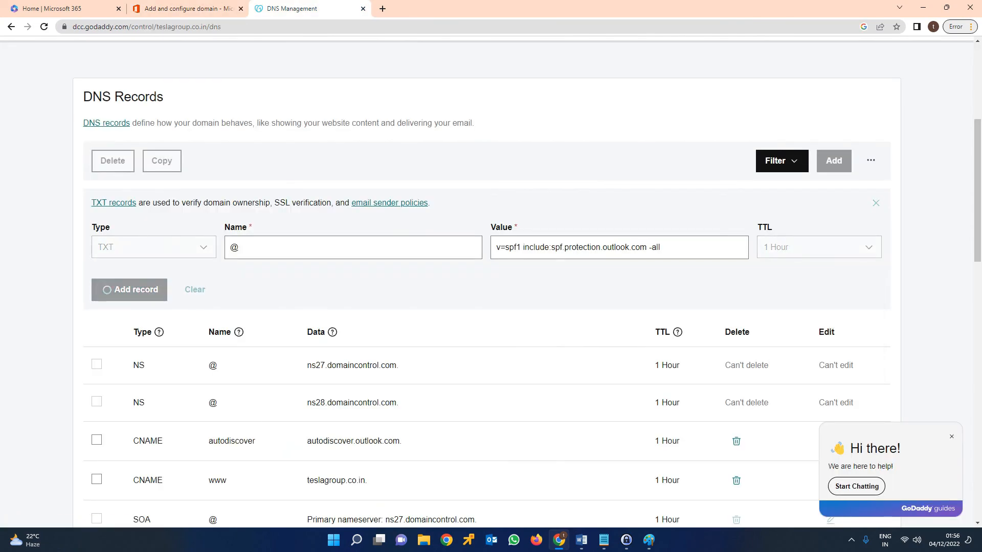
left_click(129, 289)
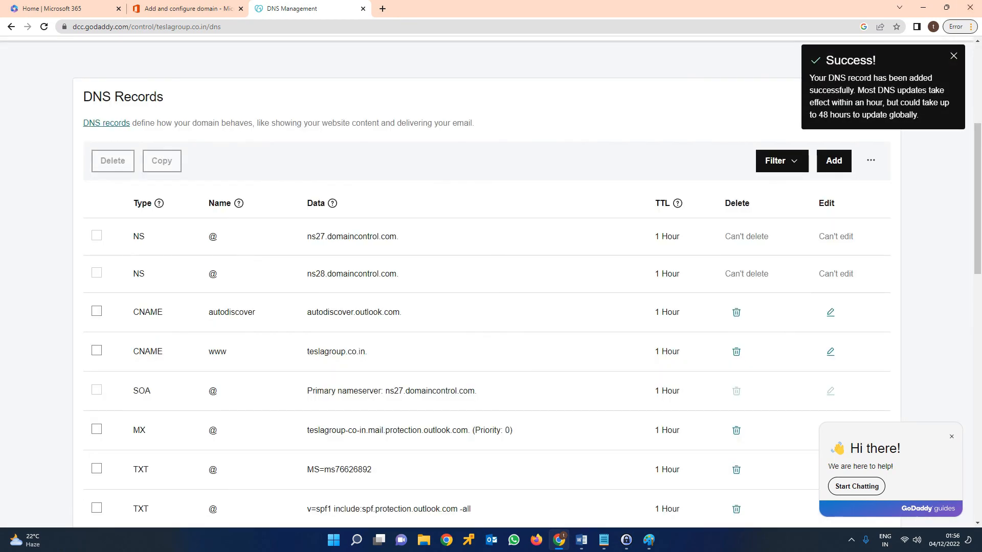
Step: Continue the wizard so the added DNS records are verified and setup completes for teslagroup.co.in
left_click(186, 8)
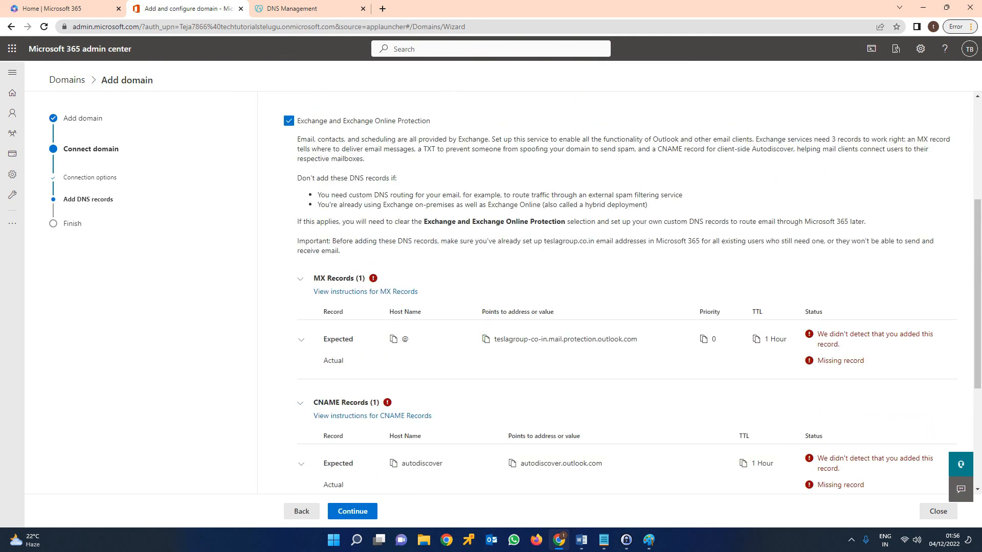
left_click(351, 512)
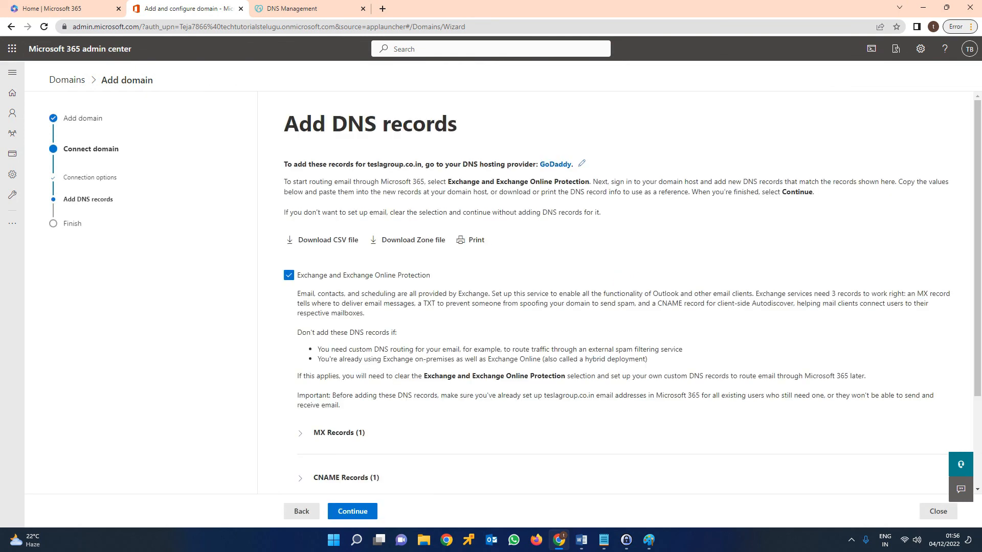
left_click(352, 511)
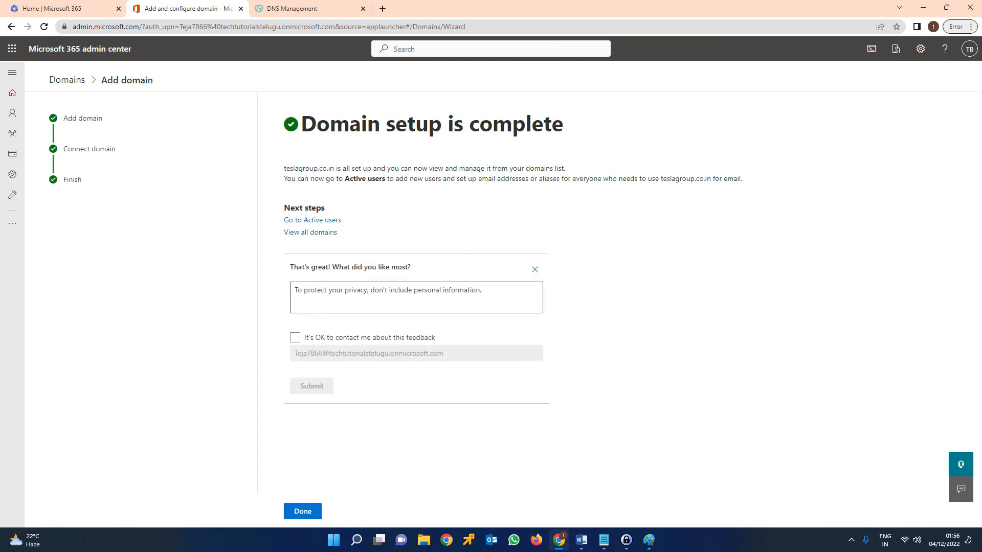
mouse_move(534, 269)
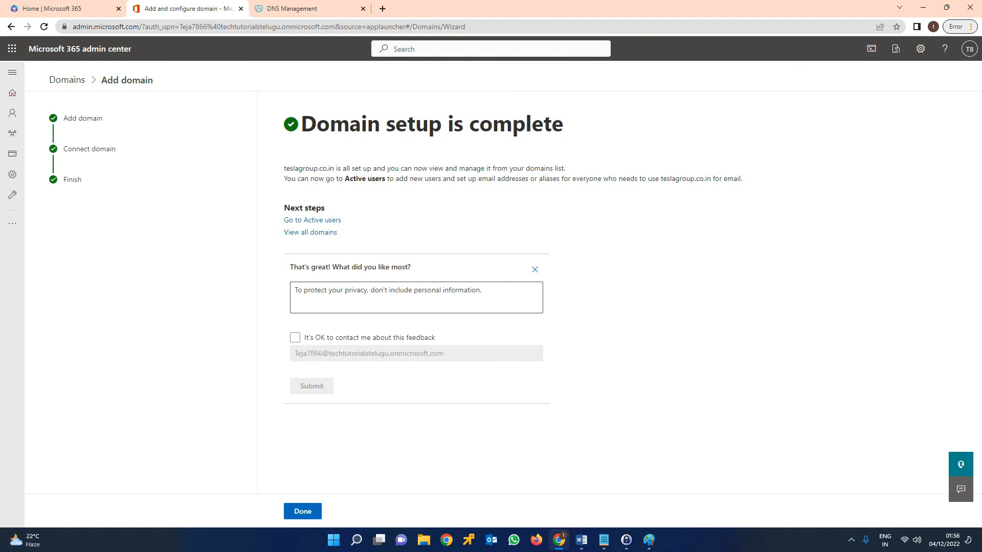
Step: Finish with Done, returning to Domains where teslagroup.co.in shows as Default and Healthy
left_click(302, 511)
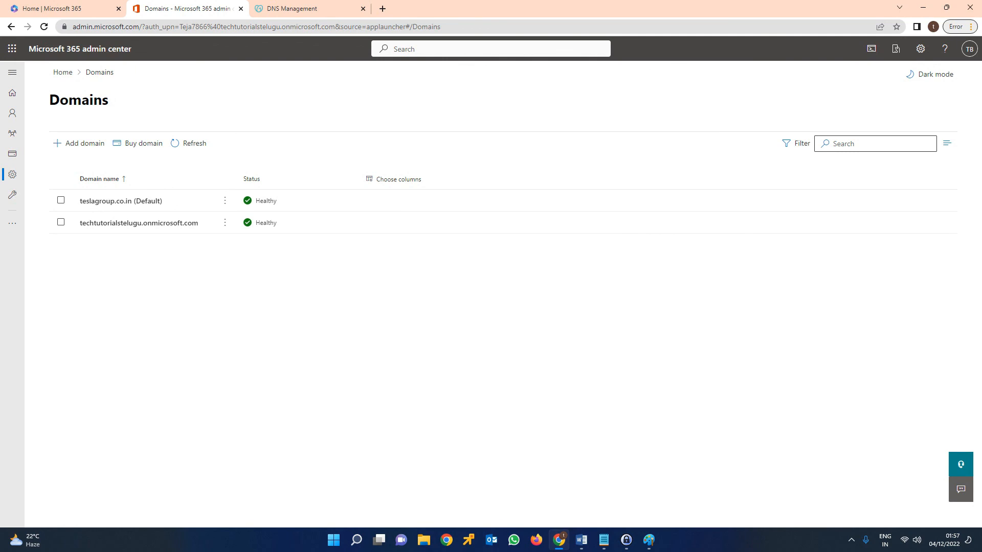
left_click(12, 133)
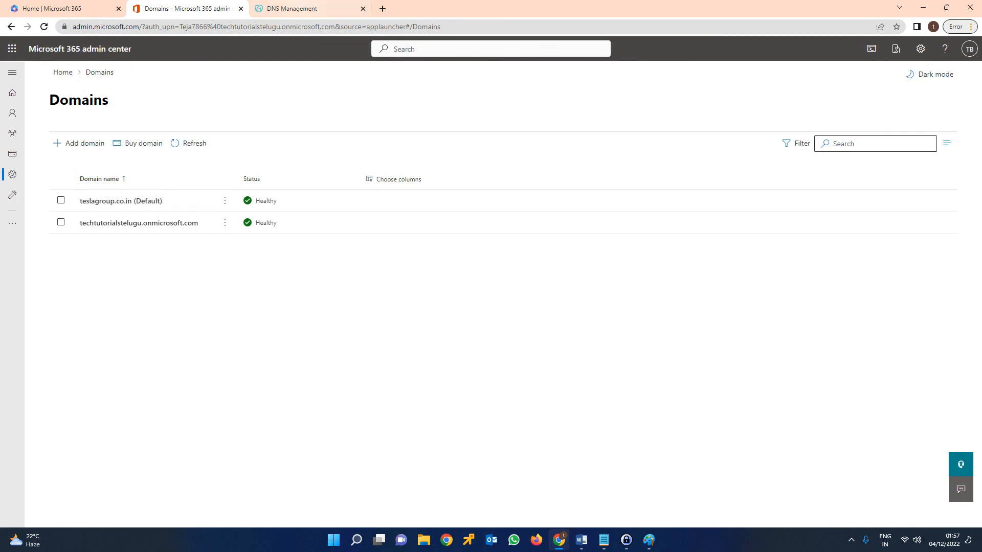
mouse_move(293, 8)
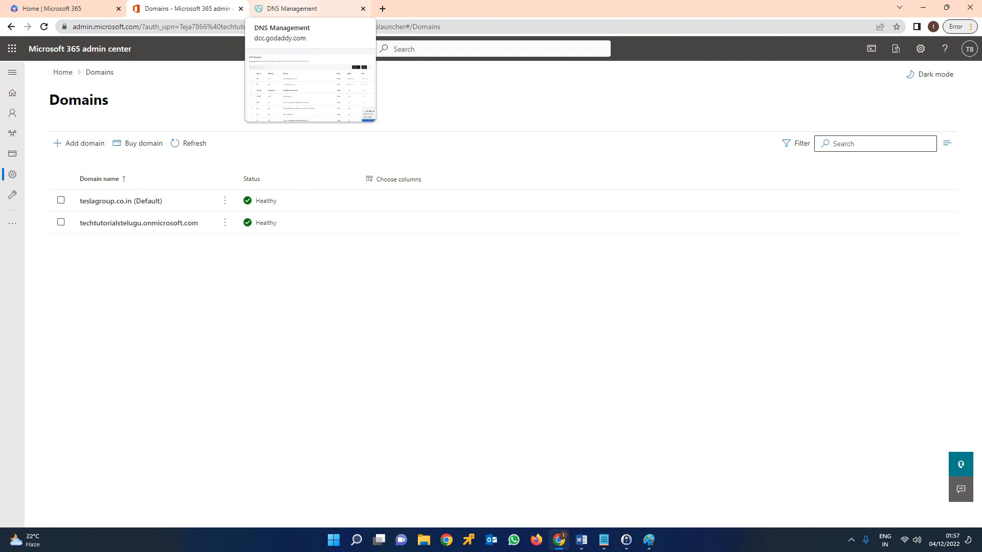
left_click(309, 9)
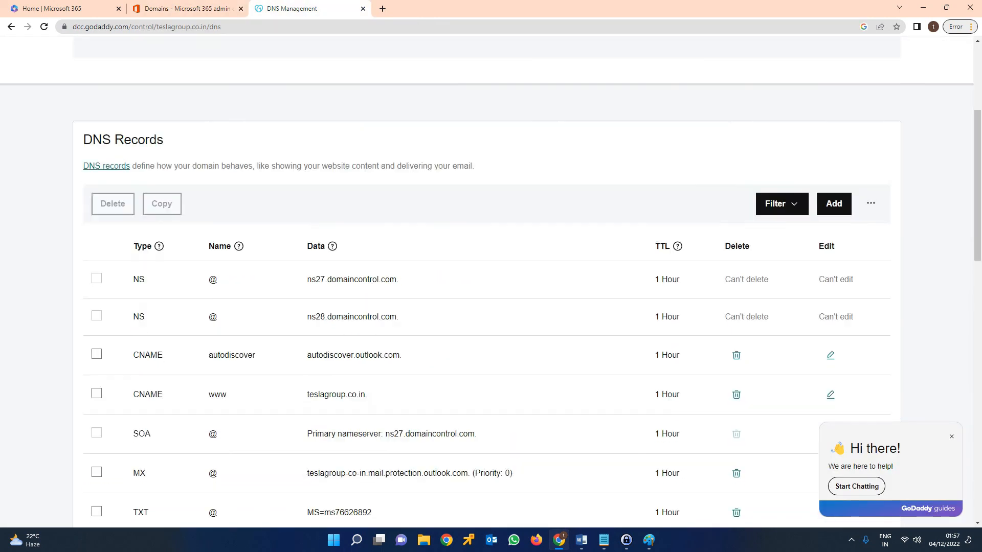
scroll("down", 3)
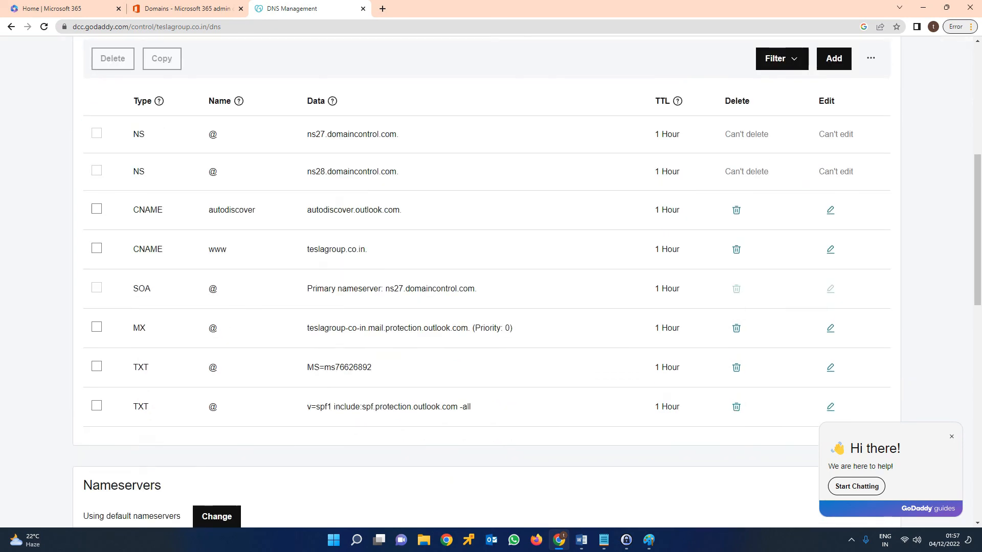
left_click(185, 8)
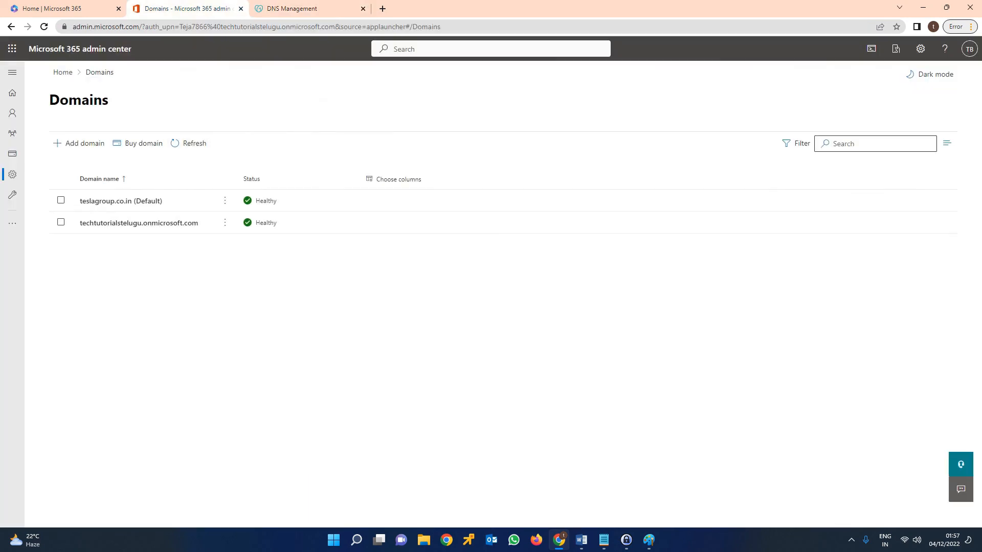